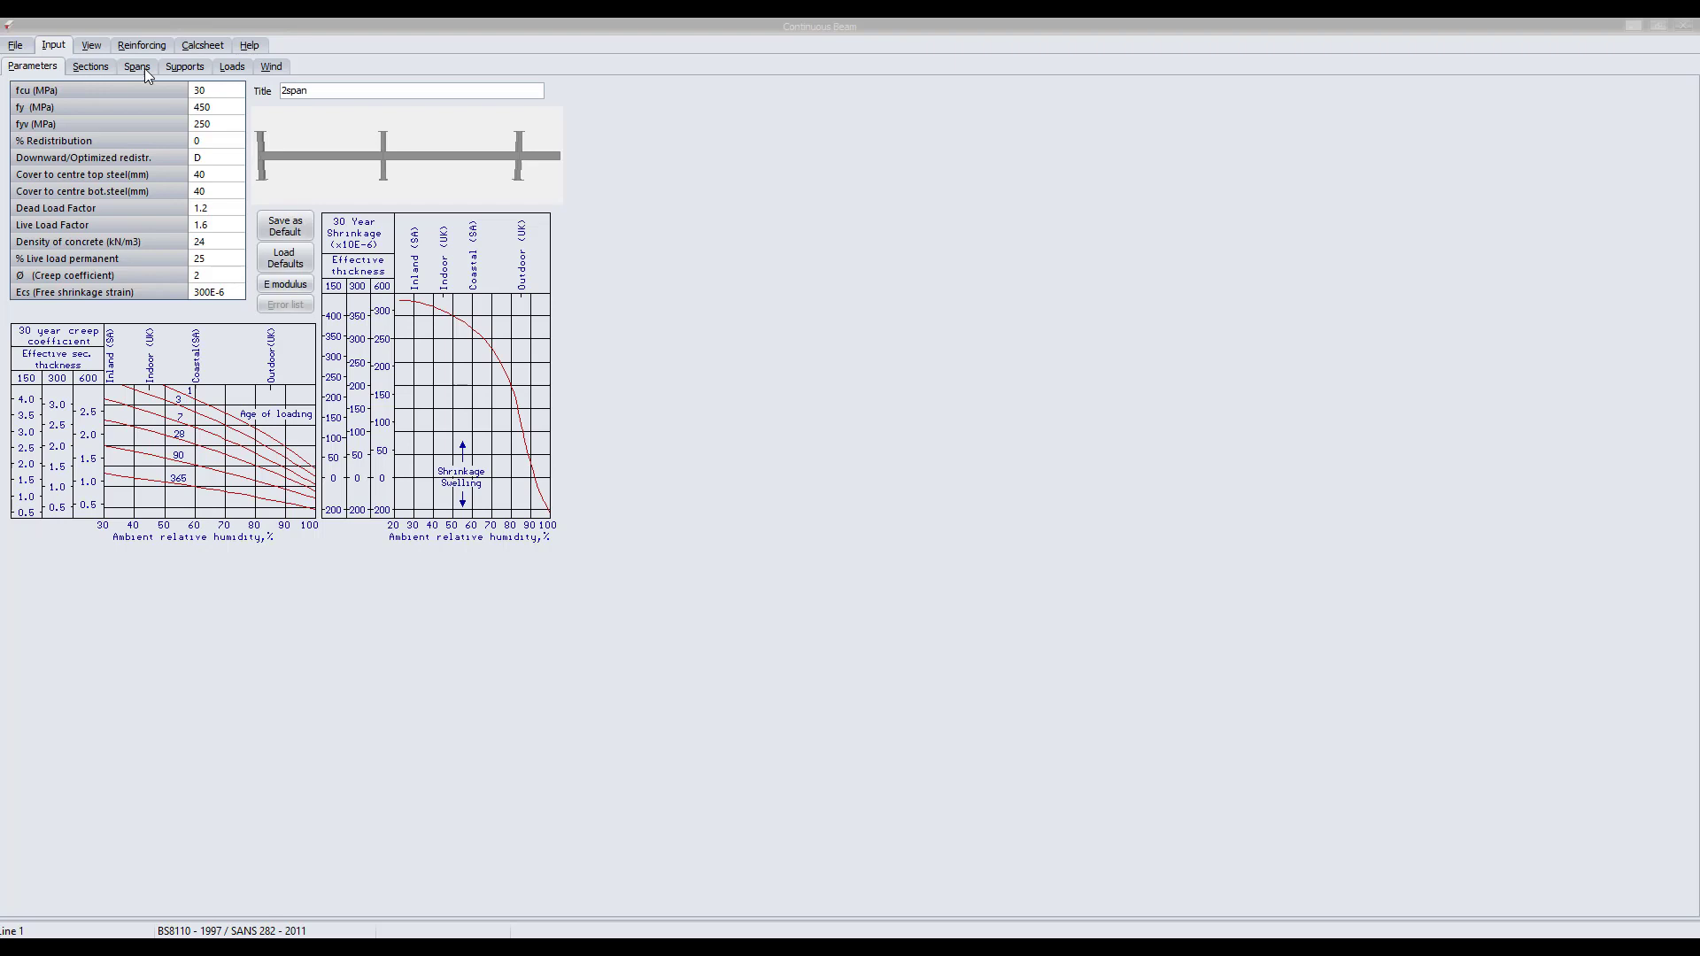
# Step: Review the 300×600 section and the 9, 10 and 3 m spans, then the supports
pyautogui.click(90, 65)
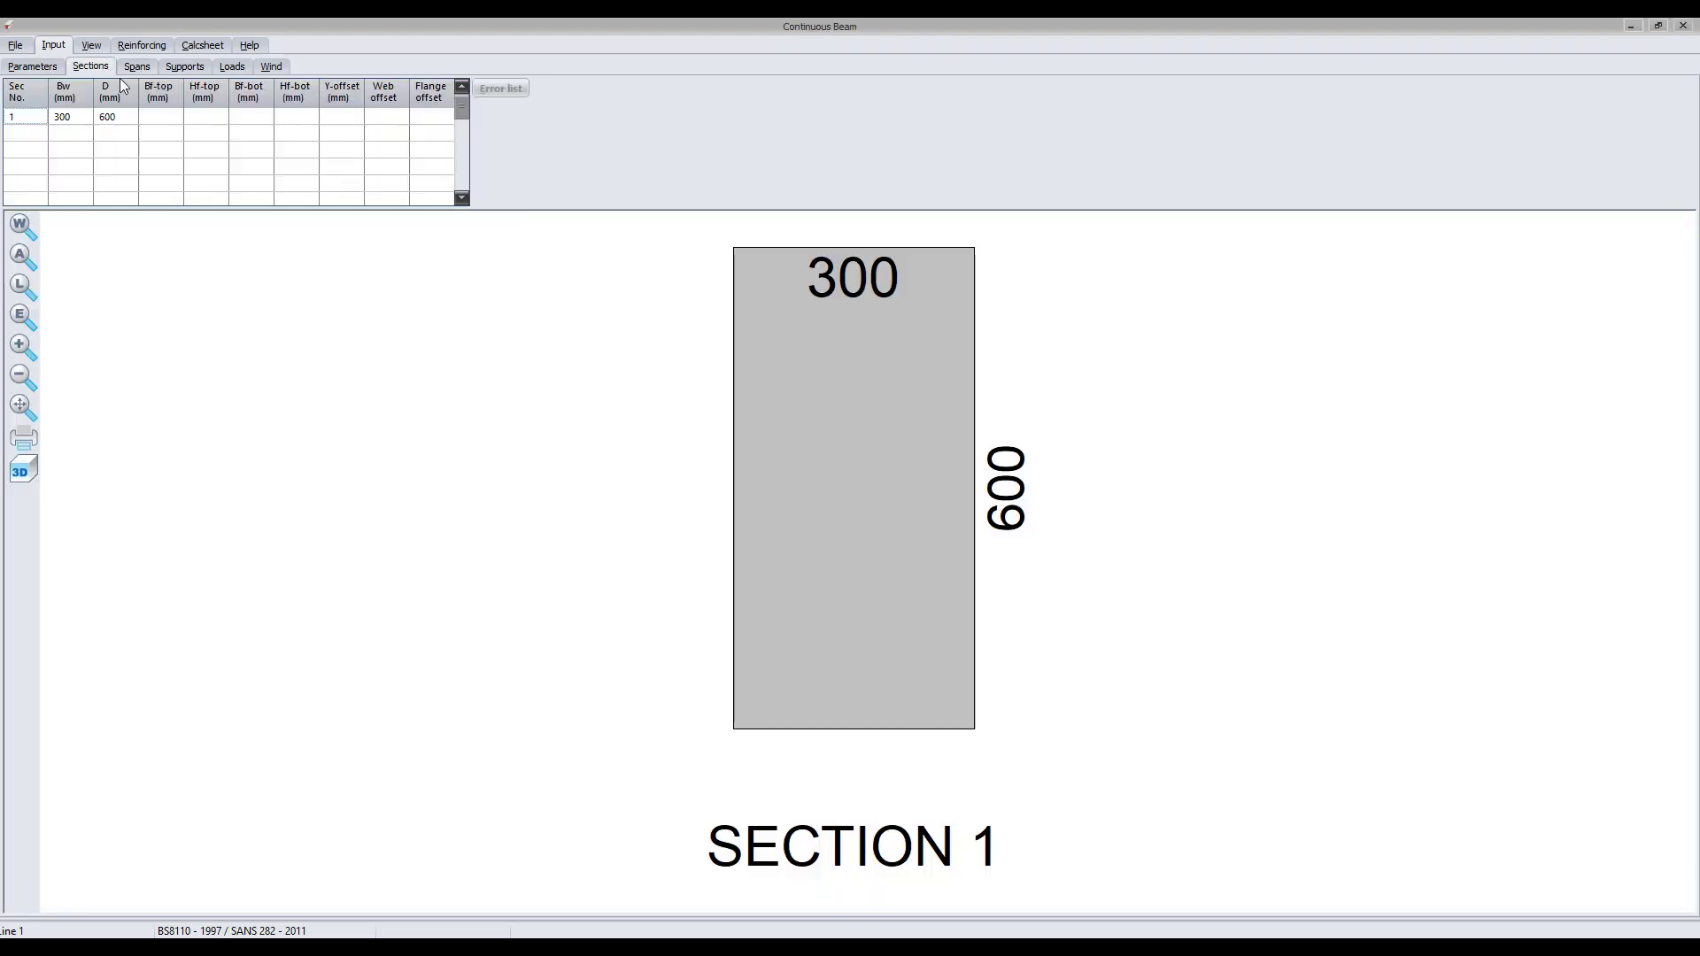
pyautogui.moveTo(184, 181)
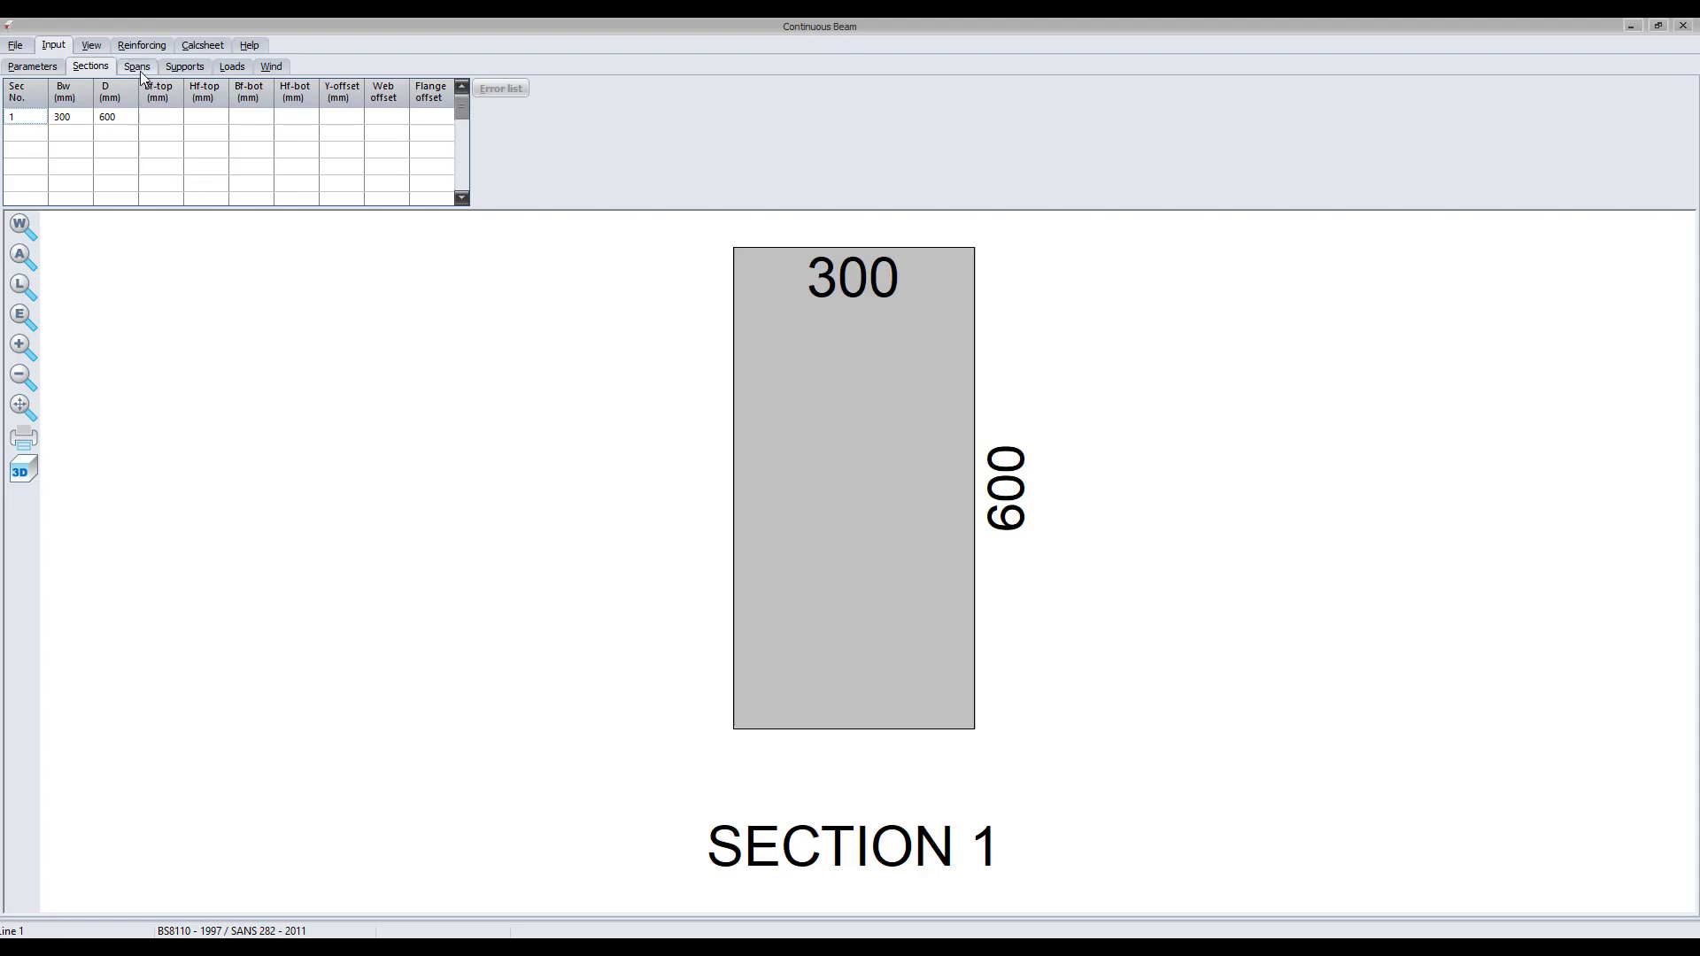
pyautogui.click(137, 66)
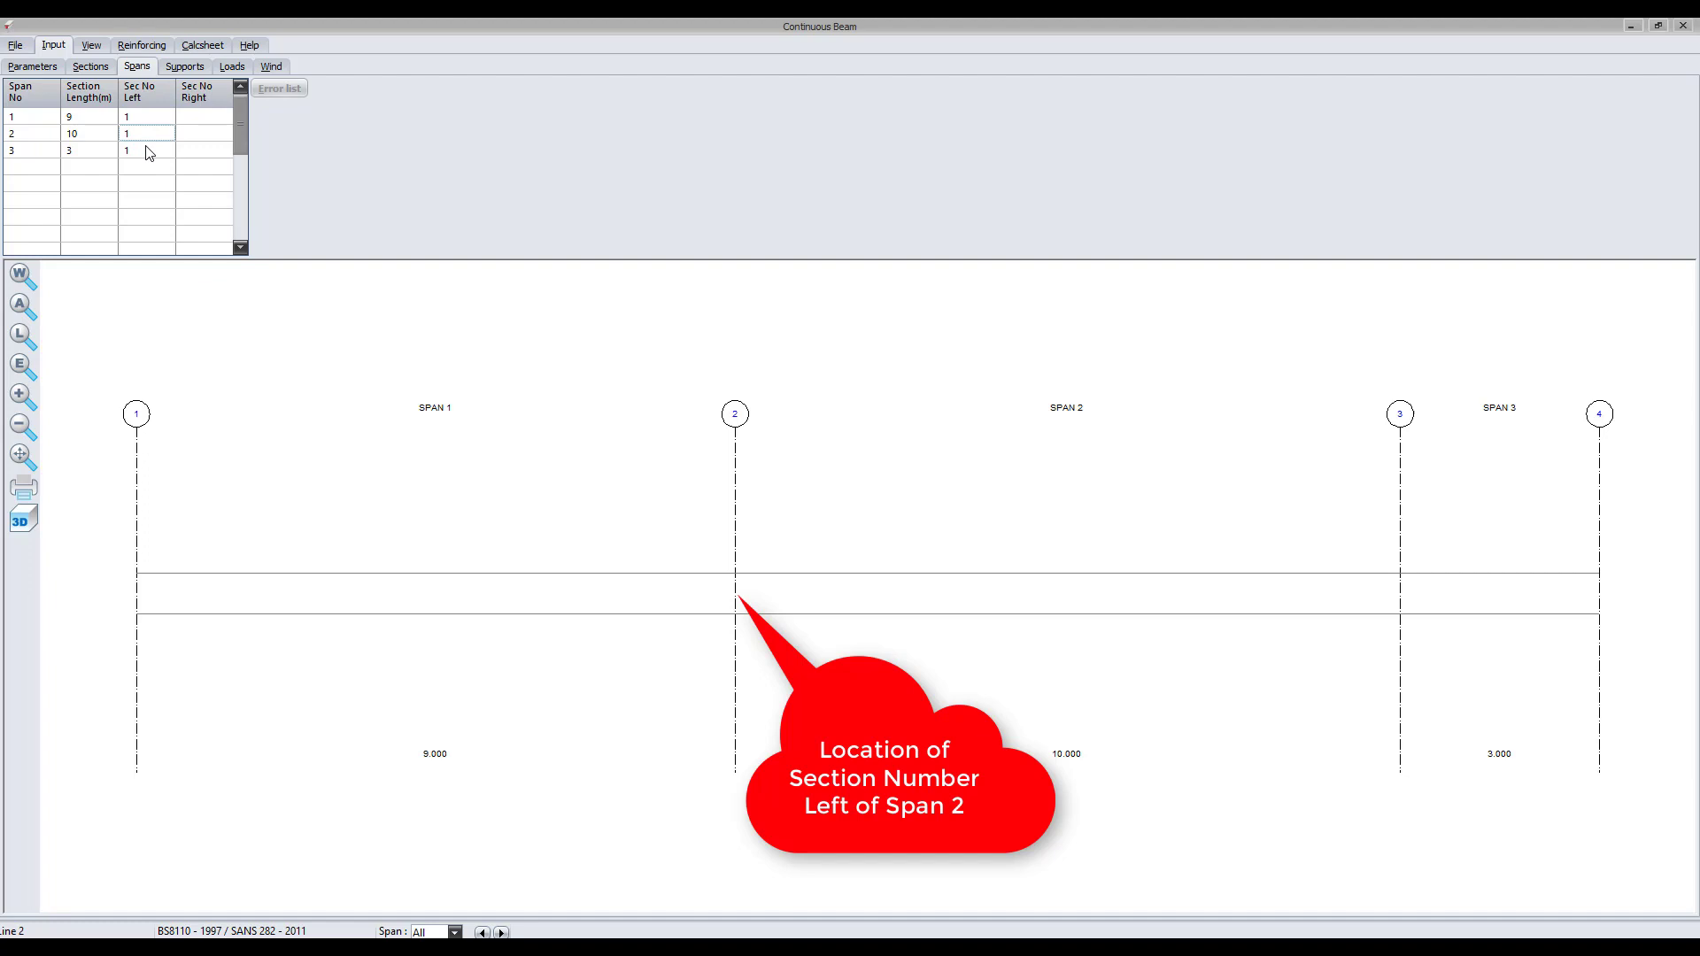
pyautogui.click(147, 149)
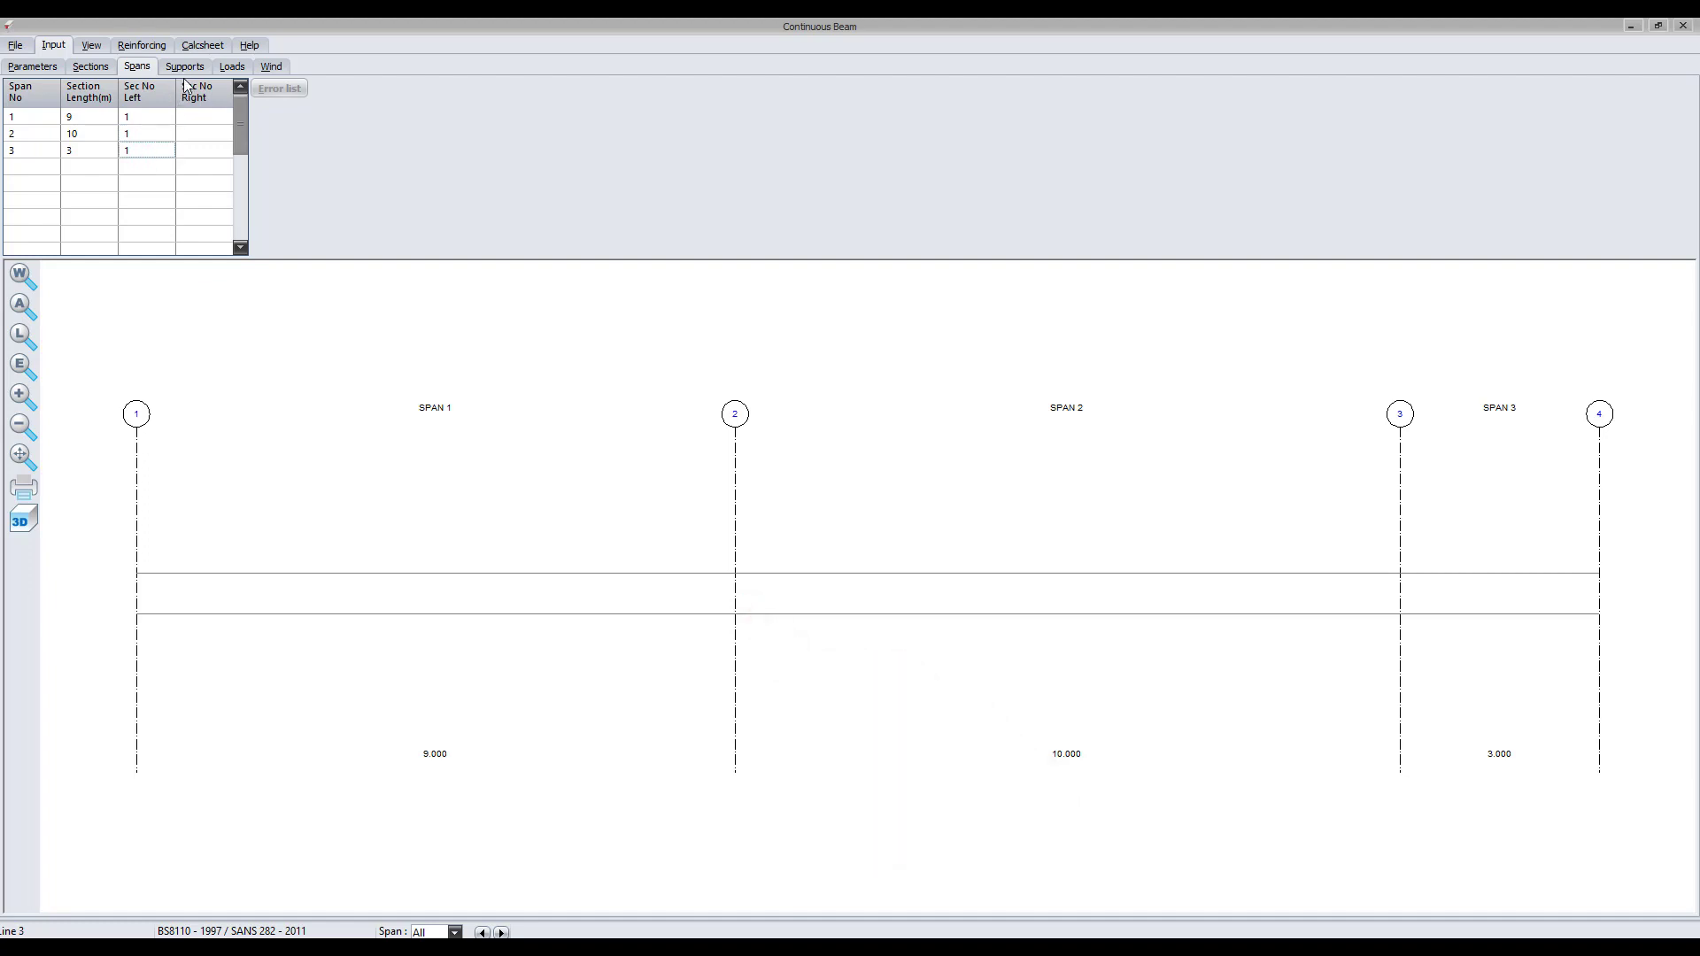
pyautogui.click(184, 65)
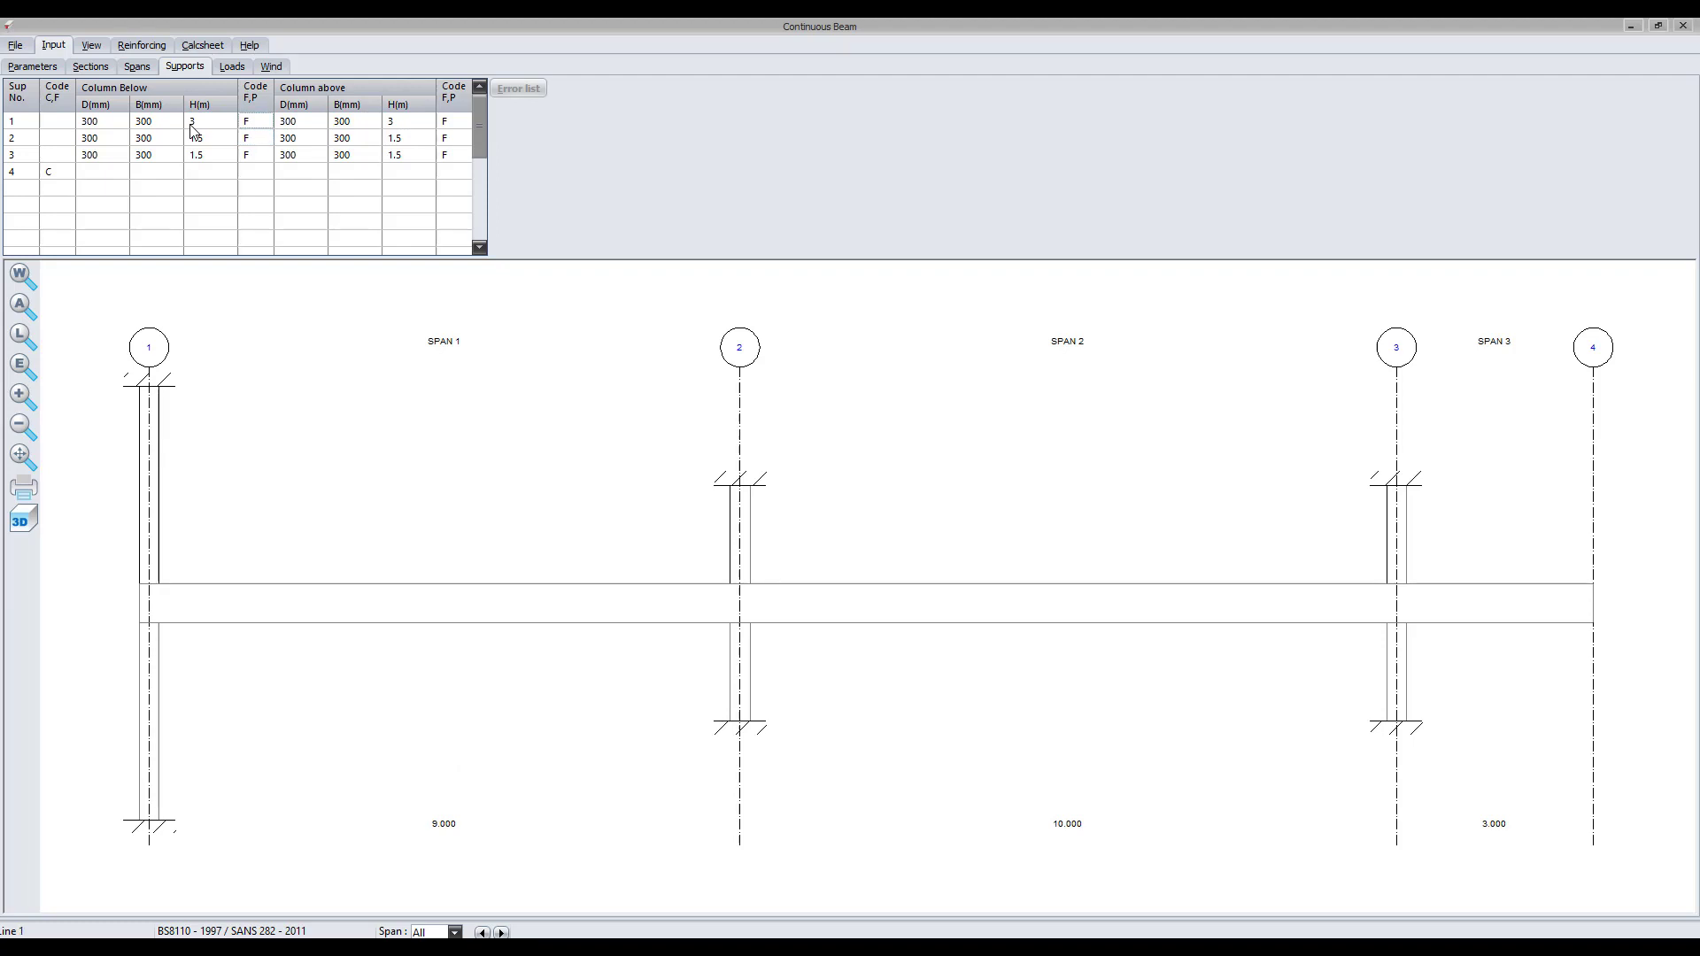
# Step: Set supports 1–3 to 300×300 columns 1.5 m high with fixed ends
pyautogui.click(252, 121)
pyautogui.write('P')
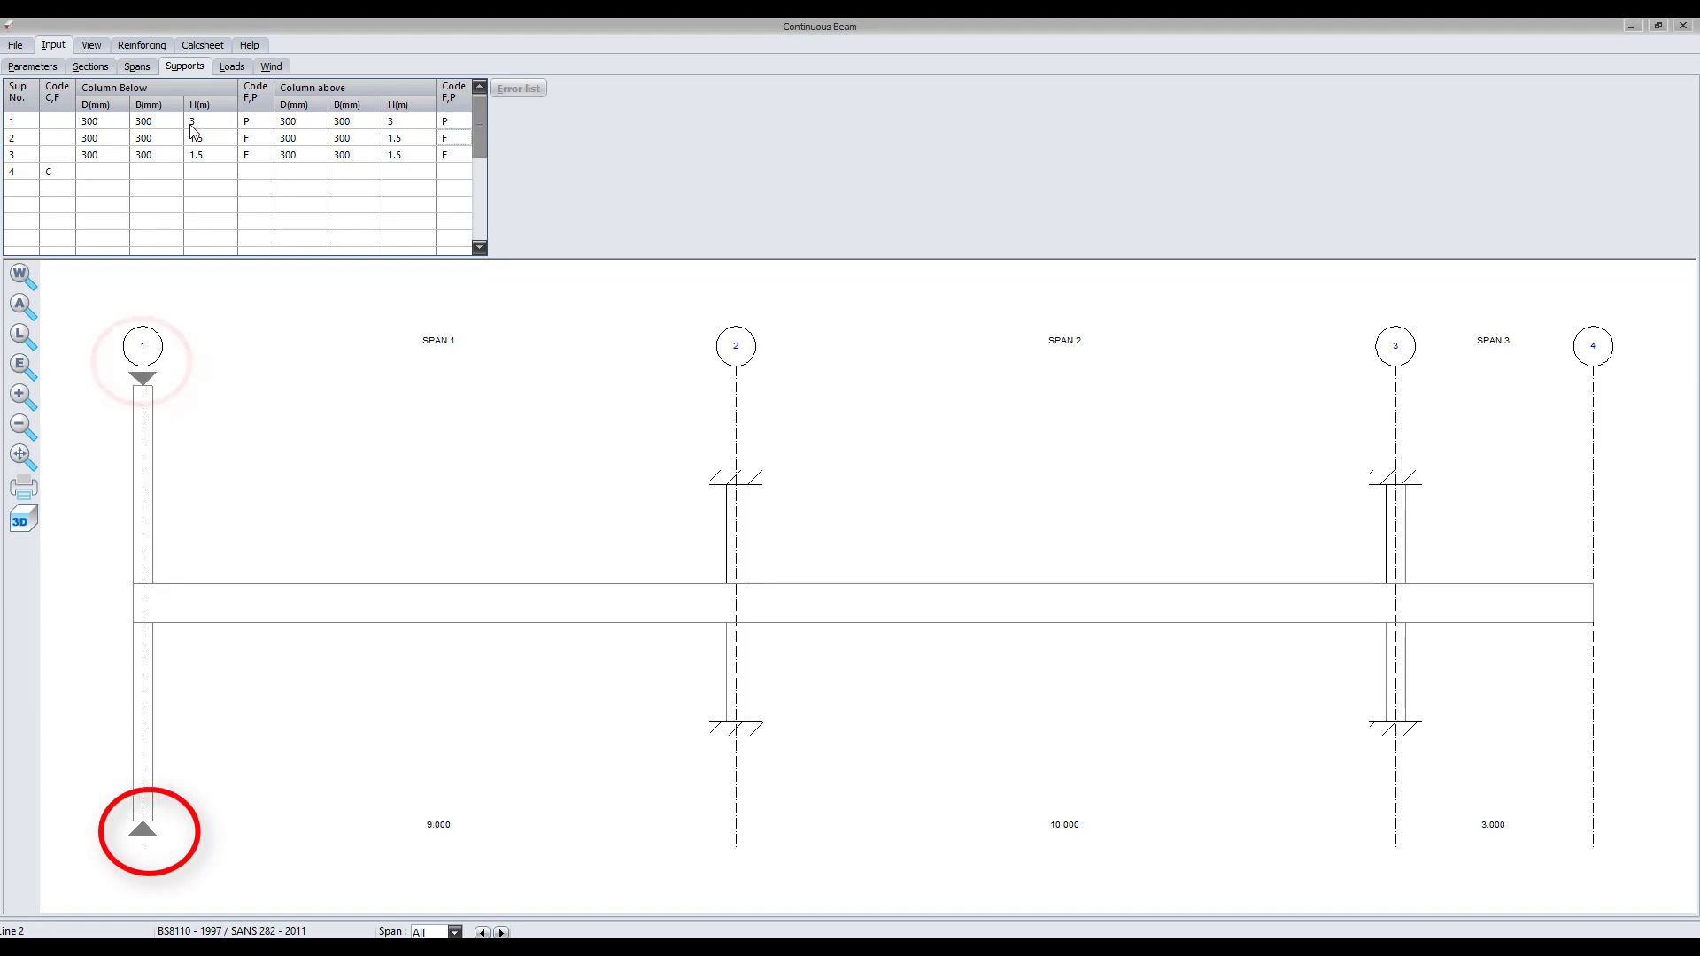
pyautogui.click(142, 345)
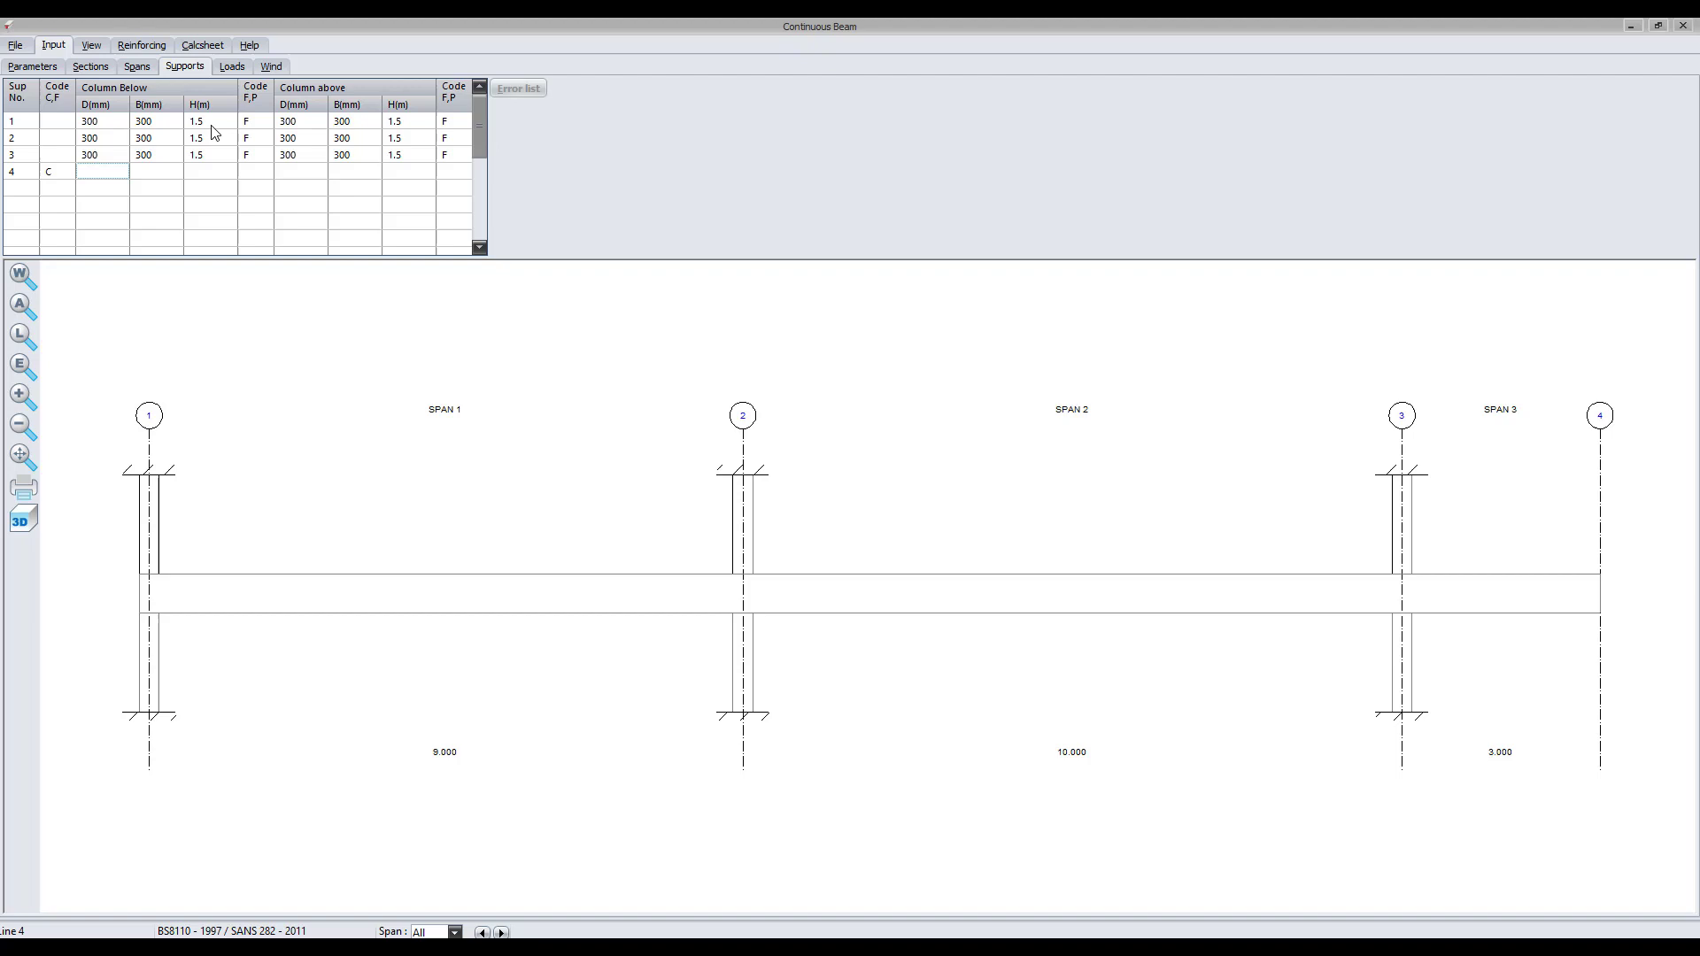
pyautogui.moveTo(212, 154)
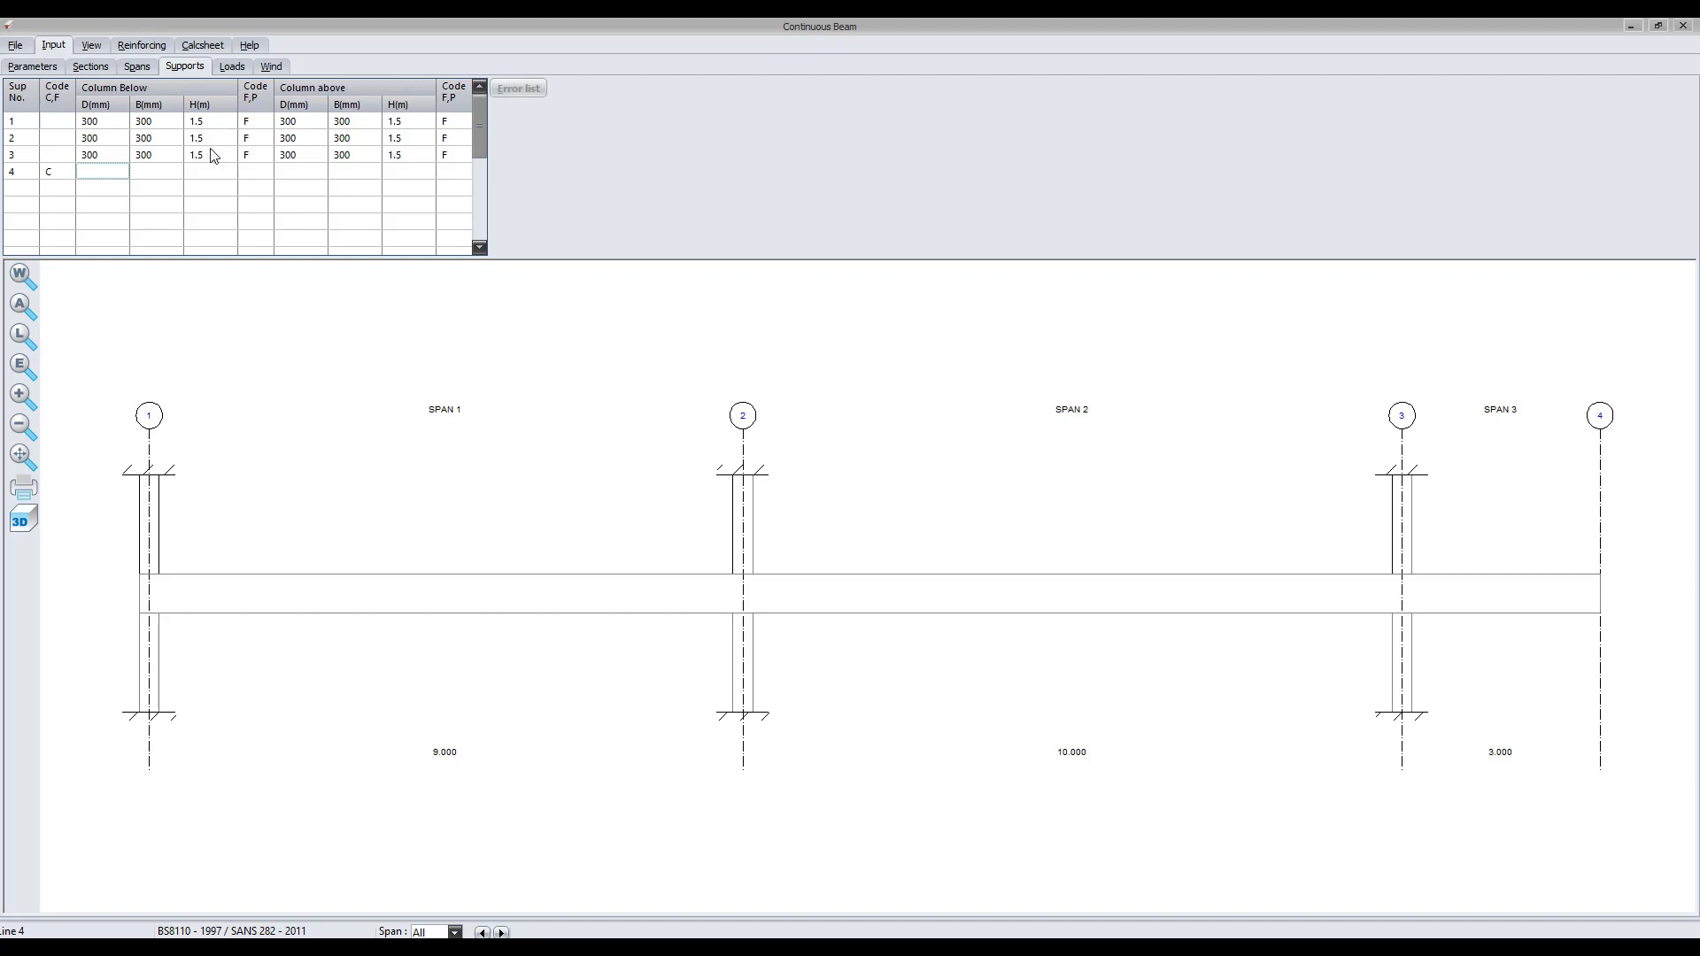
# Step: Choose beam type 1 in the detailing parameters and generate reinforcing, overwriting existing bars
pyautogui.click(142, 44)
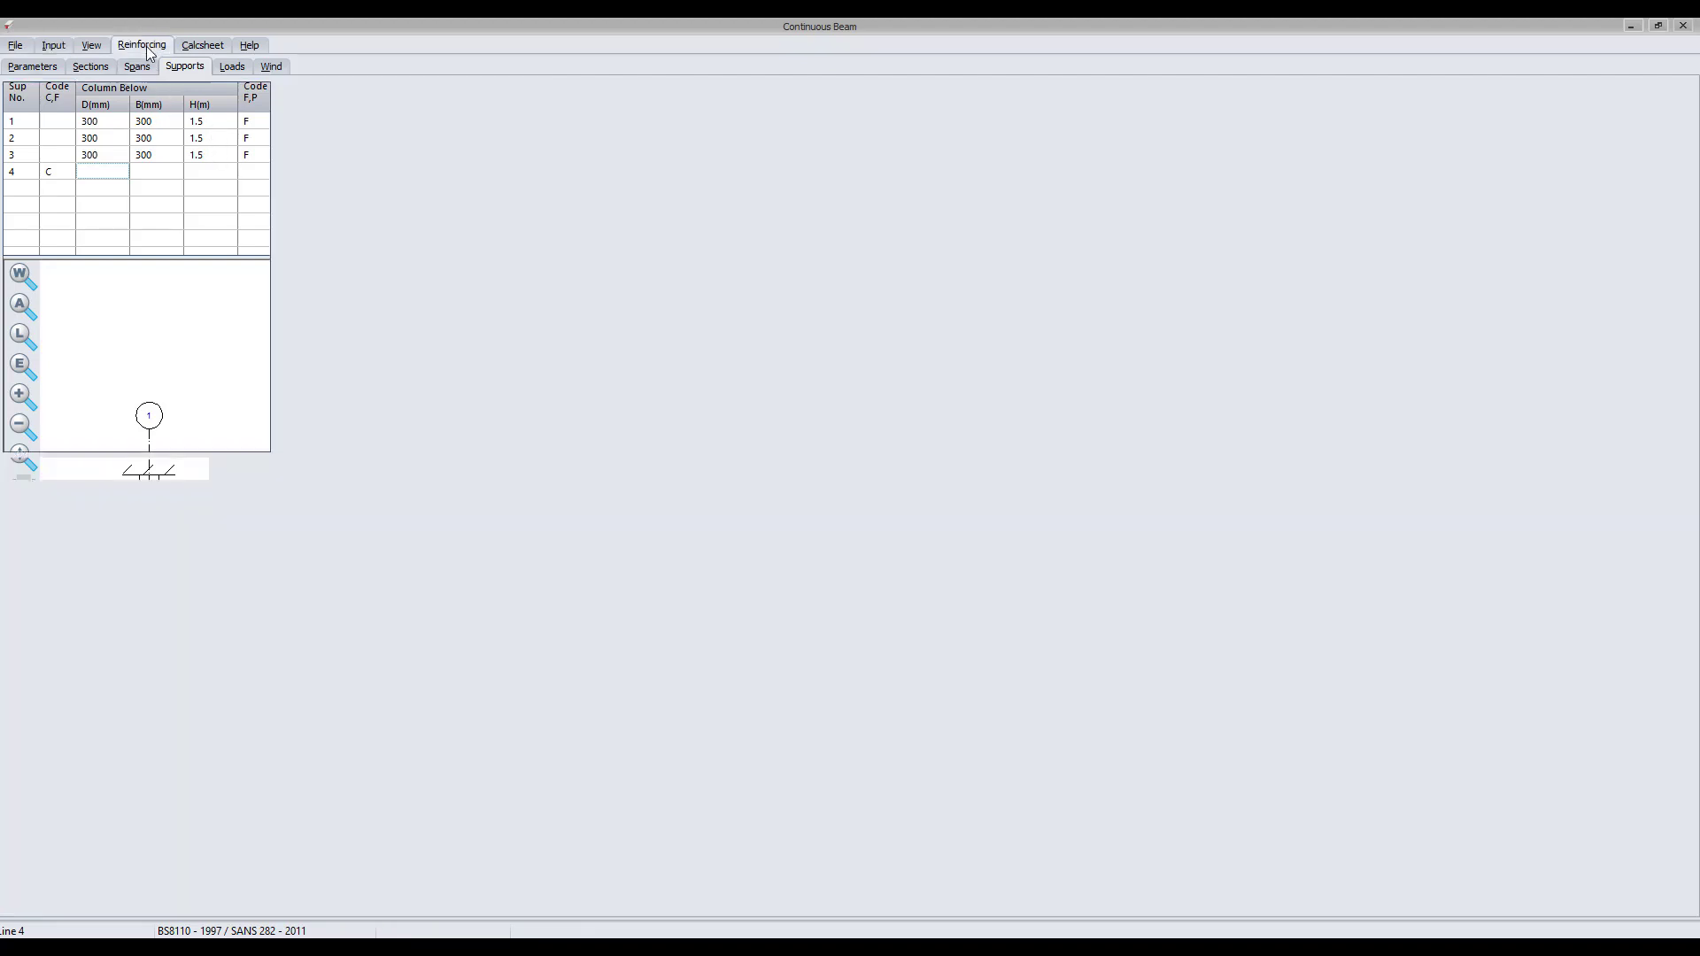
pyautogui.click(142, 44)
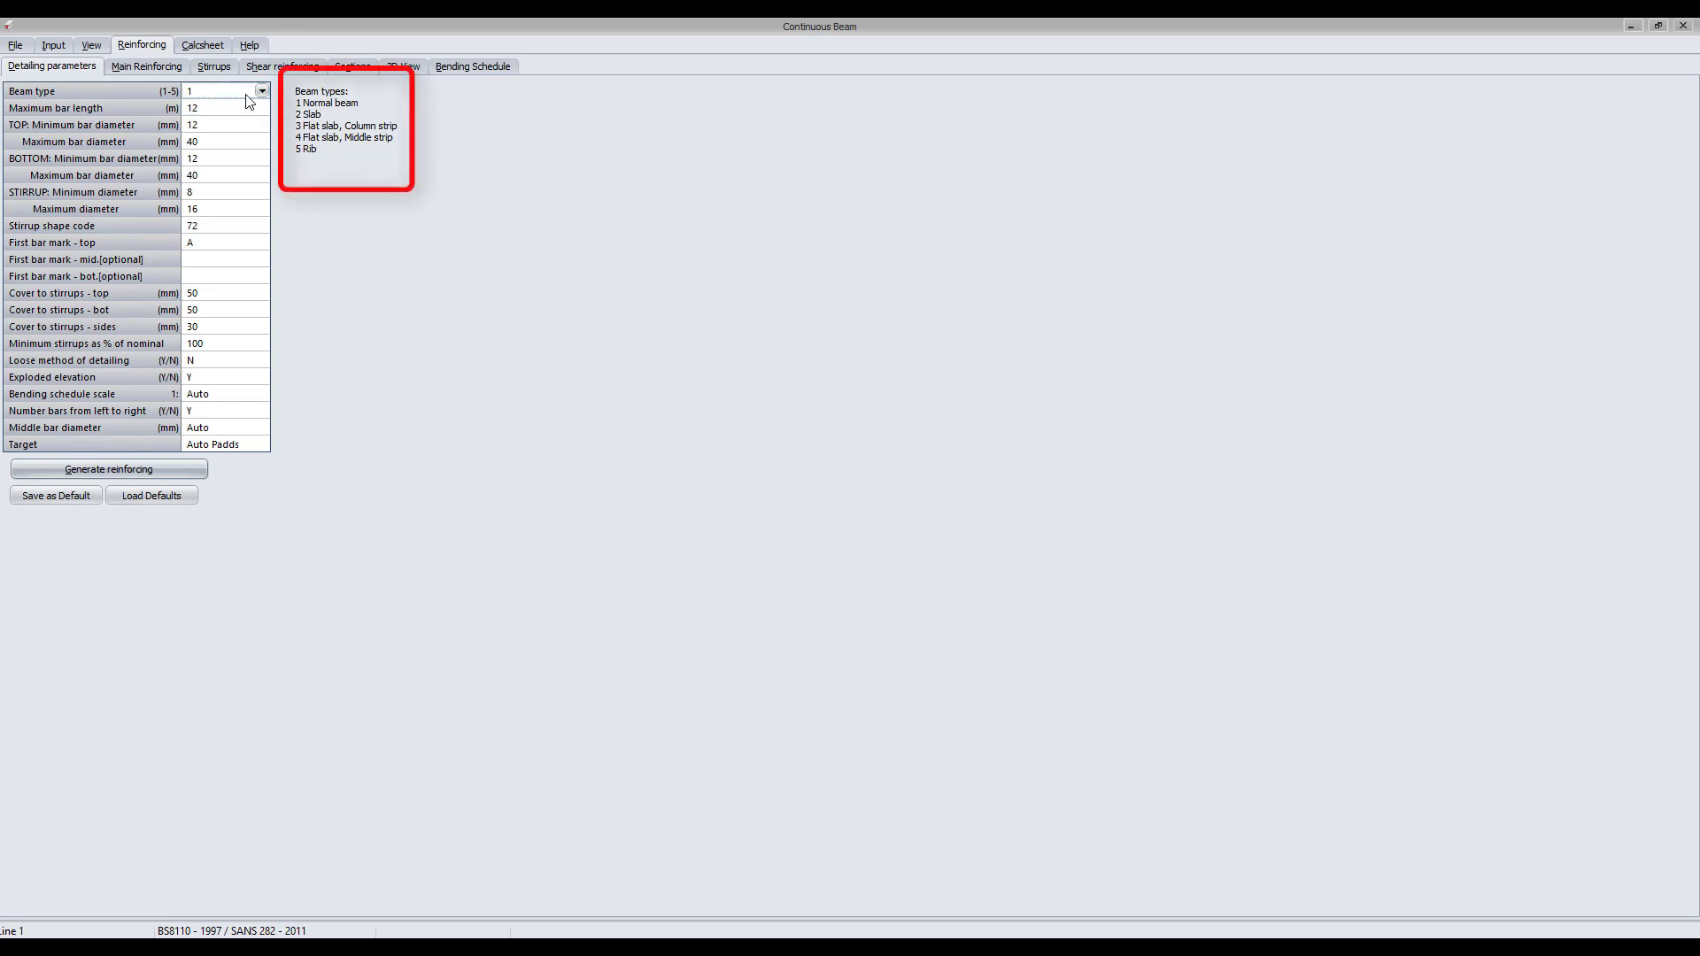
pyautogui.click(260, 91)
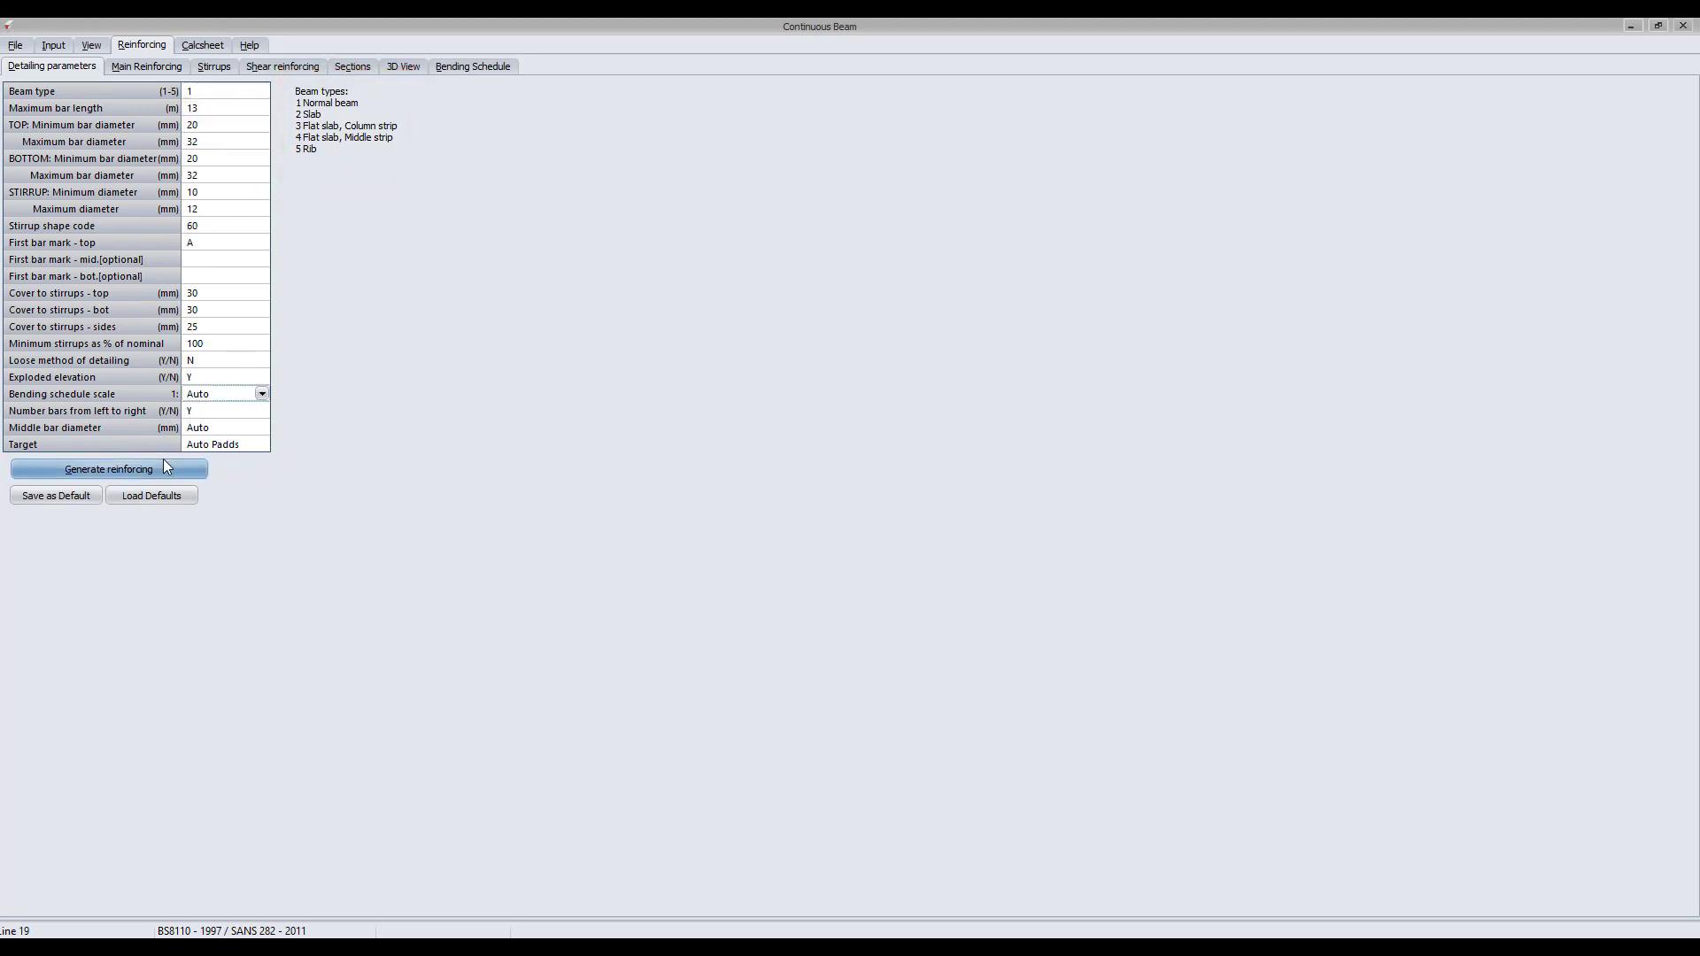
pyautogui.click(108, 467)
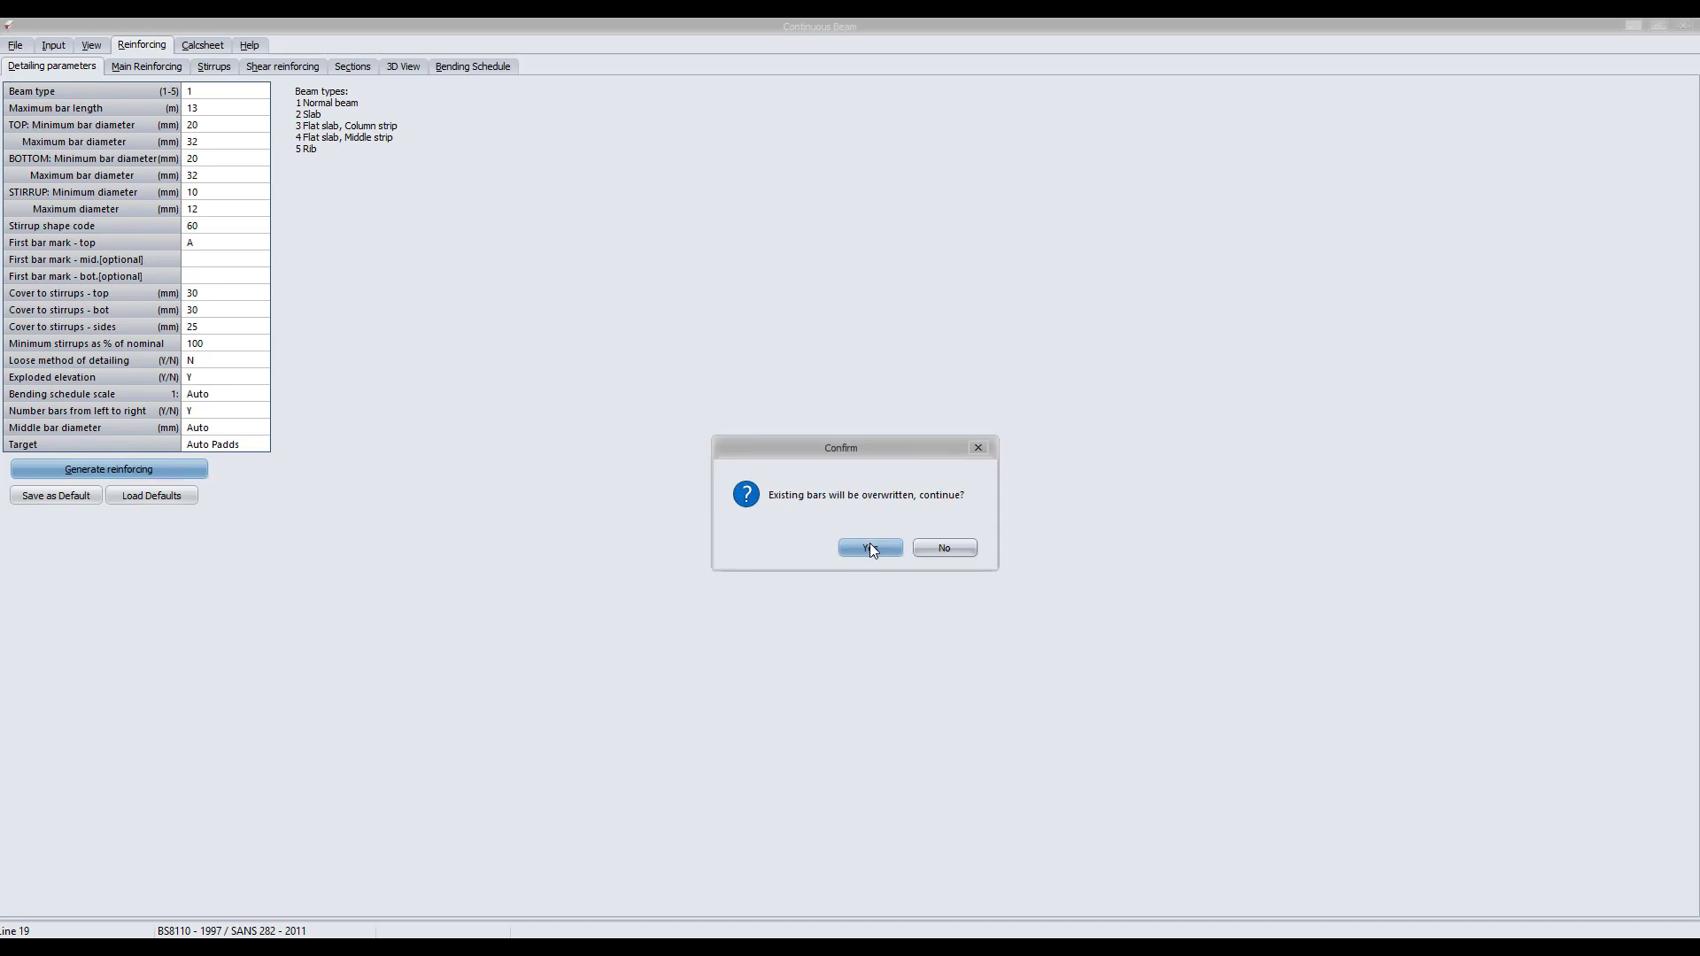
pyautogui.click(868, 547)
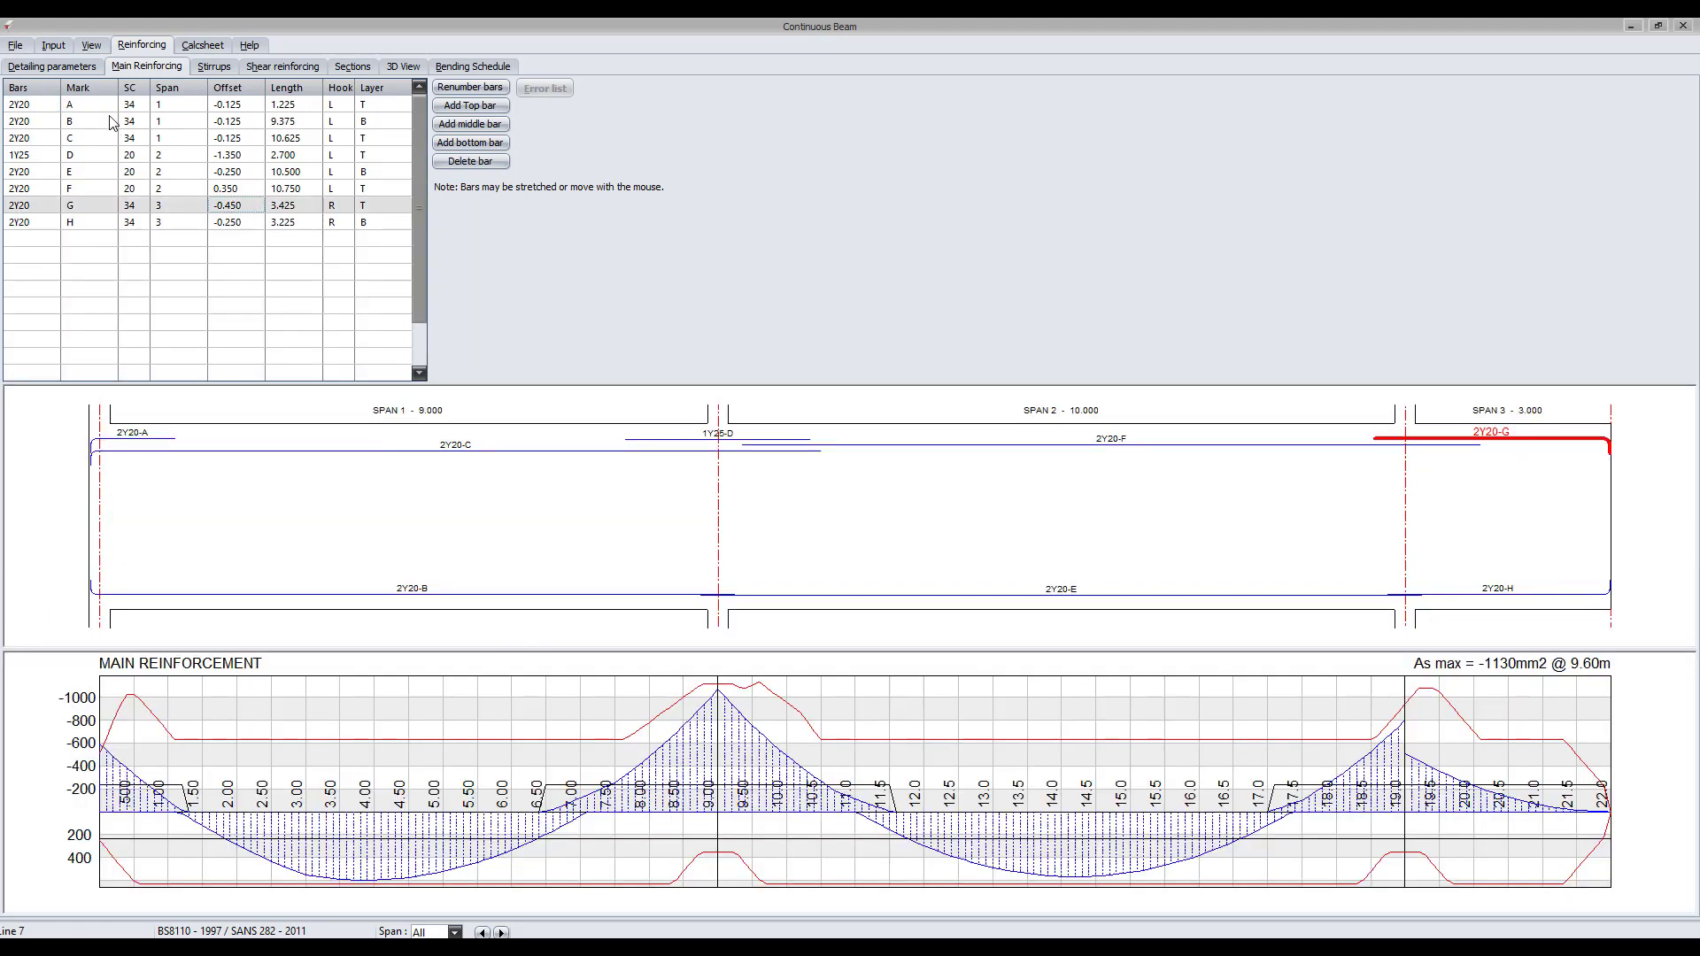
# Step: Delete the short top bar 2Y20-A in span 1 and renumber the main bars
pyautogui.click(469, 141)
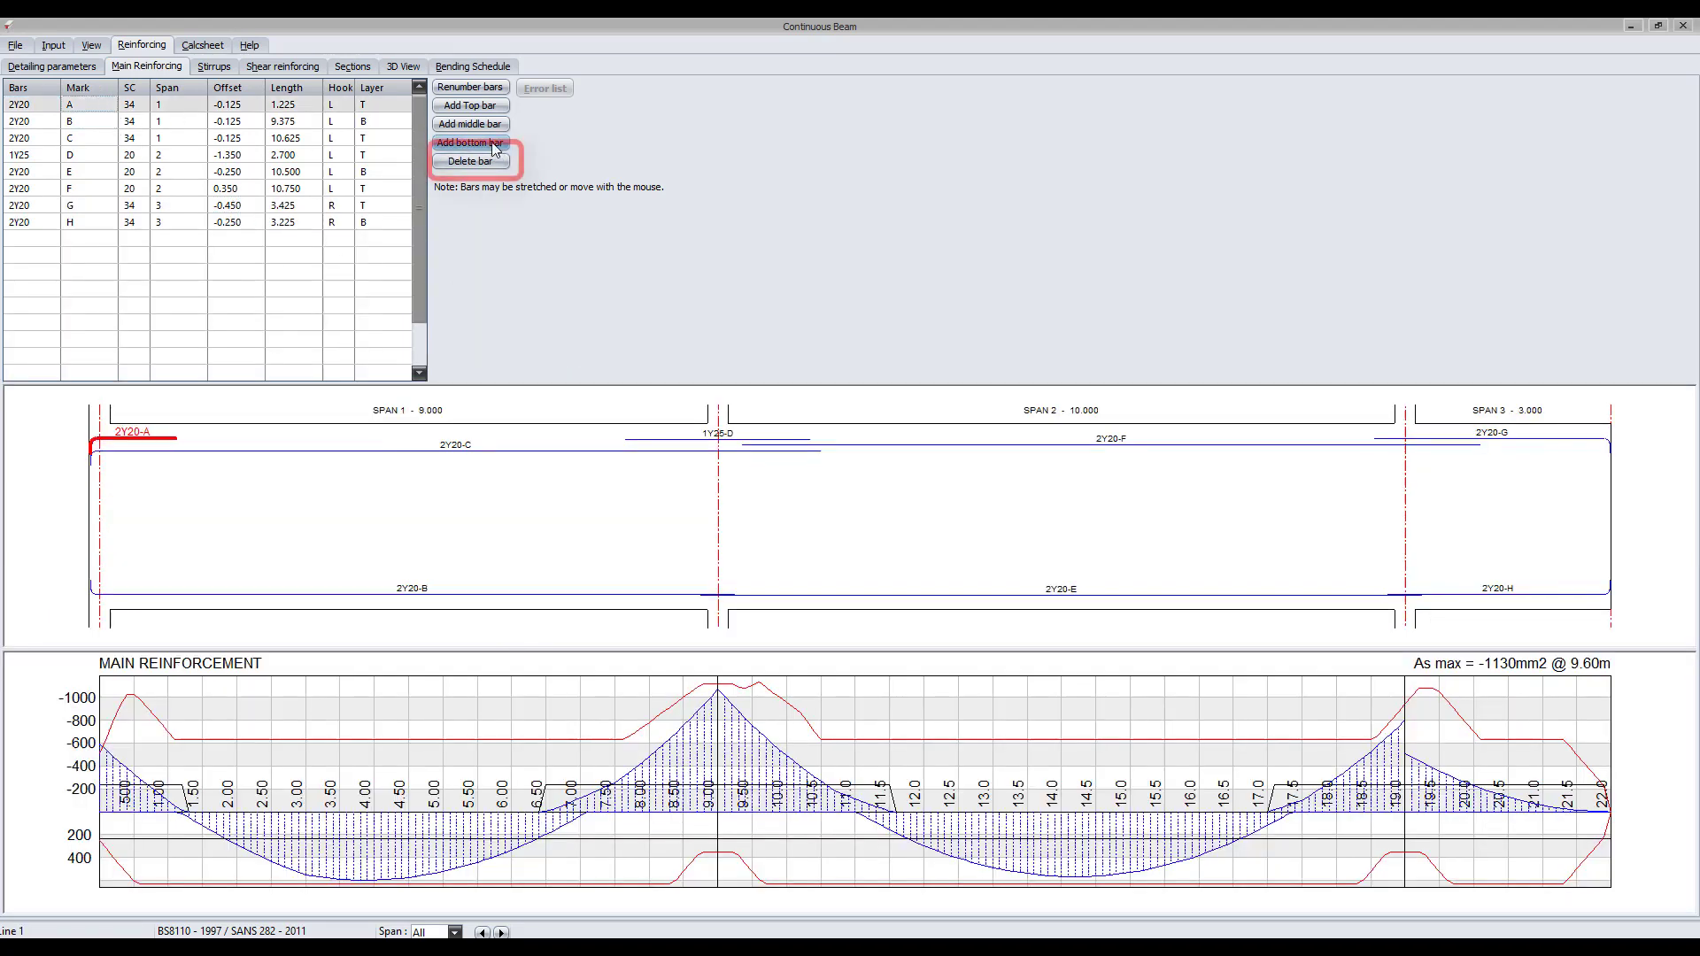
pyautogui.click(469, 161)
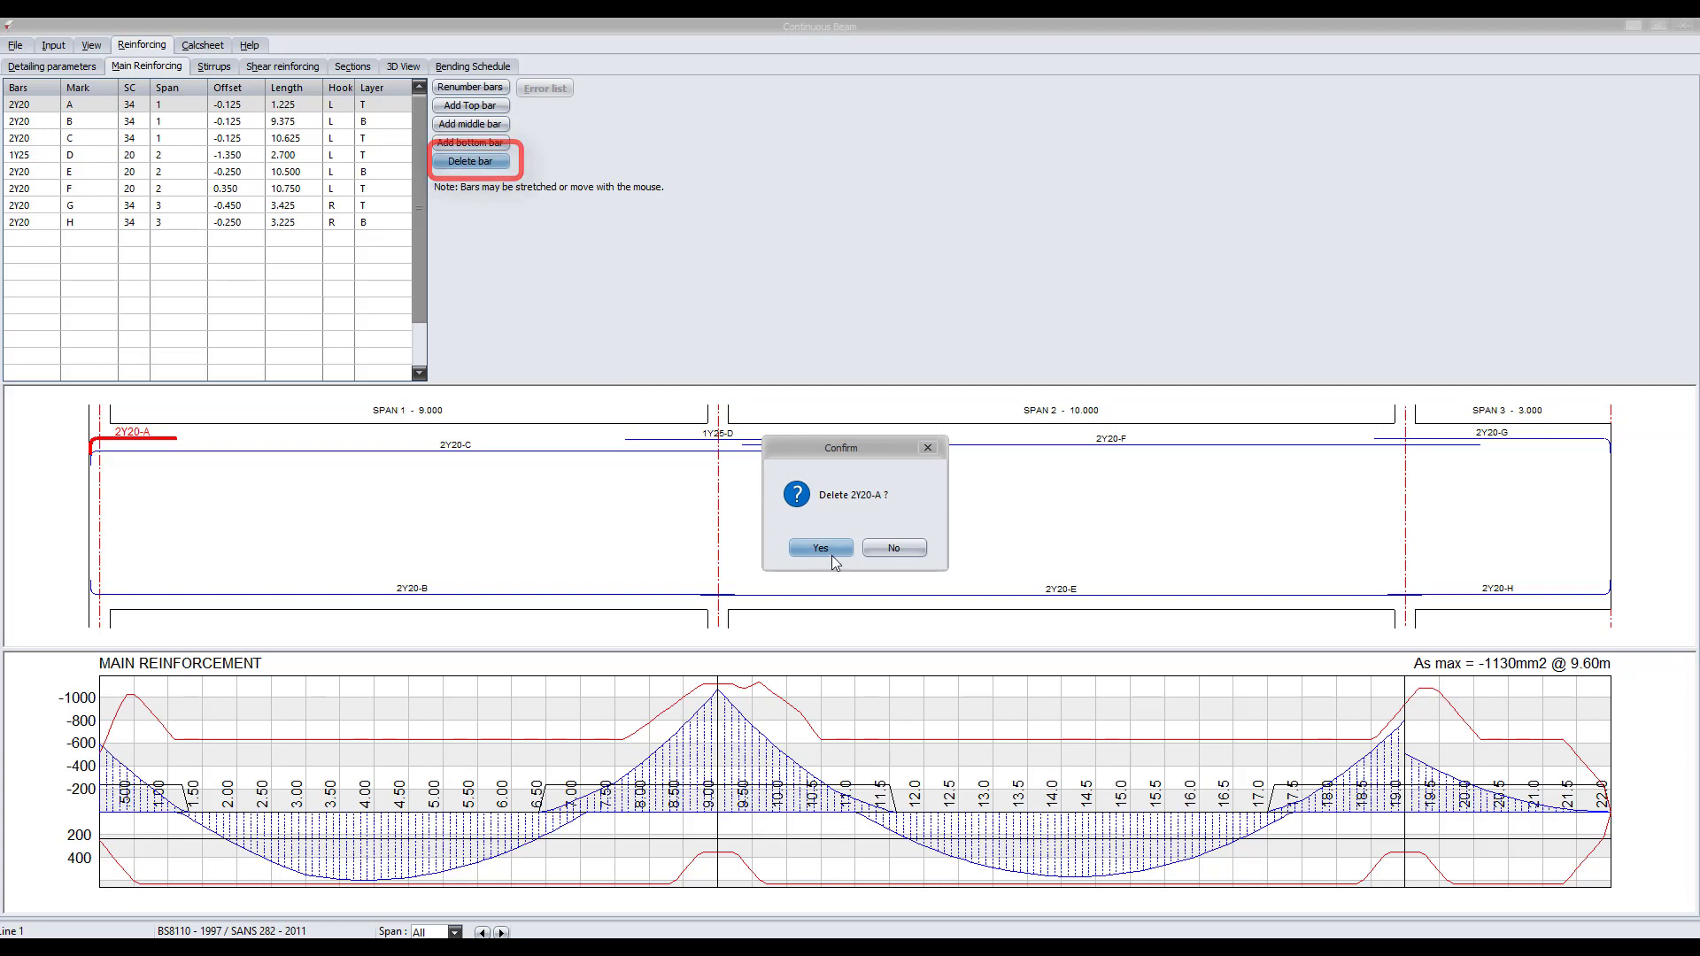
pyautogui.click(820, 547)
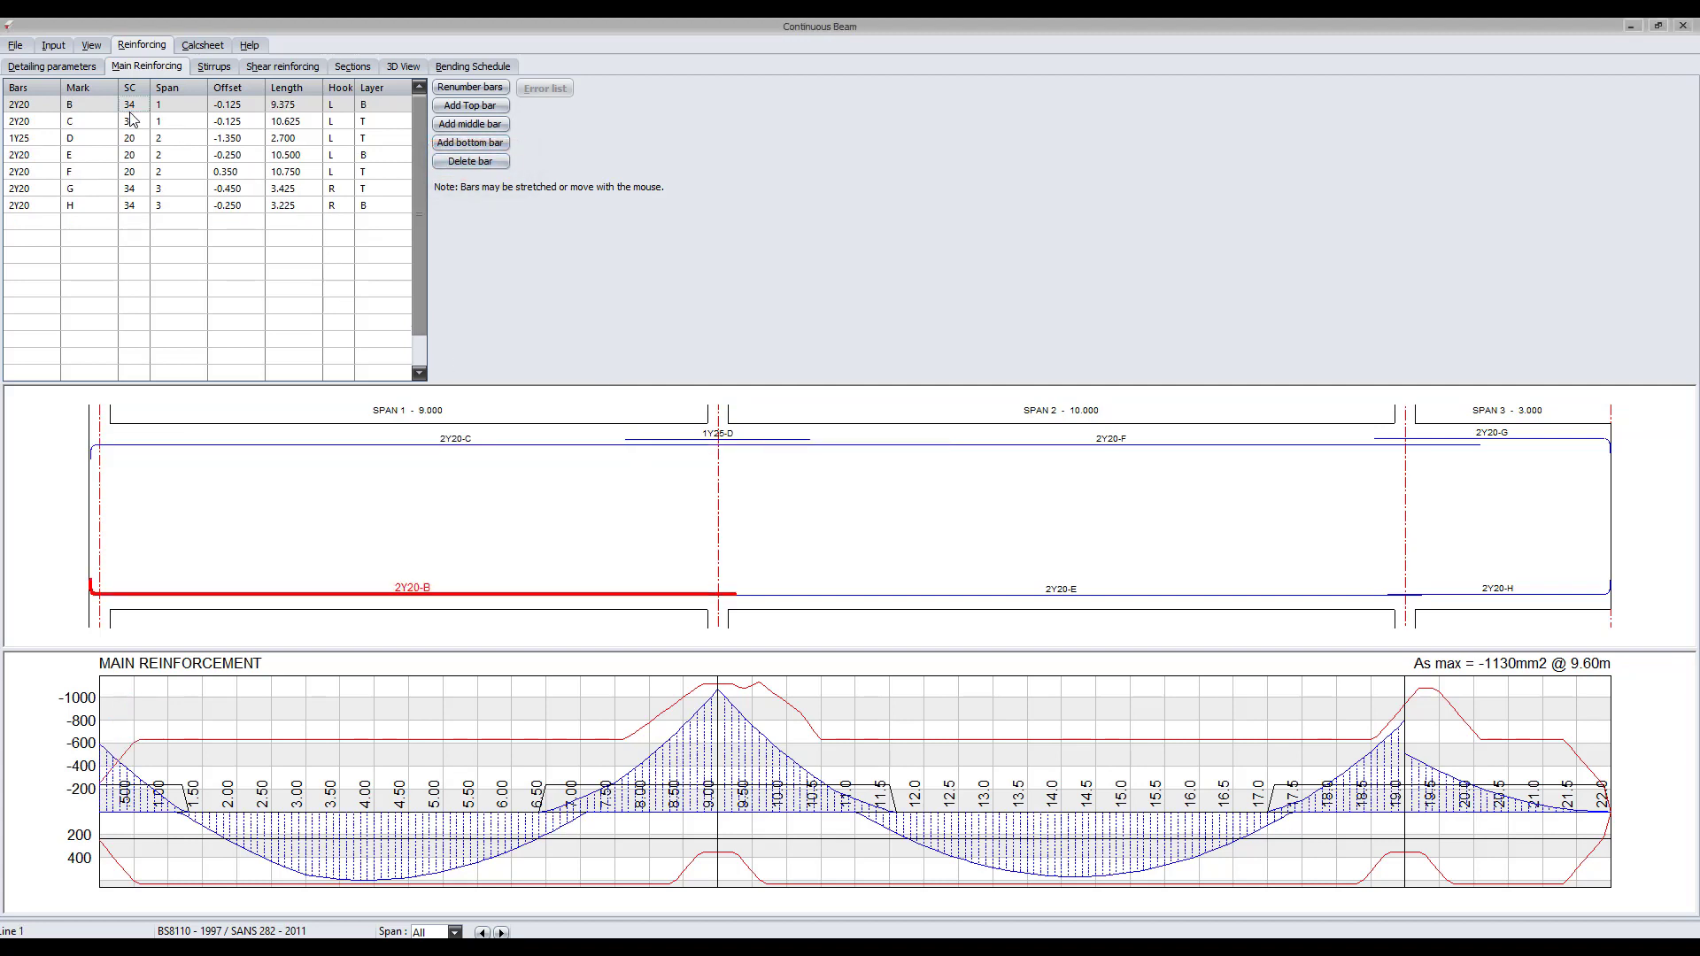
pyautogui.click(70, 121)
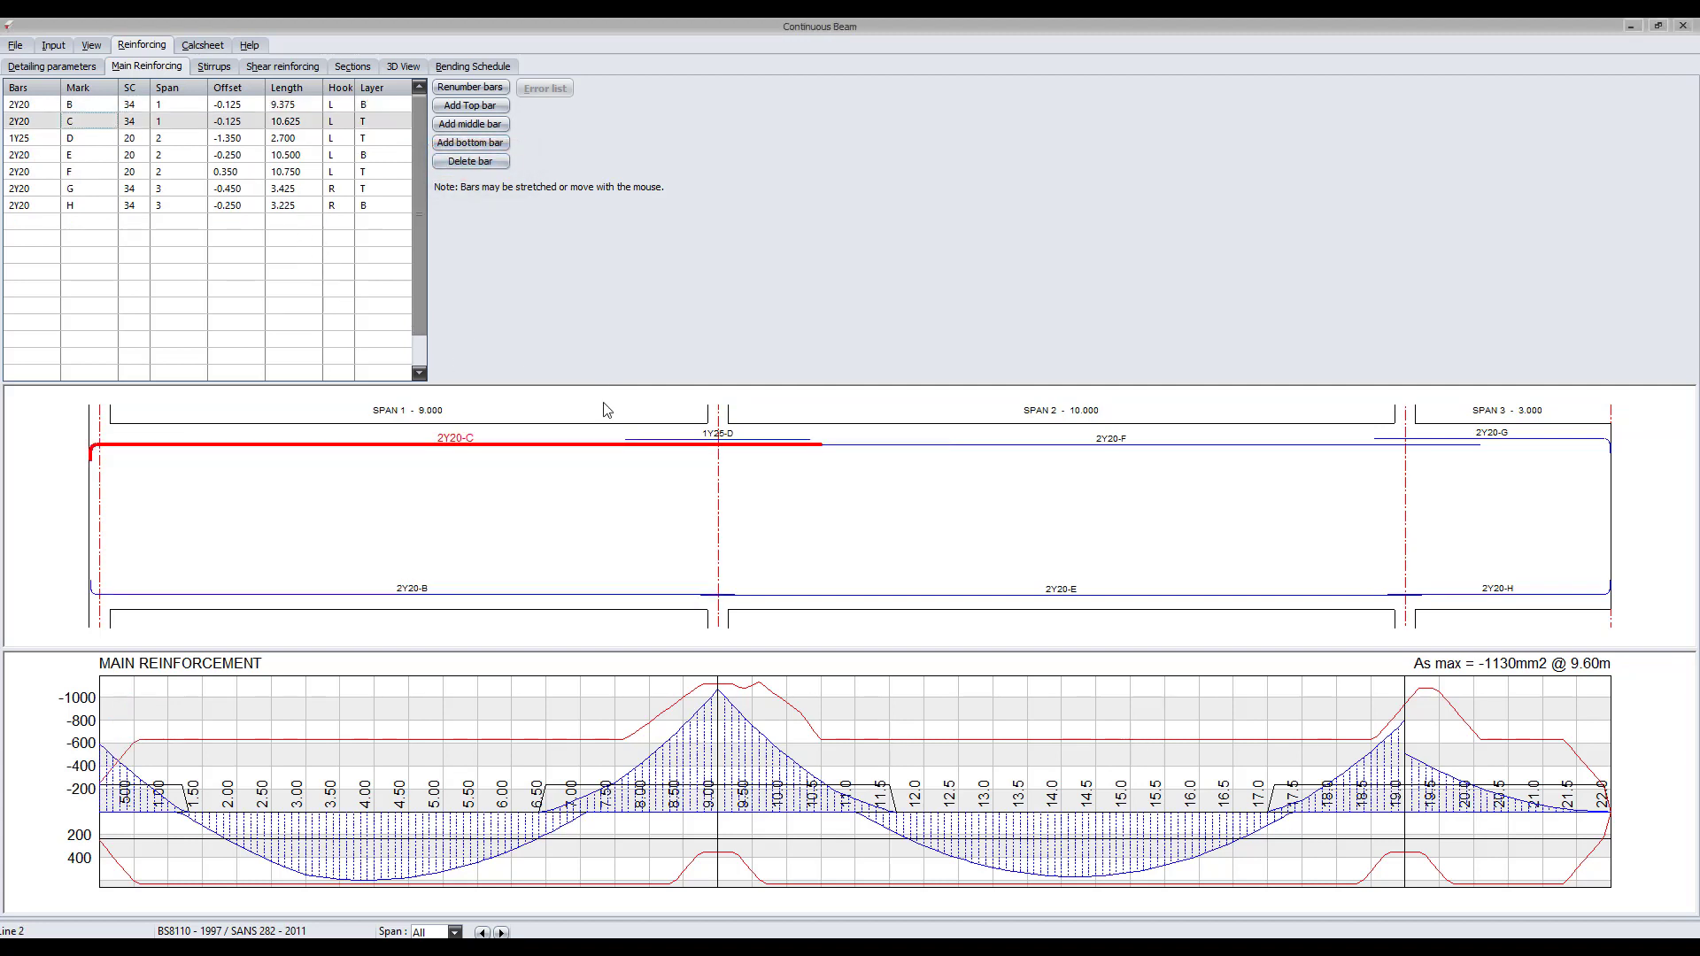
pyautogui.moveTo(521, 331)
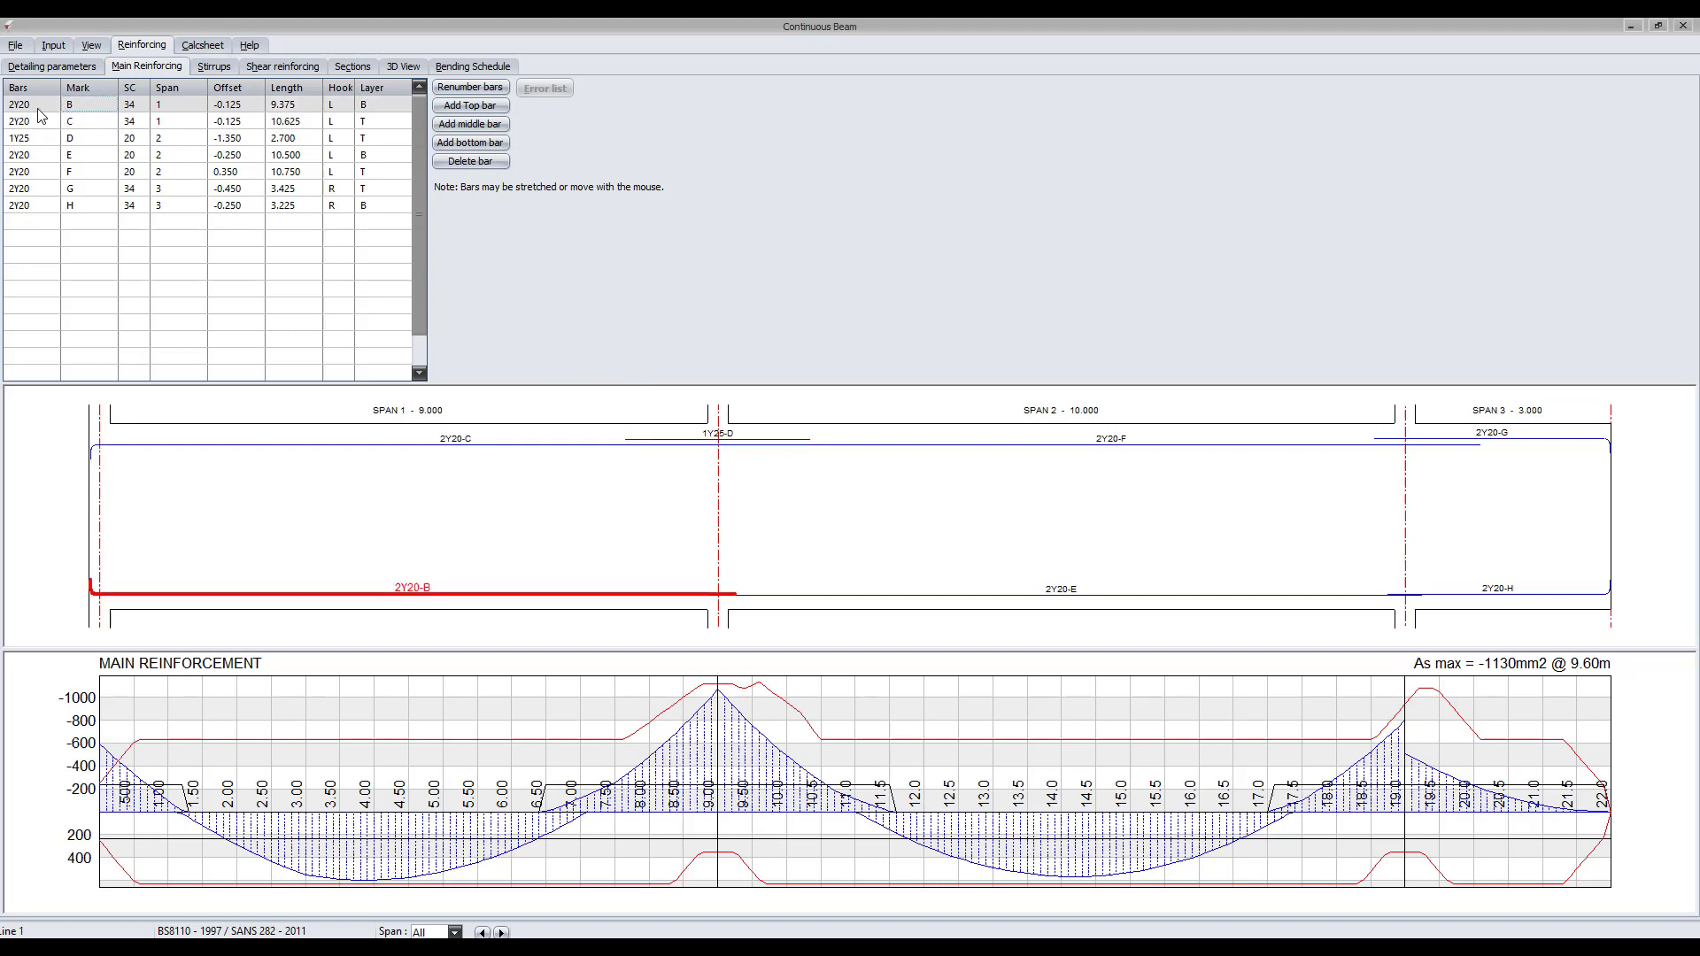
pyautogui.moveTo(469, 87)
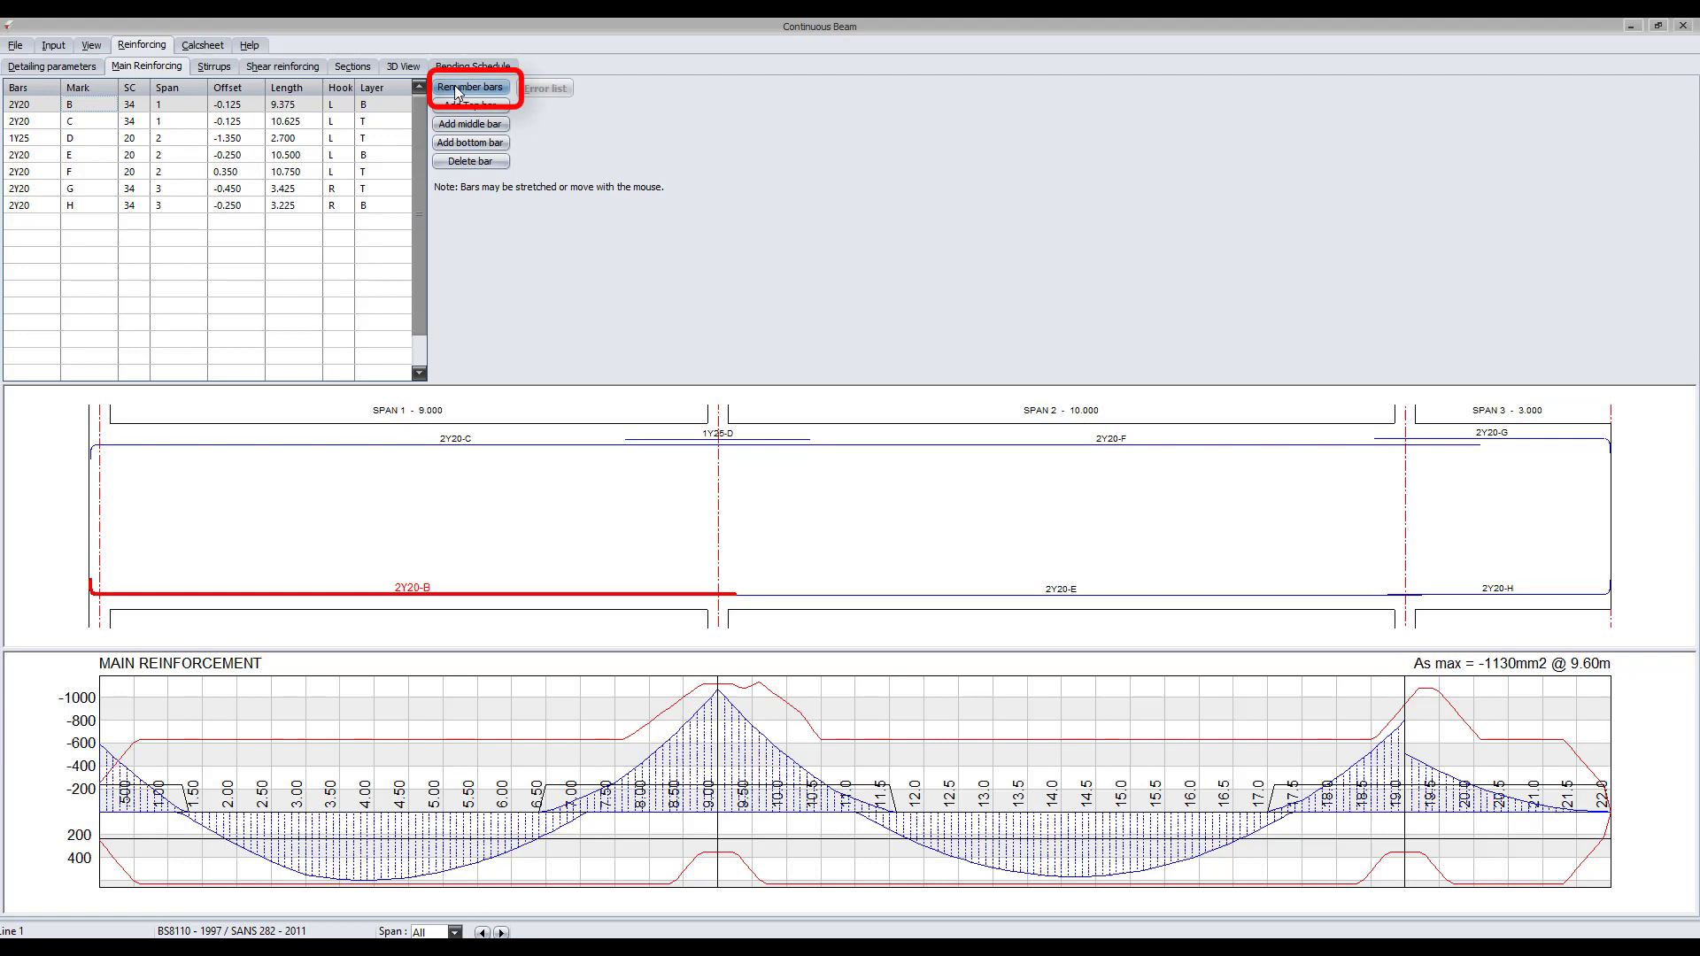
pyautogui.click(469, 87)
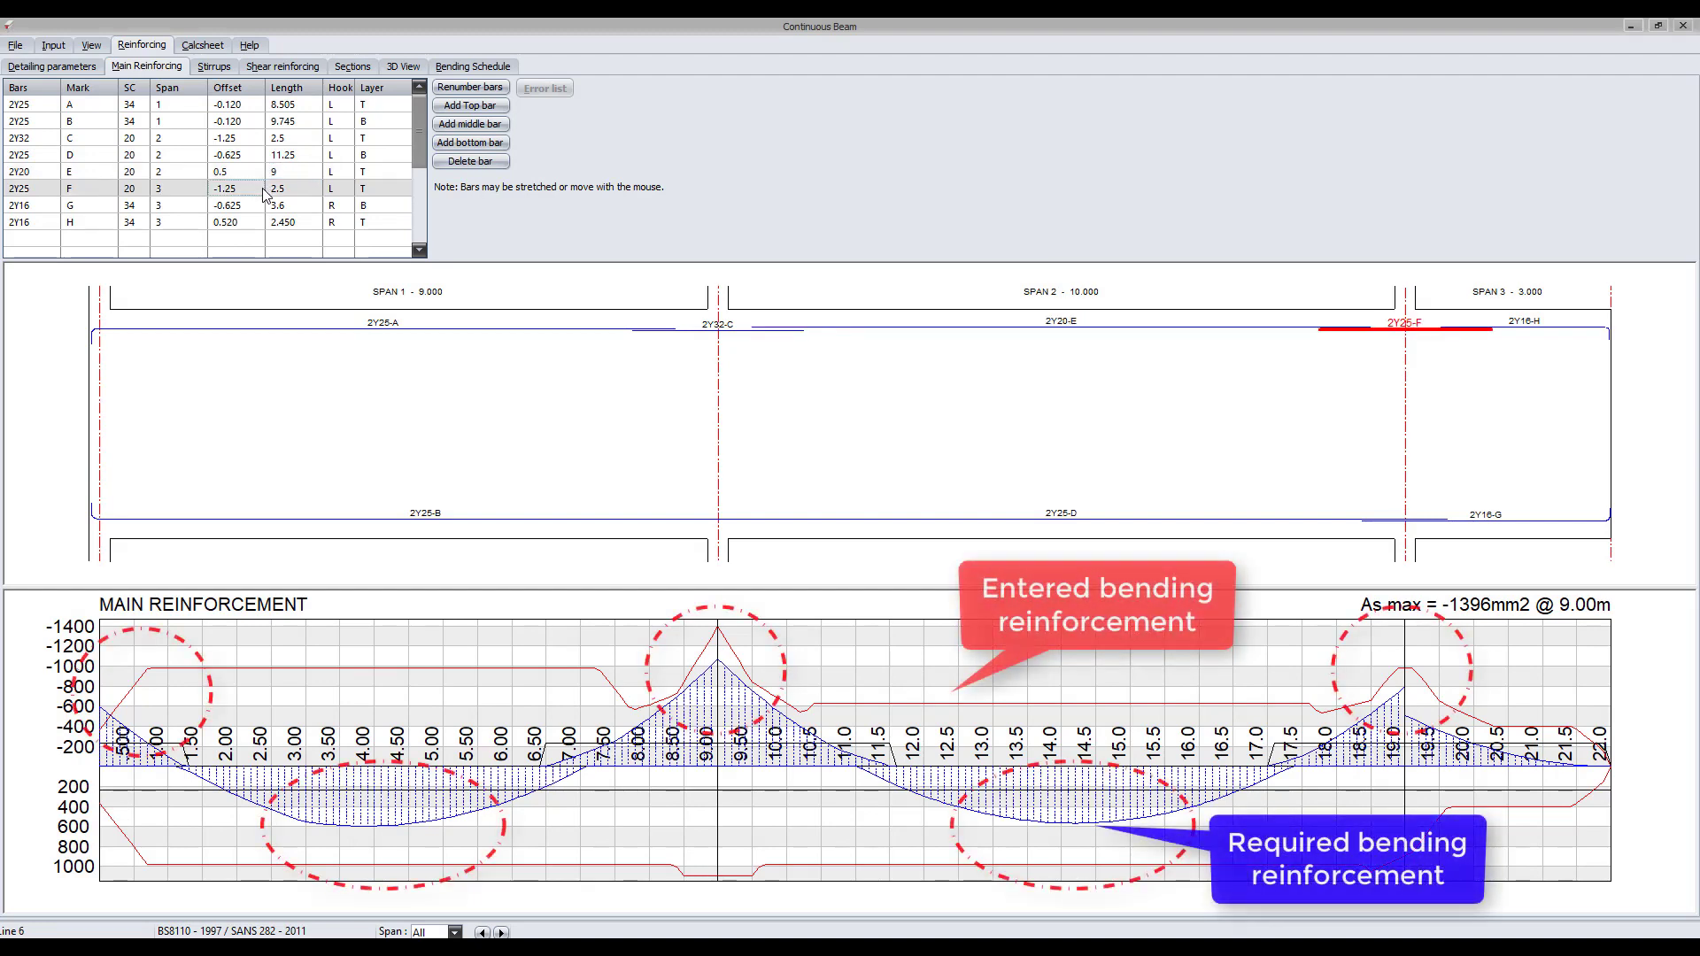
pyautogui.moveTo(303, 478)
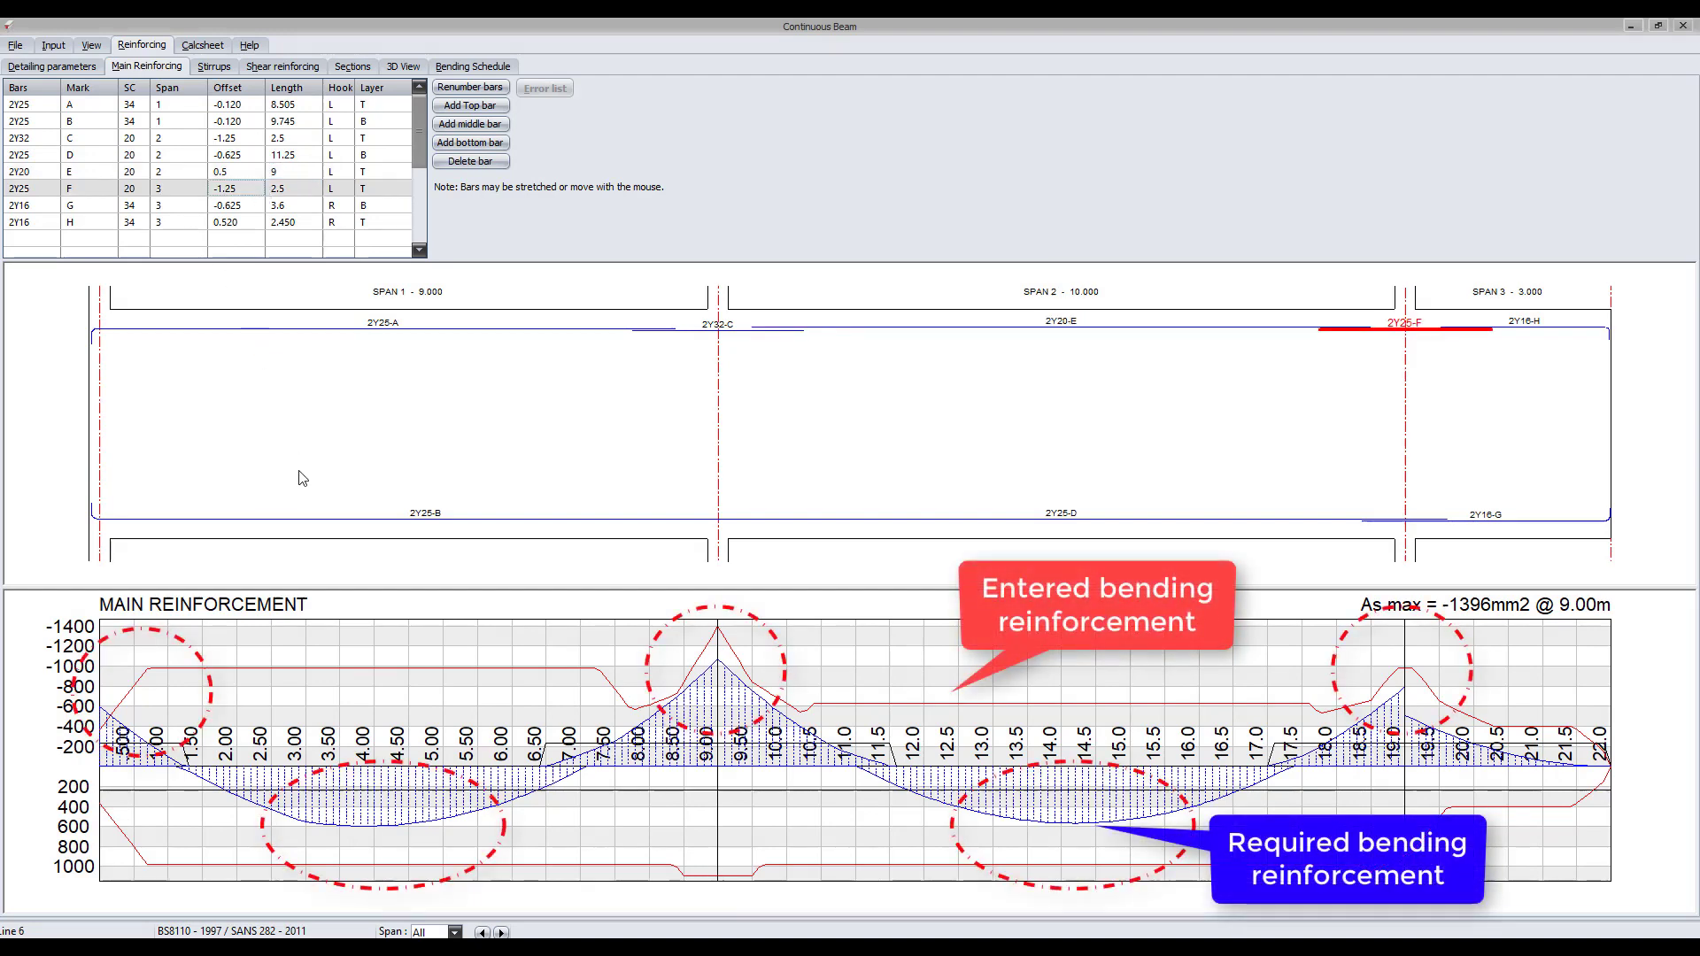
pyautogui.moveTo(299, 544)
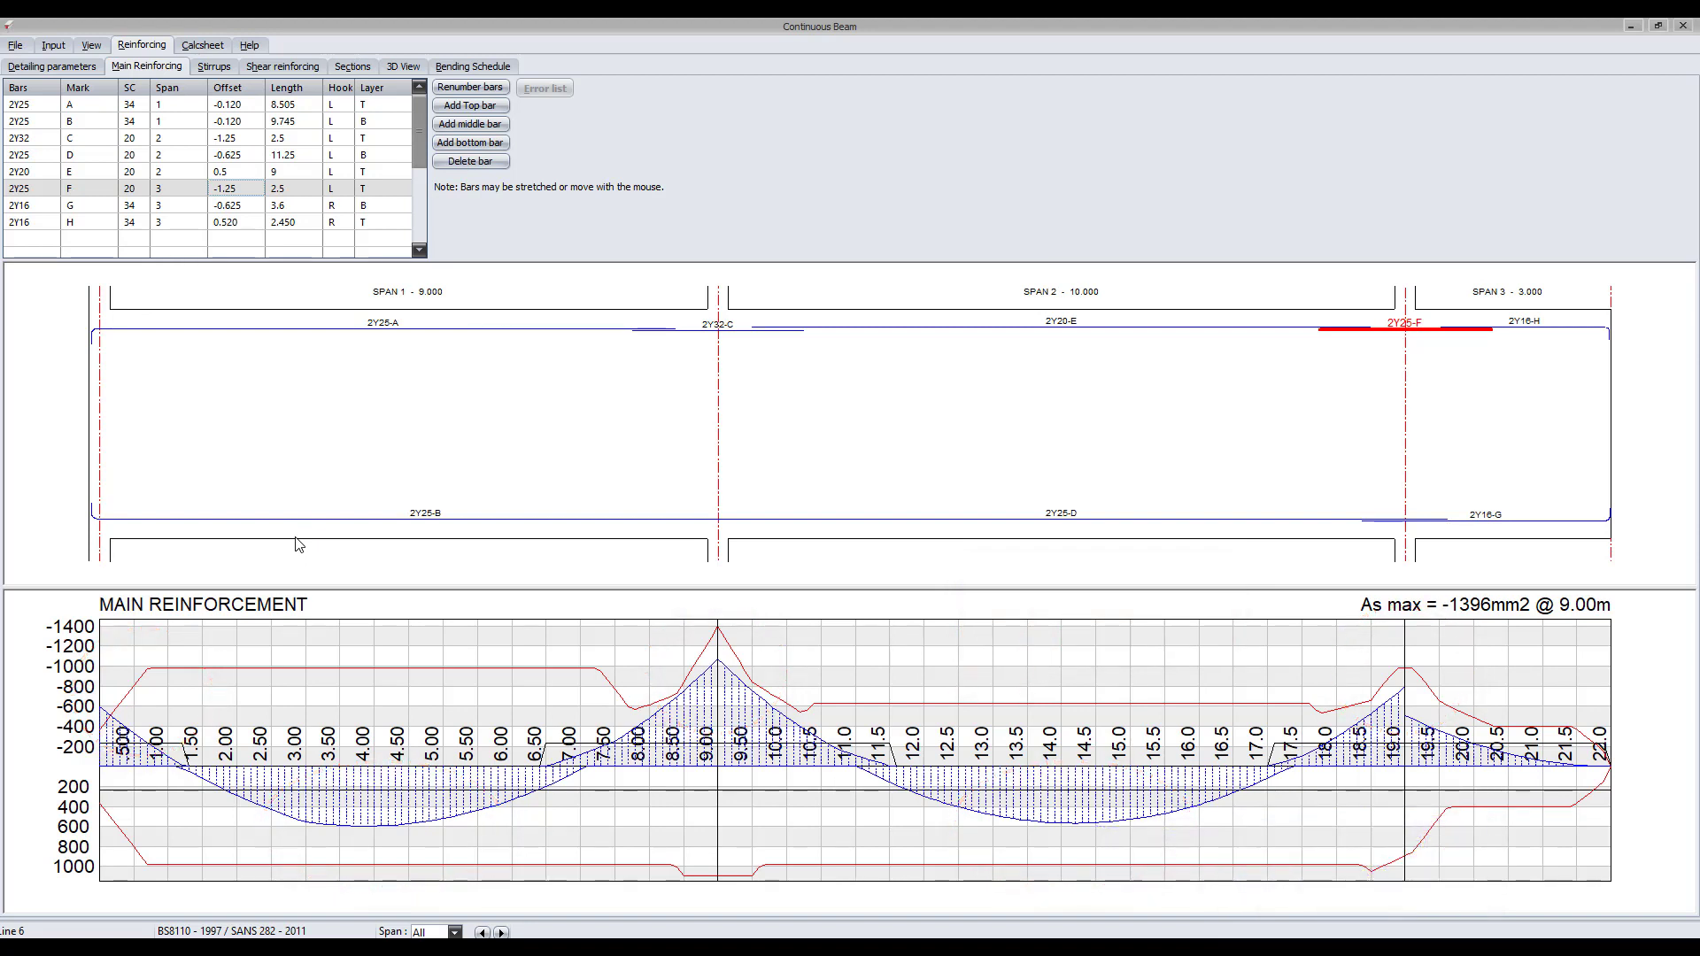
# Step: Make stirrup 1 an R10 bar and adjust the 250-spacing shear link offsets across the spans
pyautogui.click(214, 65)
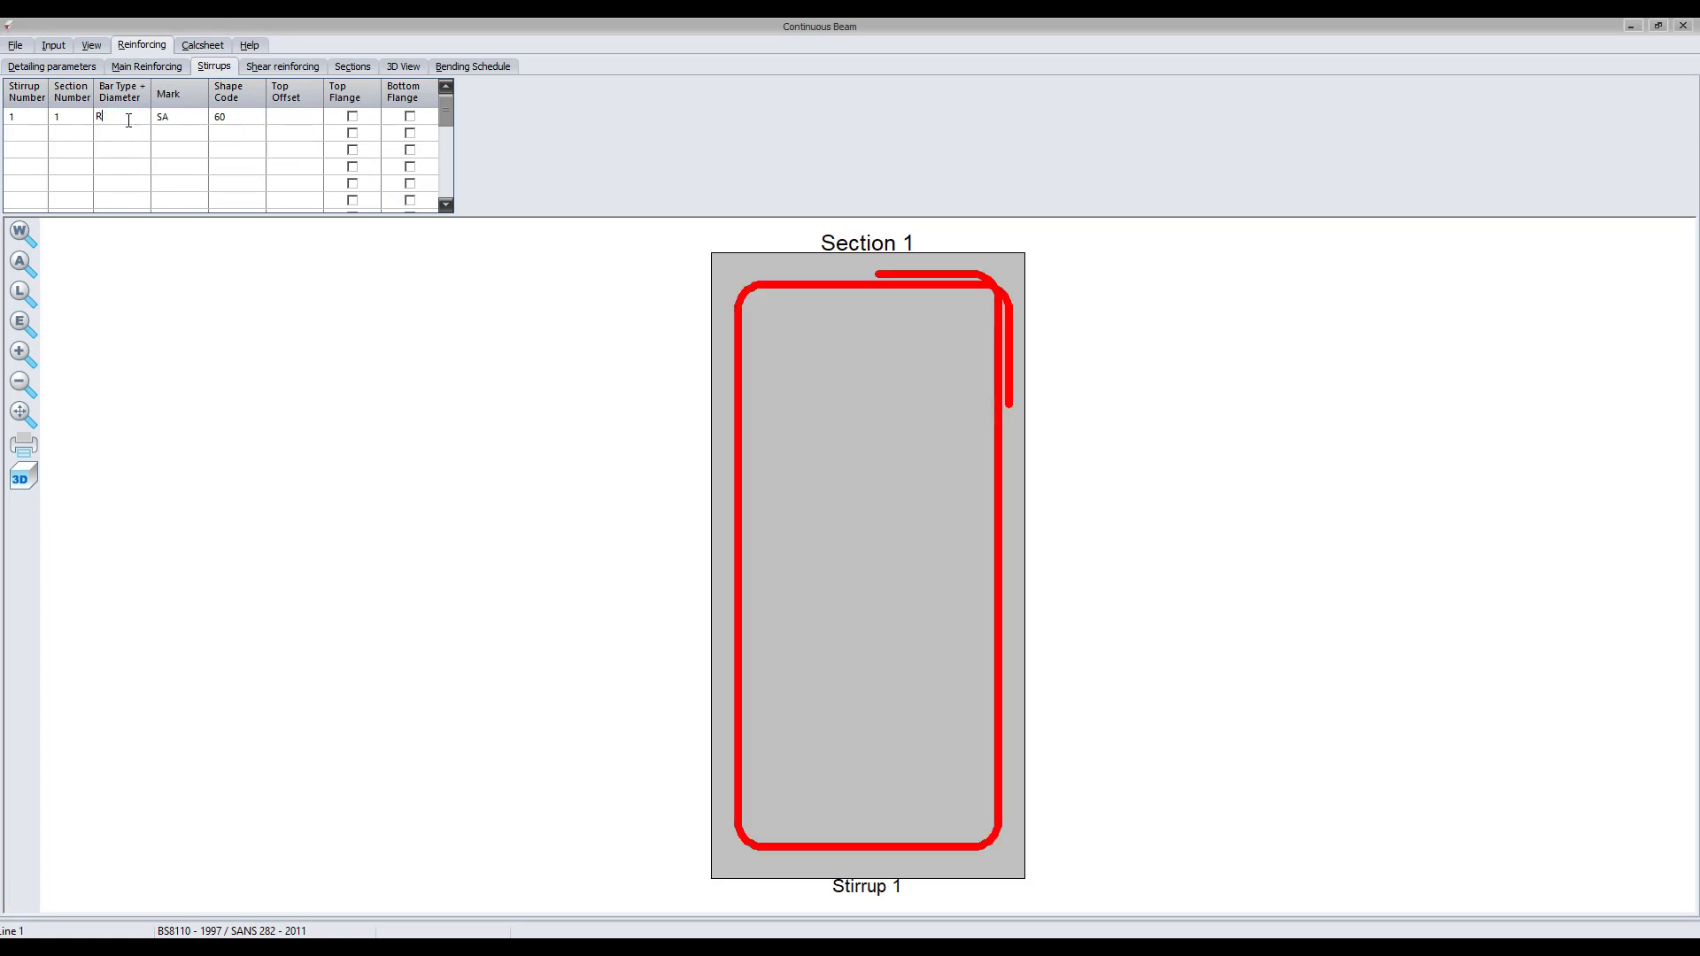
pyautogui.write('8')
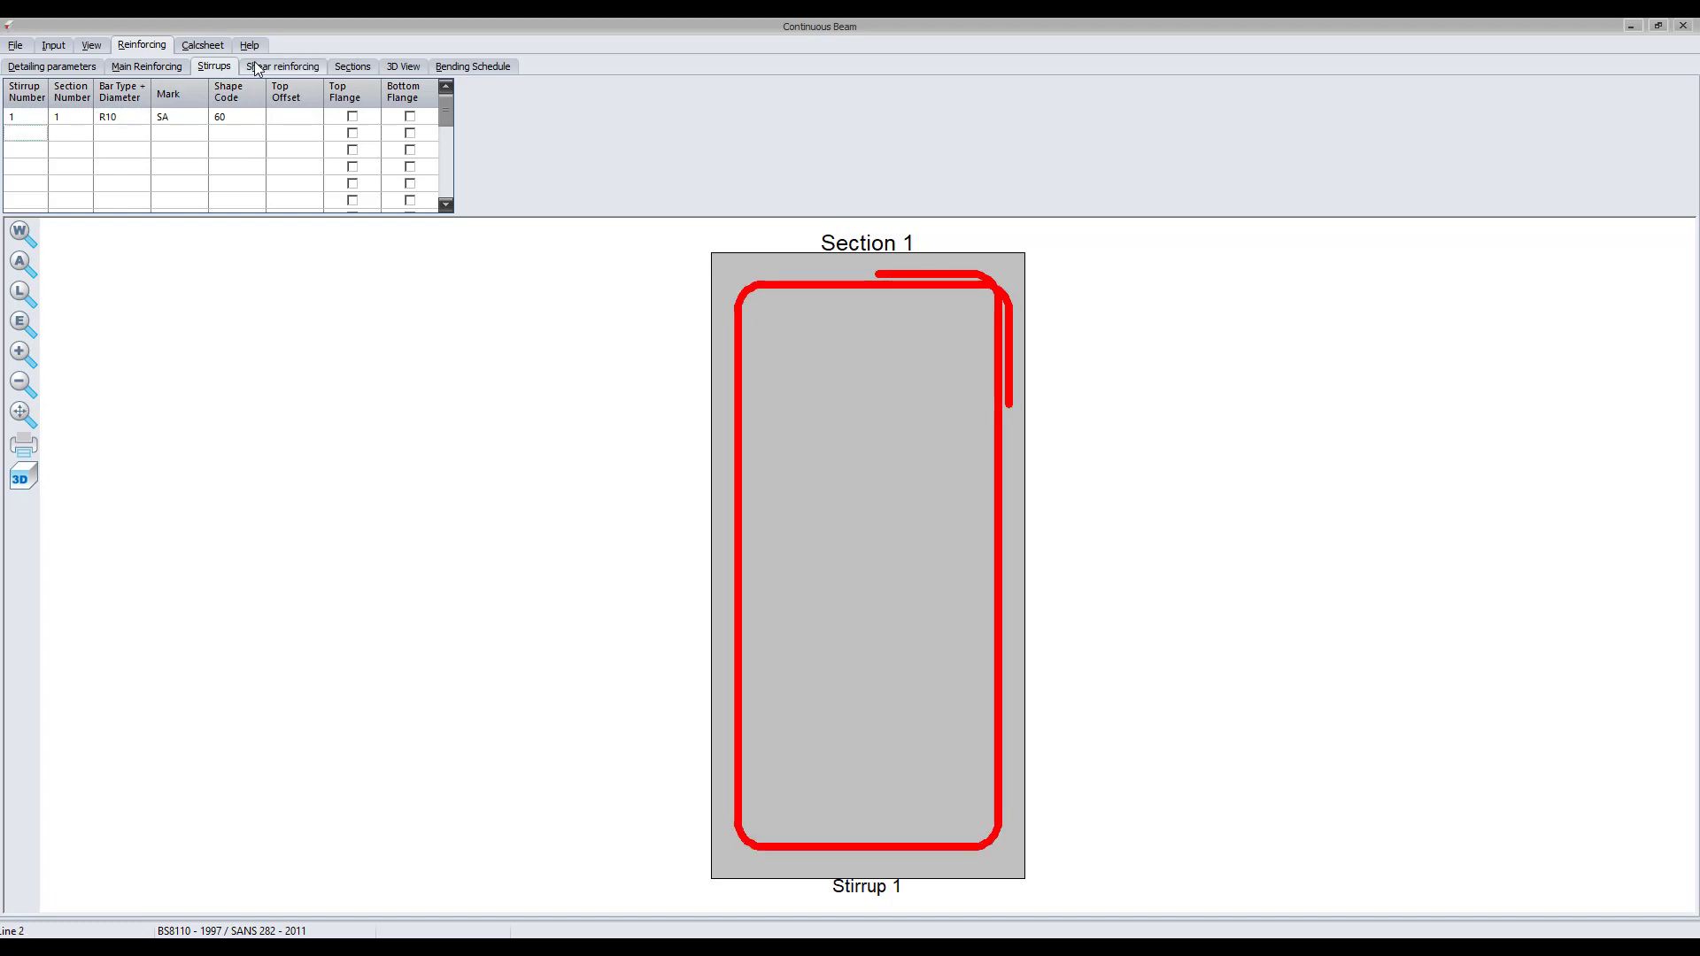
pyautogui.click(284, 65)
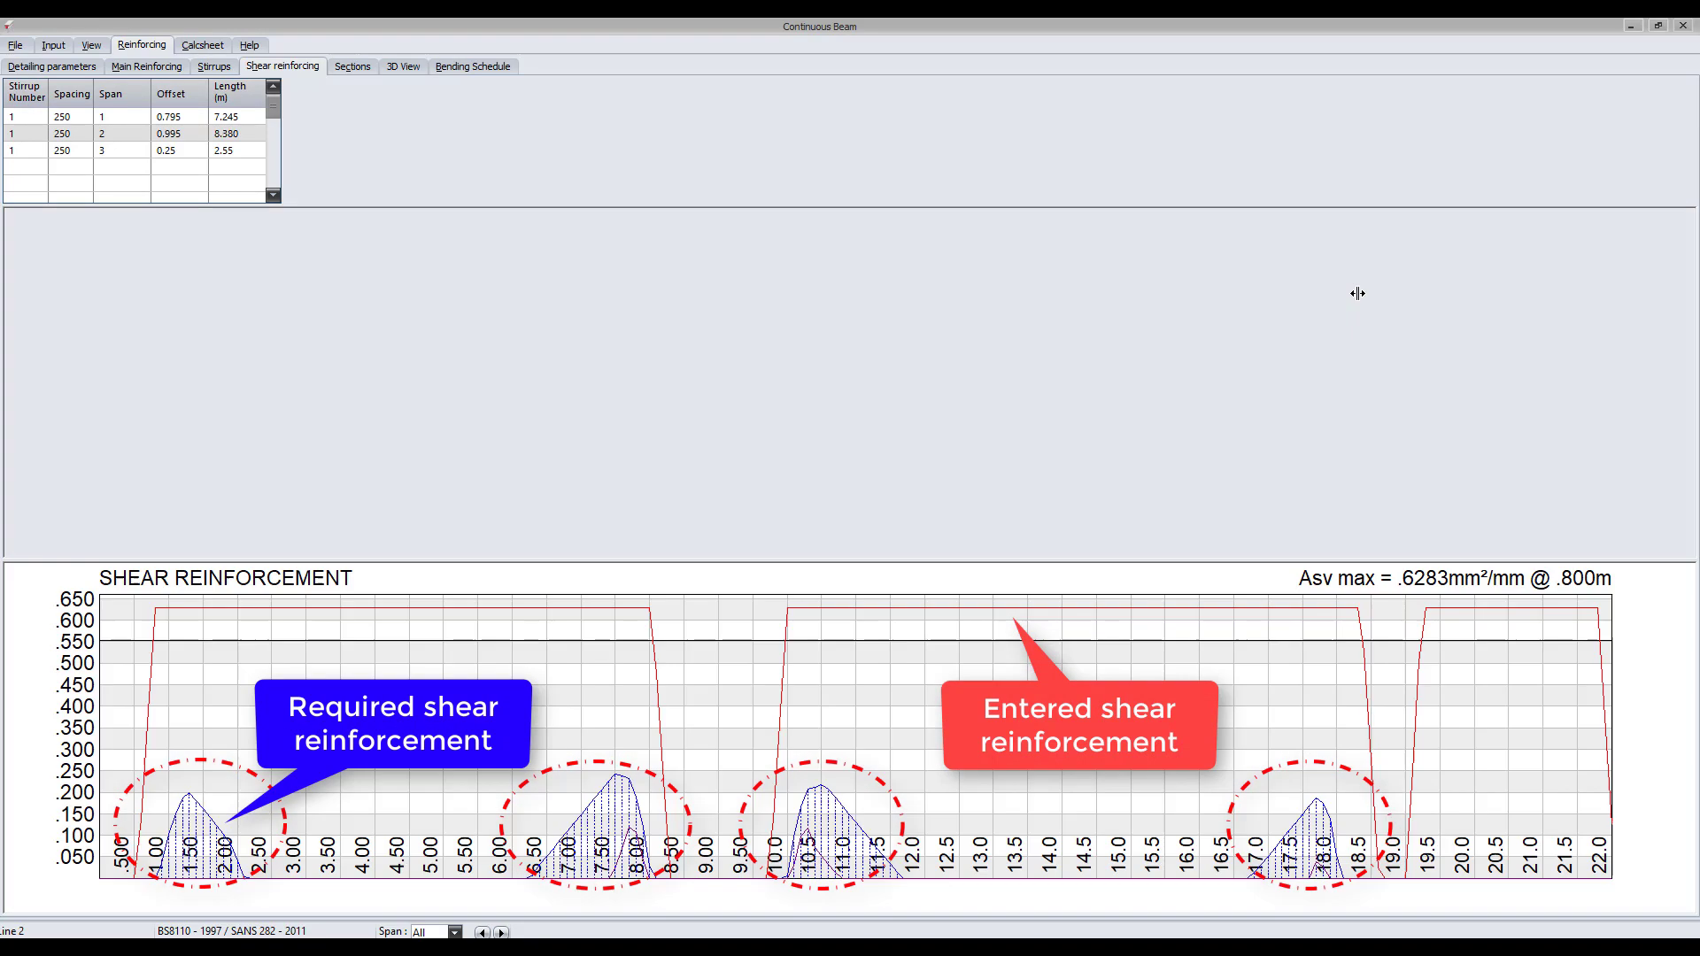
pyautogui.click(146, 66)
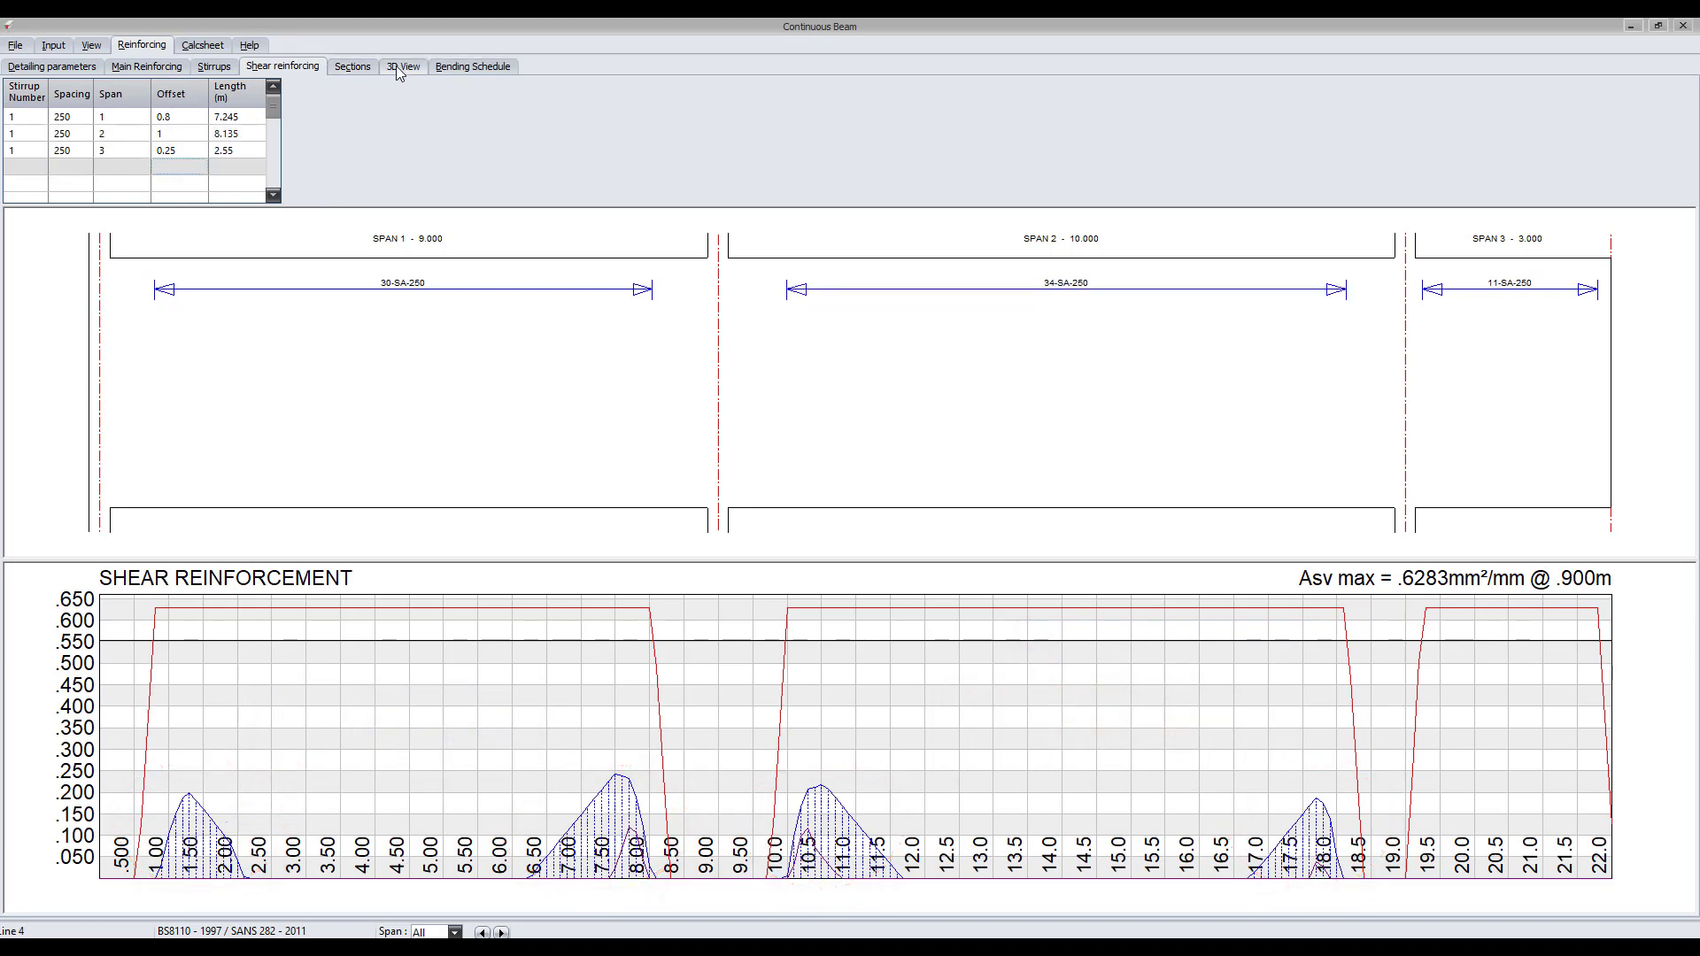
pyautogui.click(350, 66)
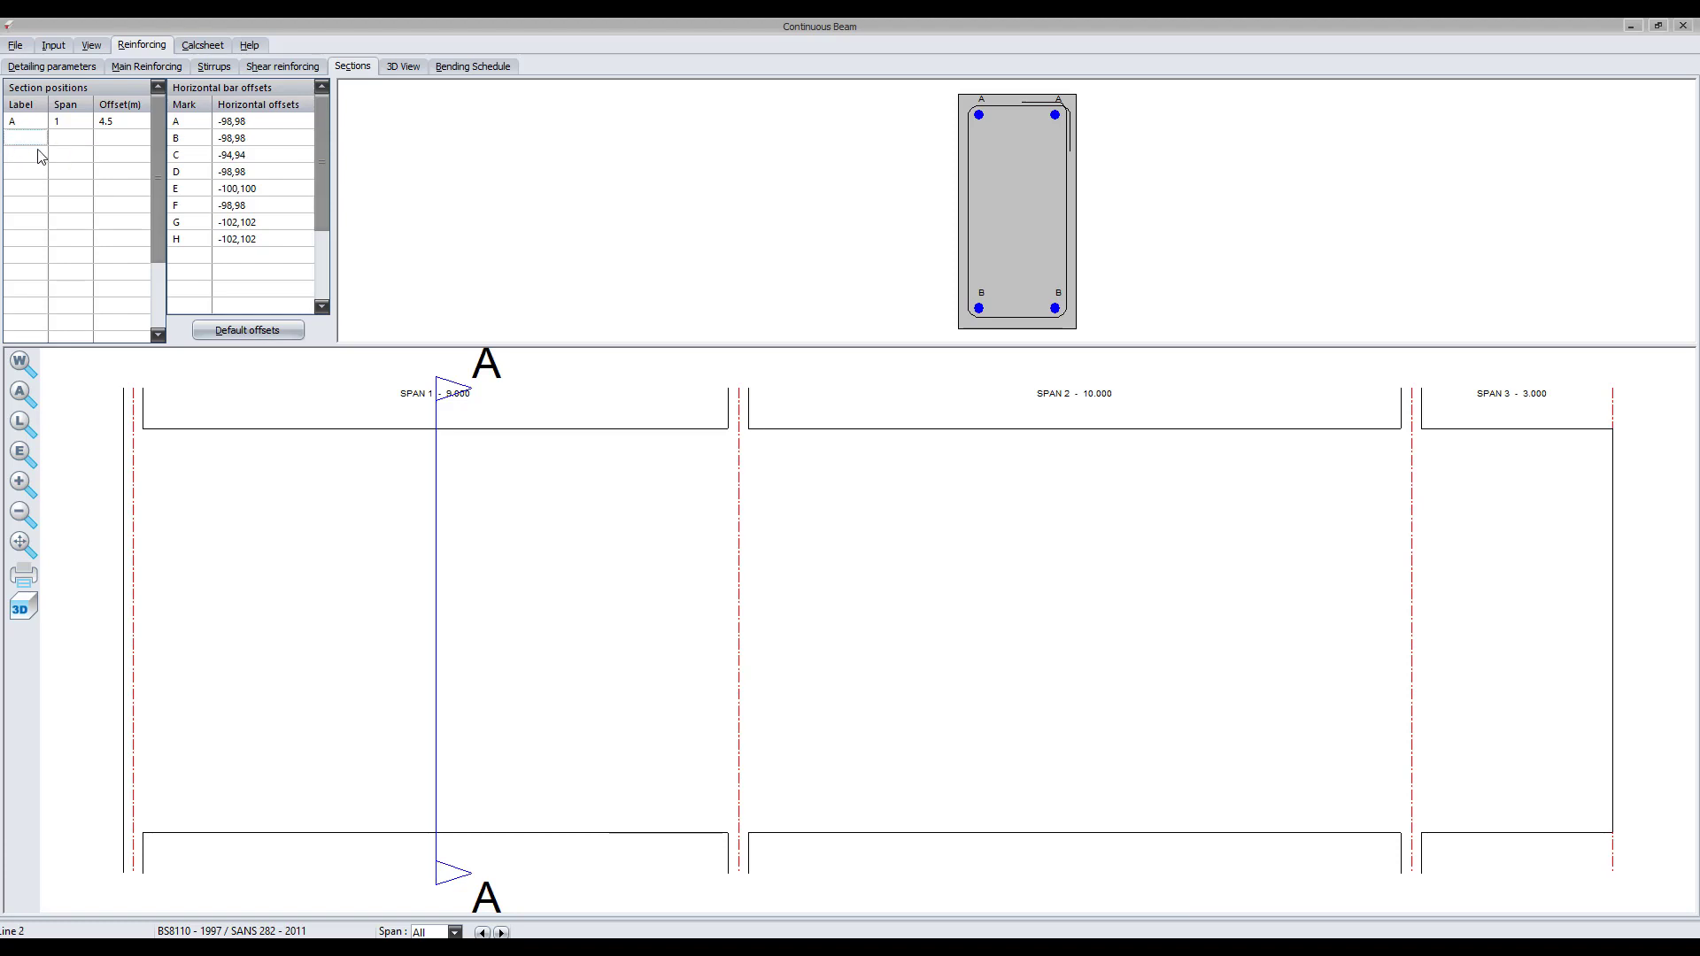
# Step: Add section cuts B–D in spans 2 and 3 and examine the bar layout at section B
pyautogui.click(21, 138)
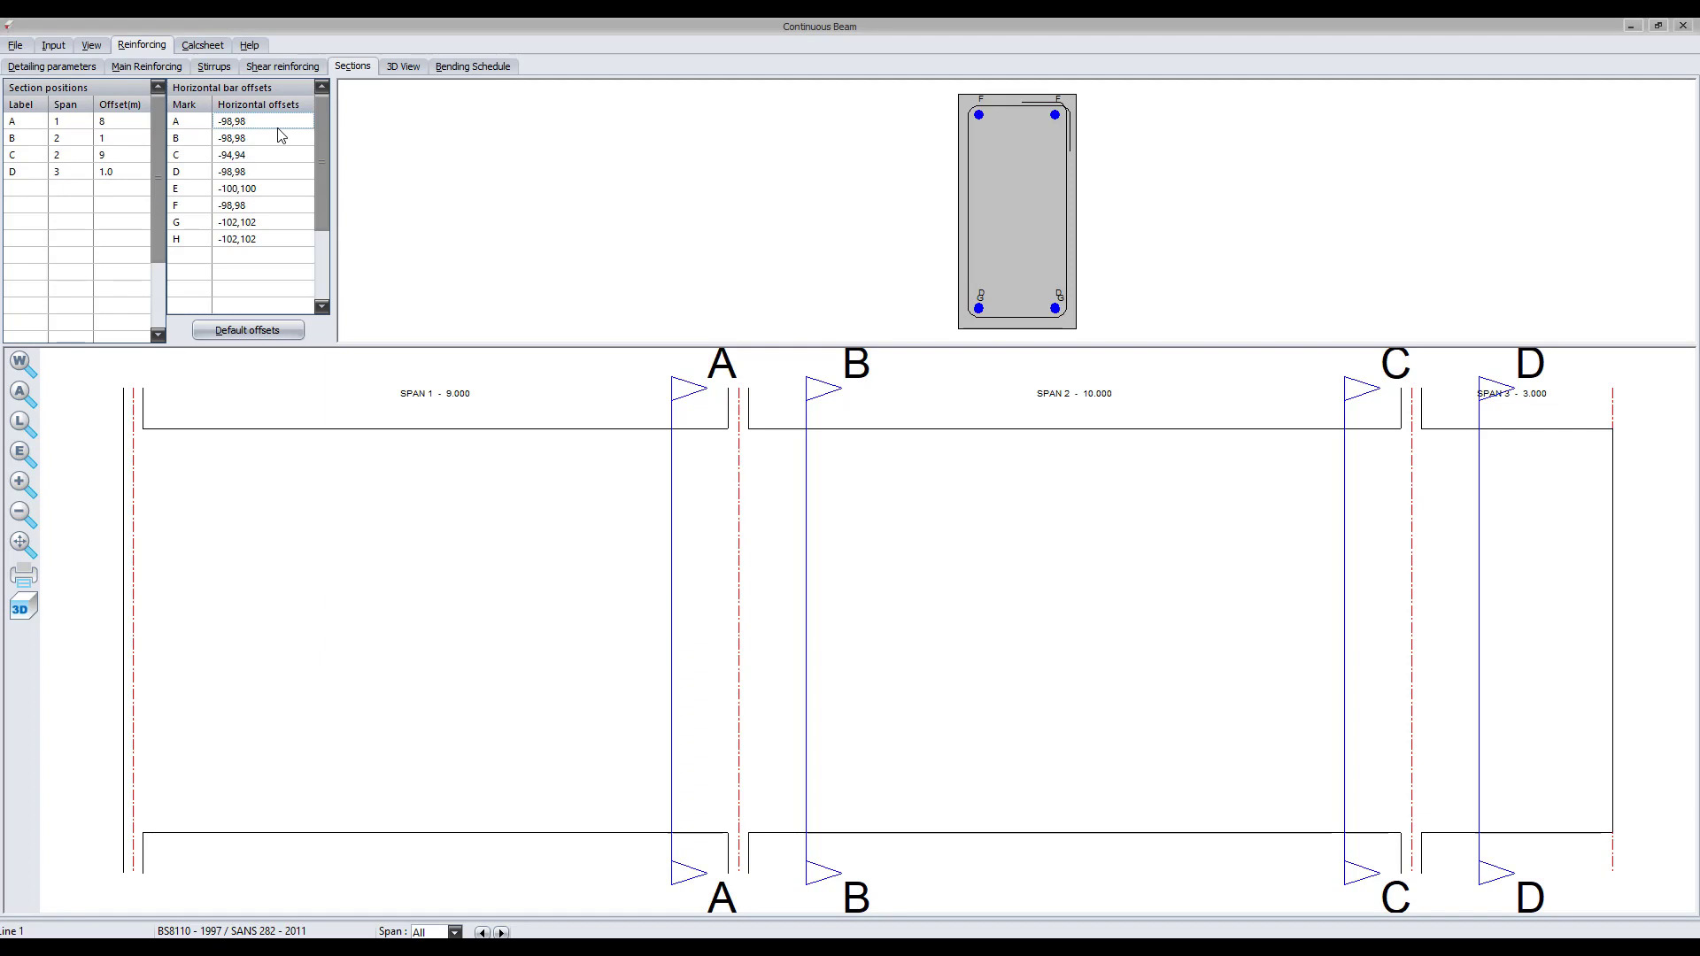
pyautogui.click(721, 393)
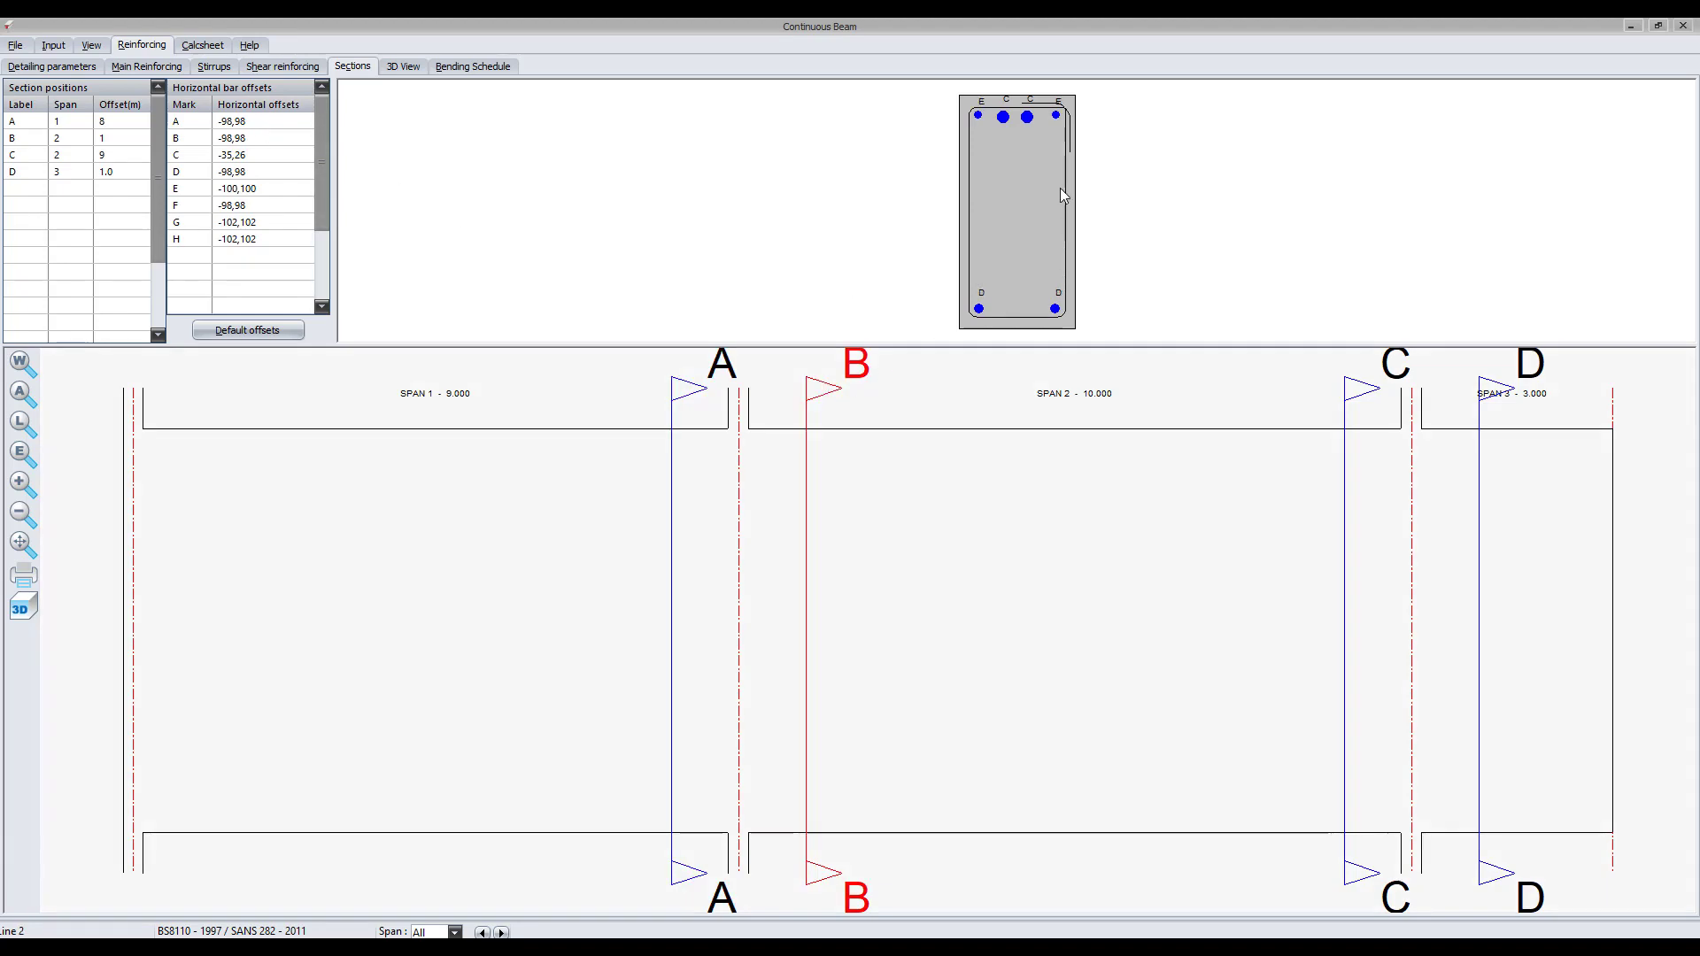
pyautogui.moveTo(1362, 402)
pyautogui.write('-26,33')
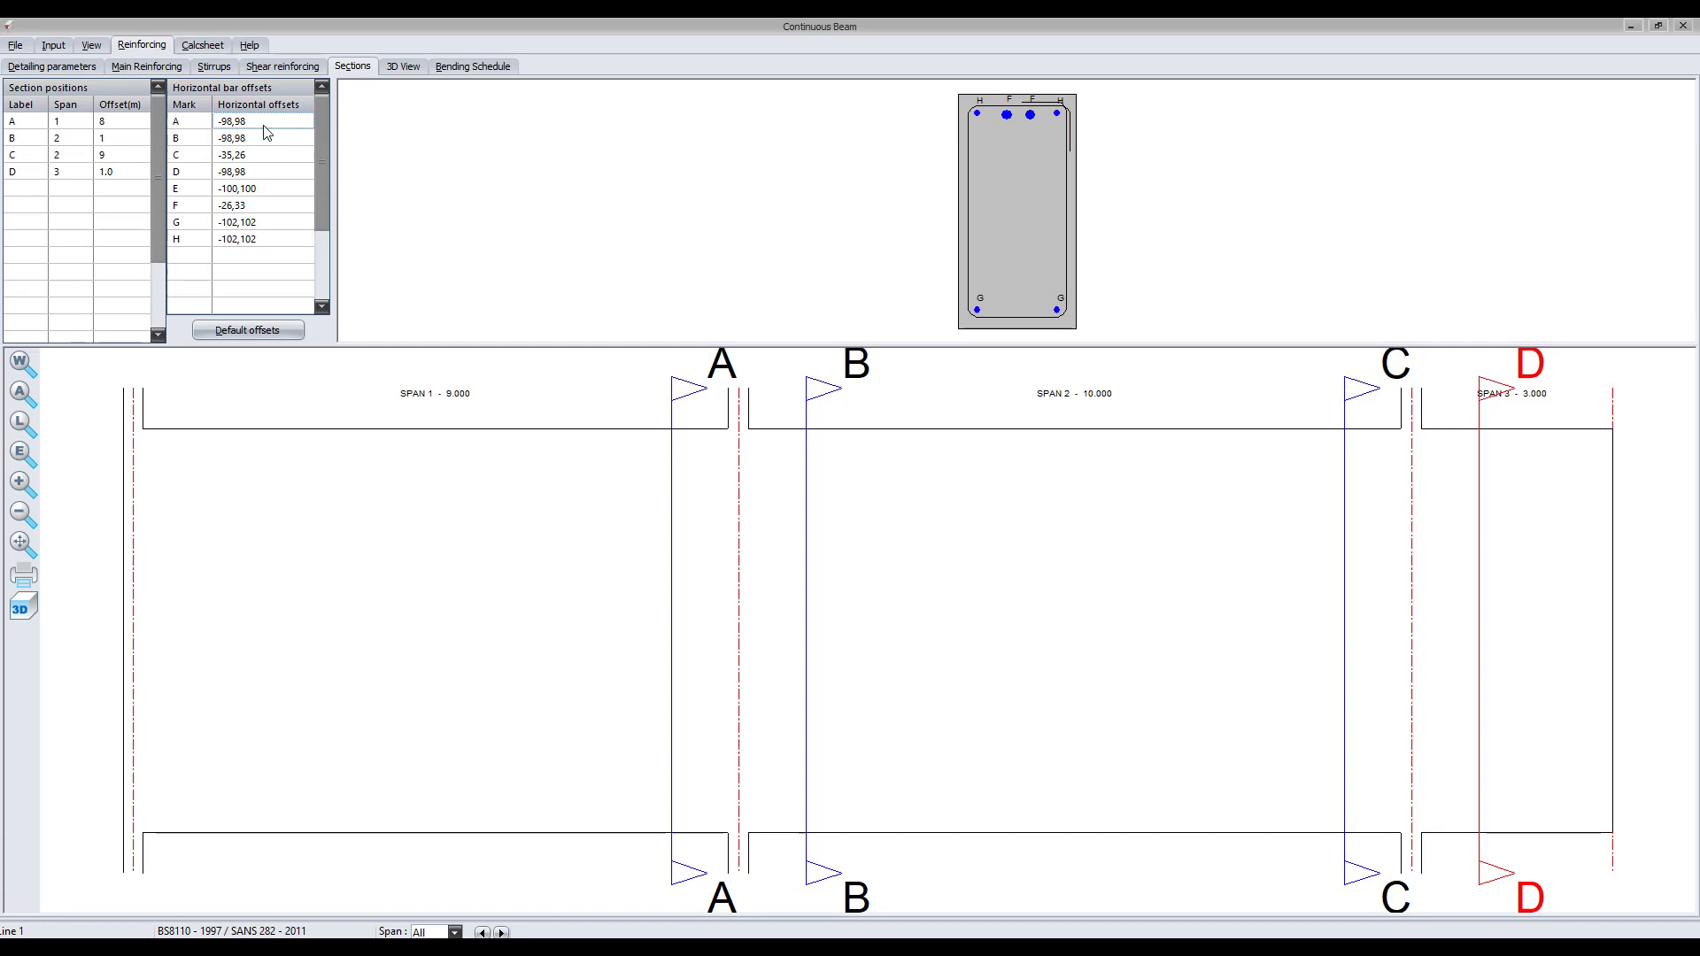
# Step: Set horizontal offsets -90,90 for bars A, B, D, E, G, H and -40,40 for C and F
pyautogui.click(260, 120)
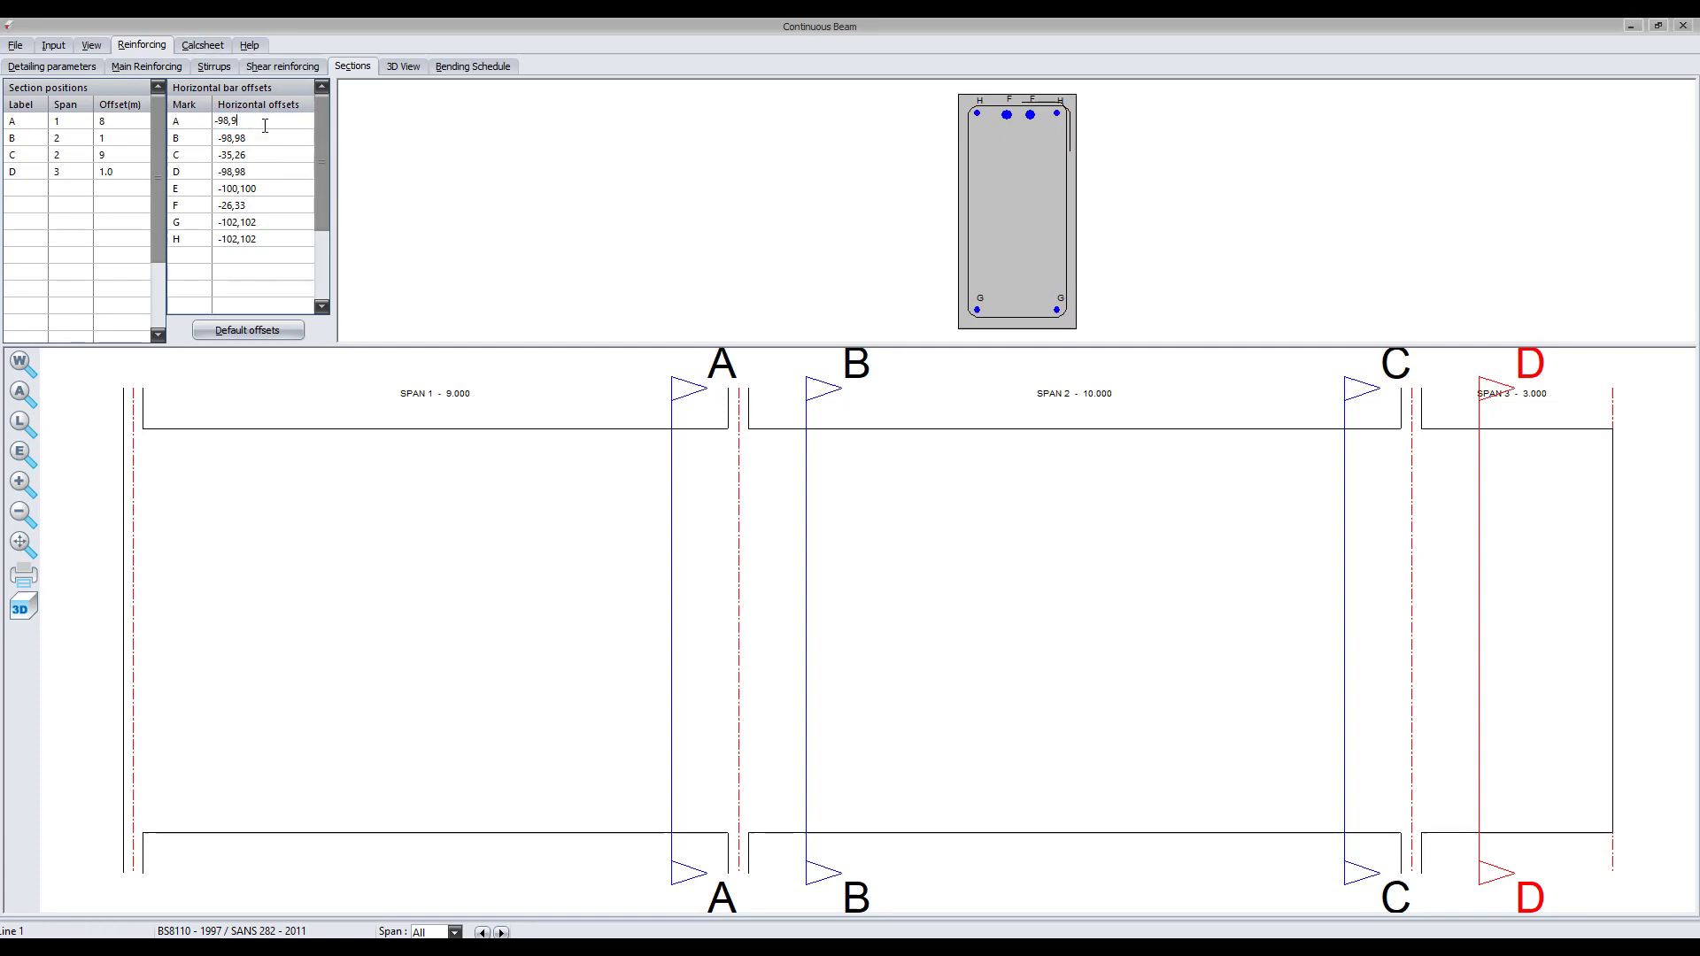
pyautogui.write('0')
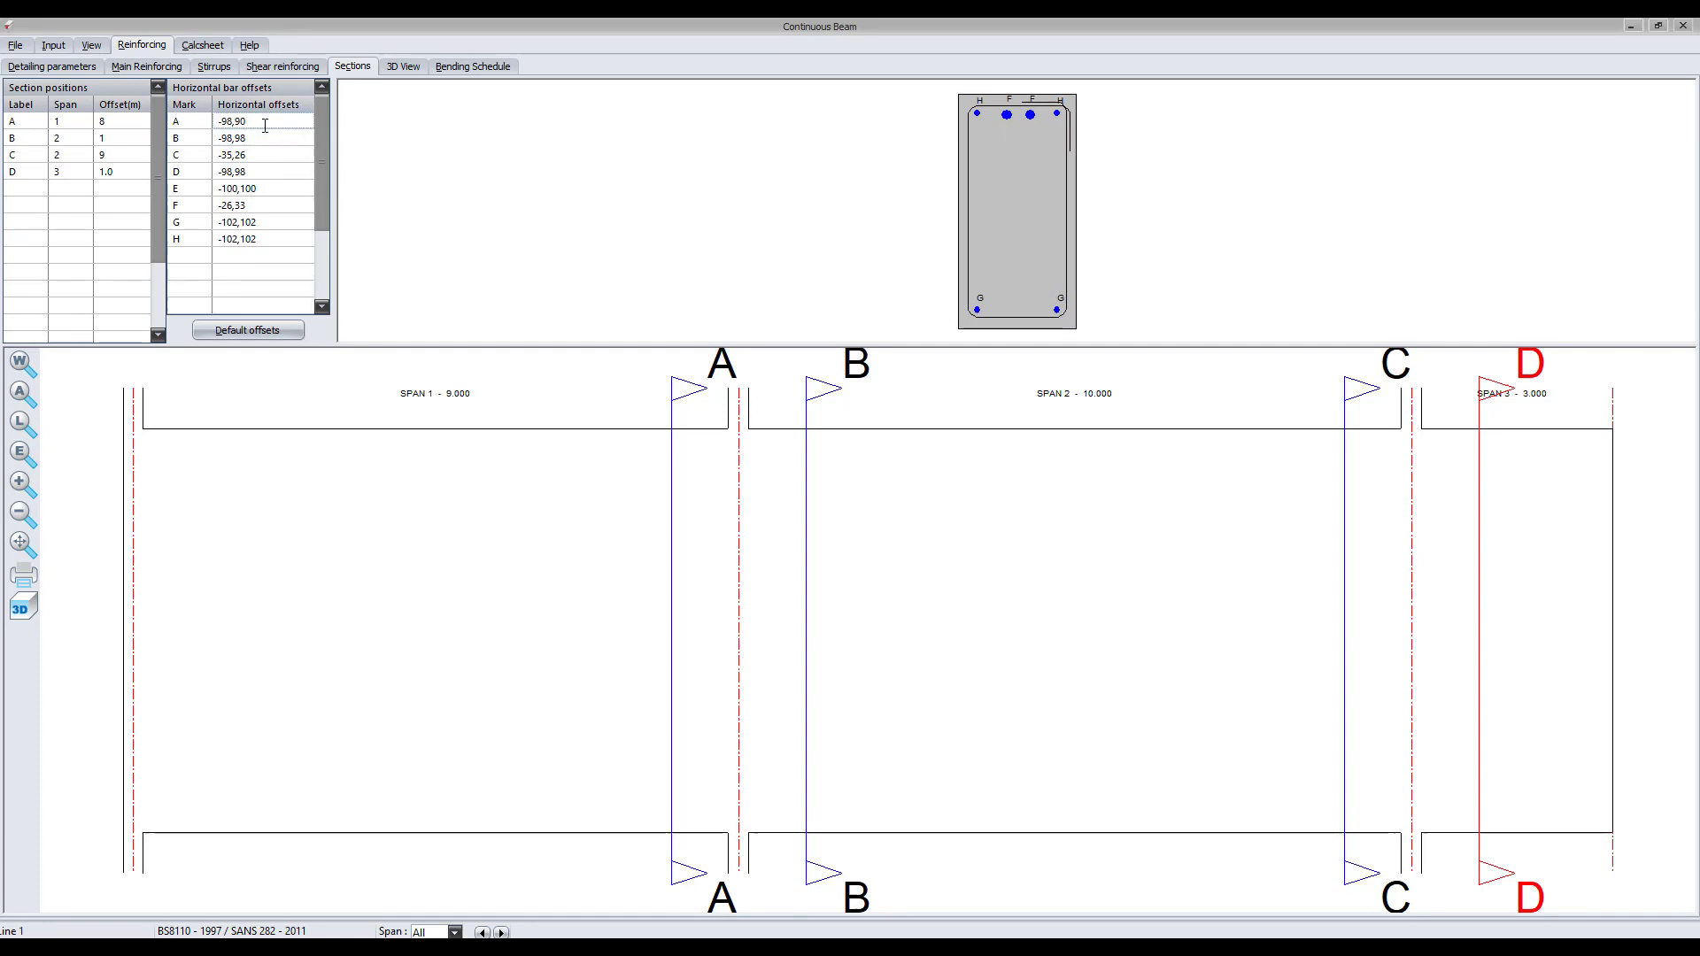
pyautogui.click(260, 121)
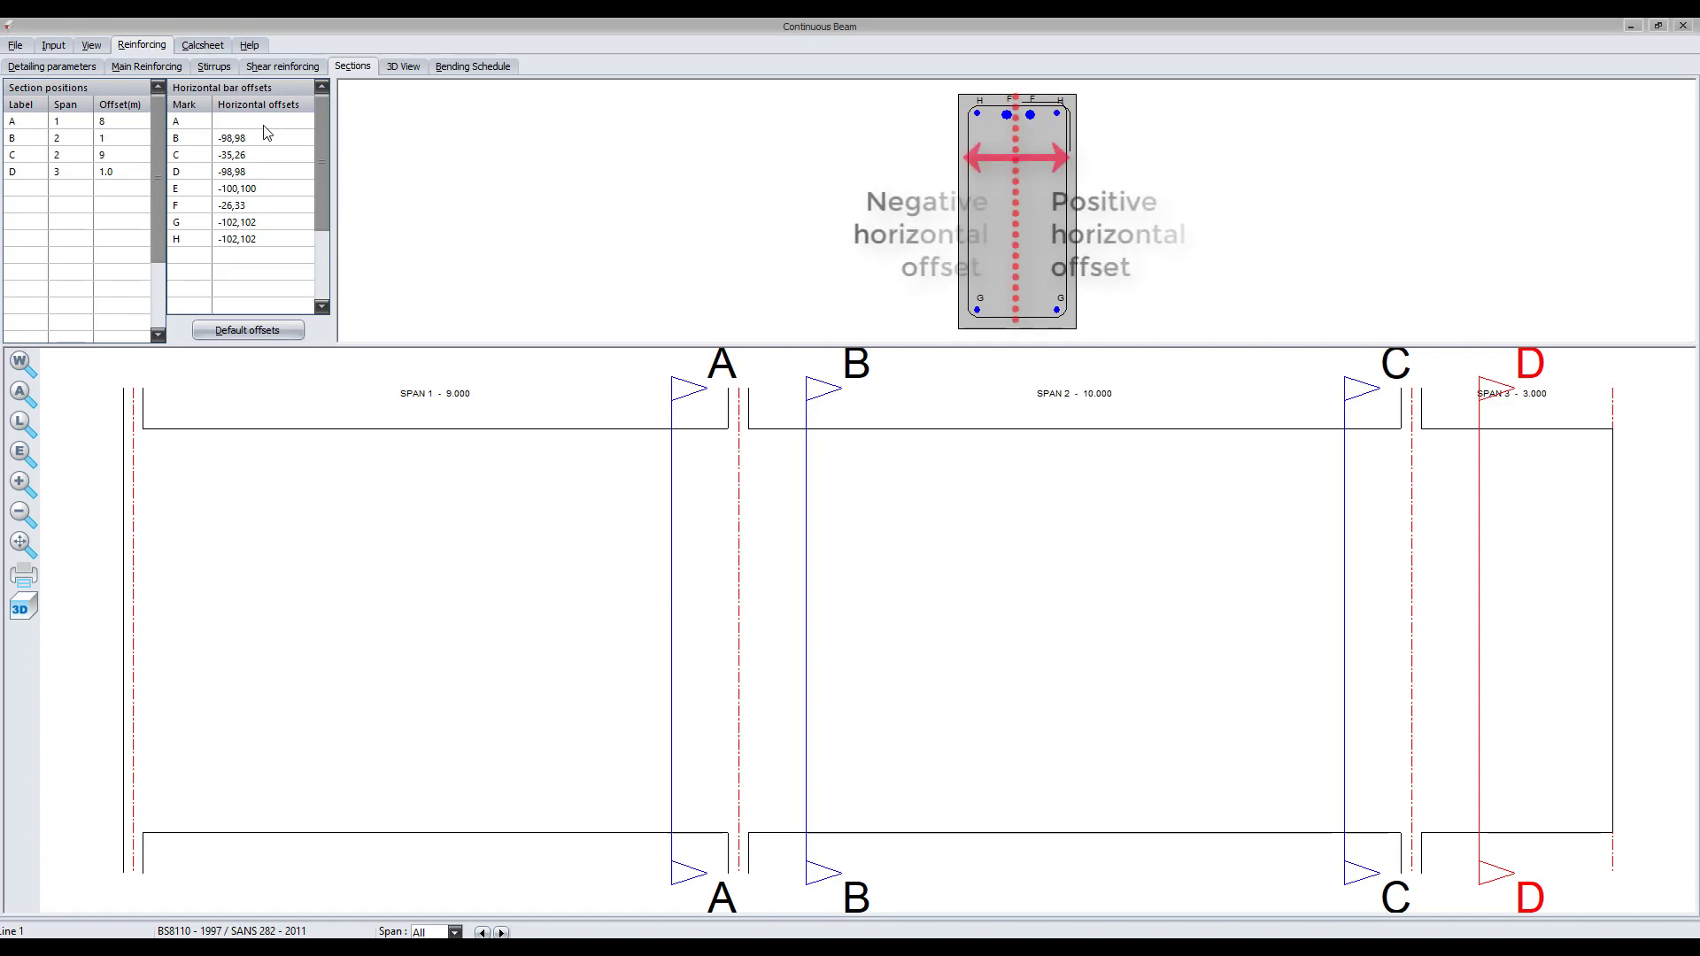
pyautogui.click(248, 329)
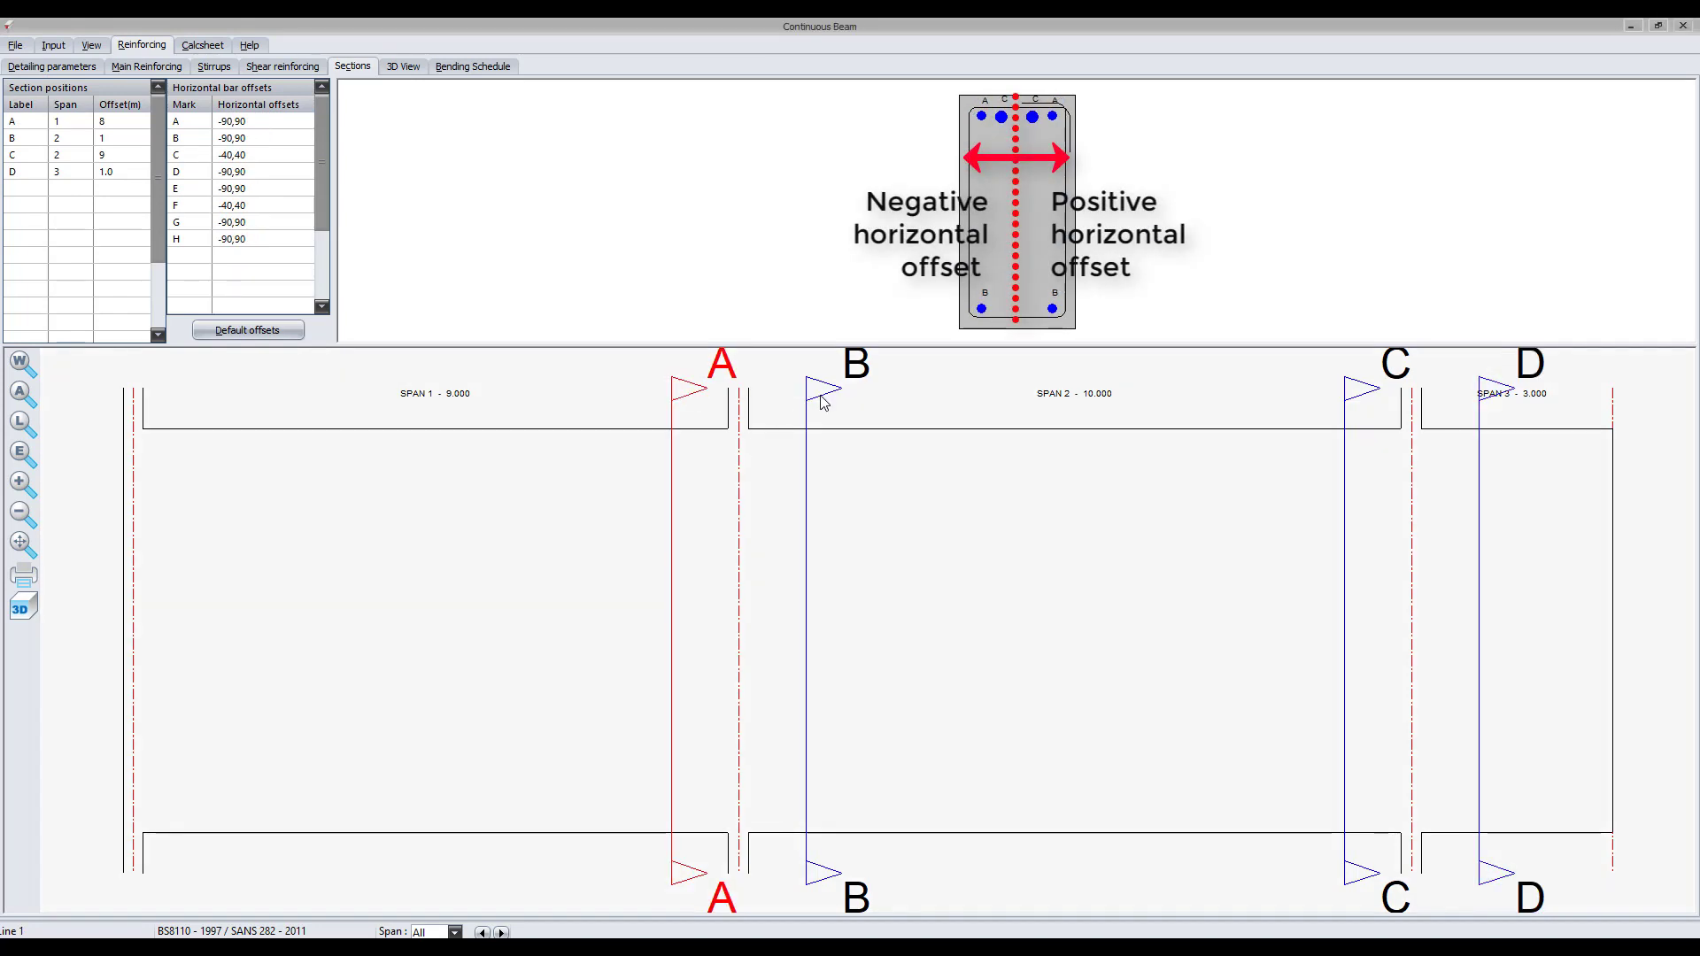
pyautogui.click(824, 390)
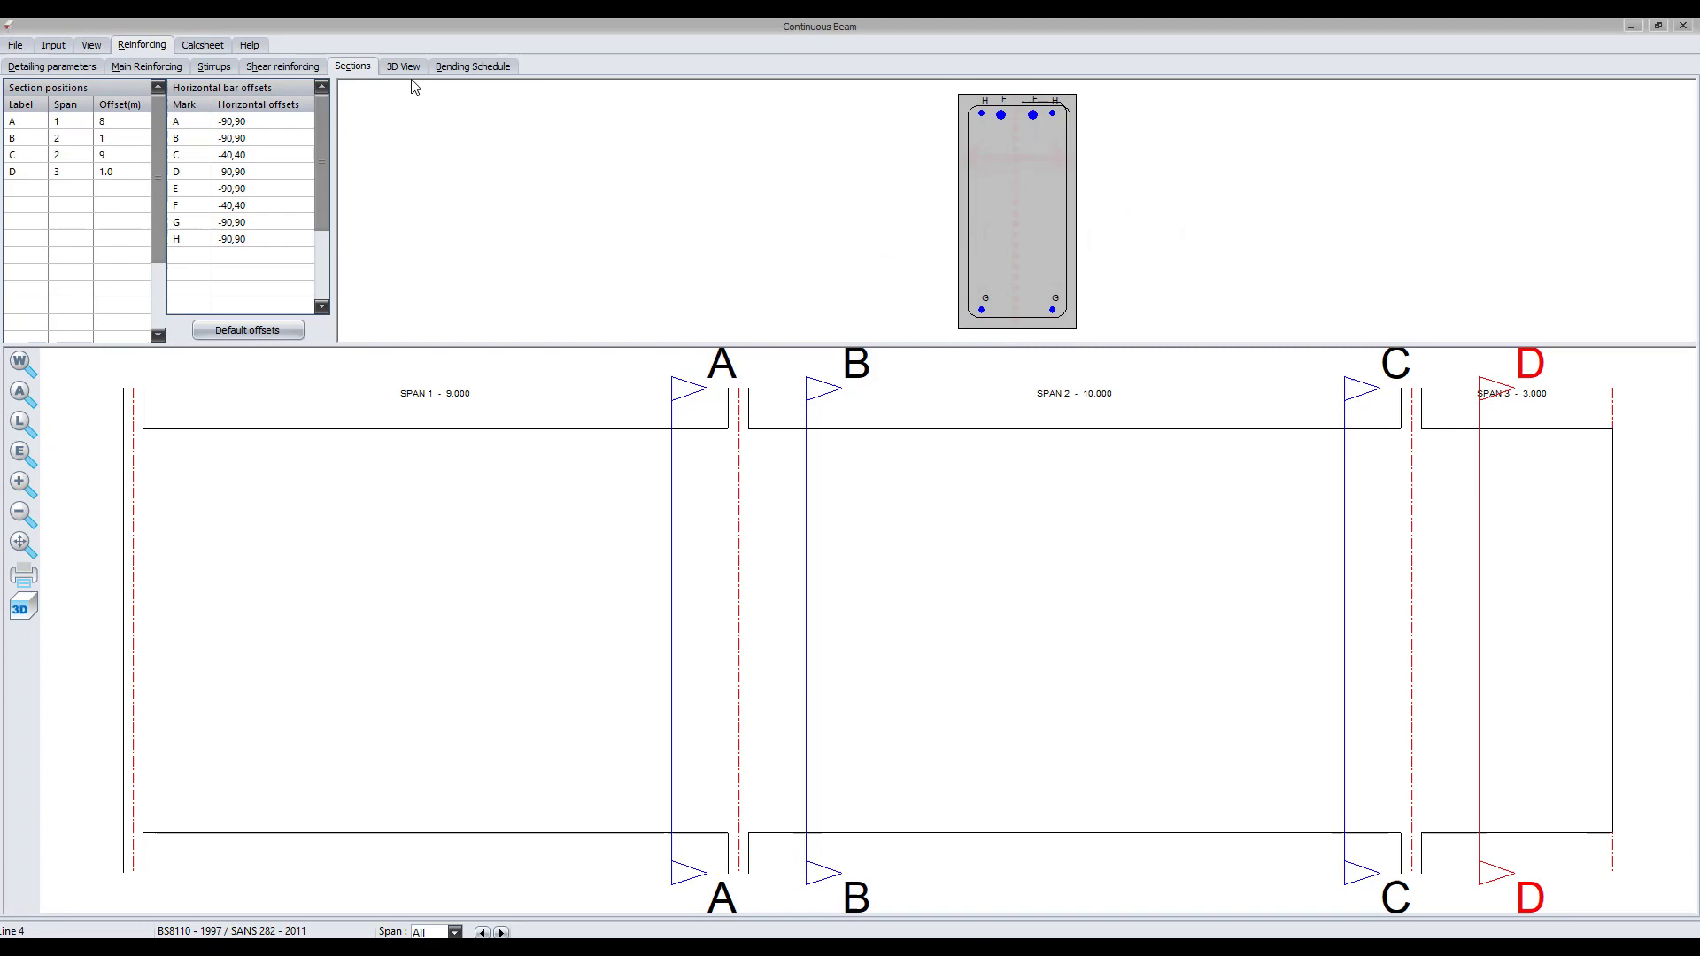
pyautogui.click(402, 65)
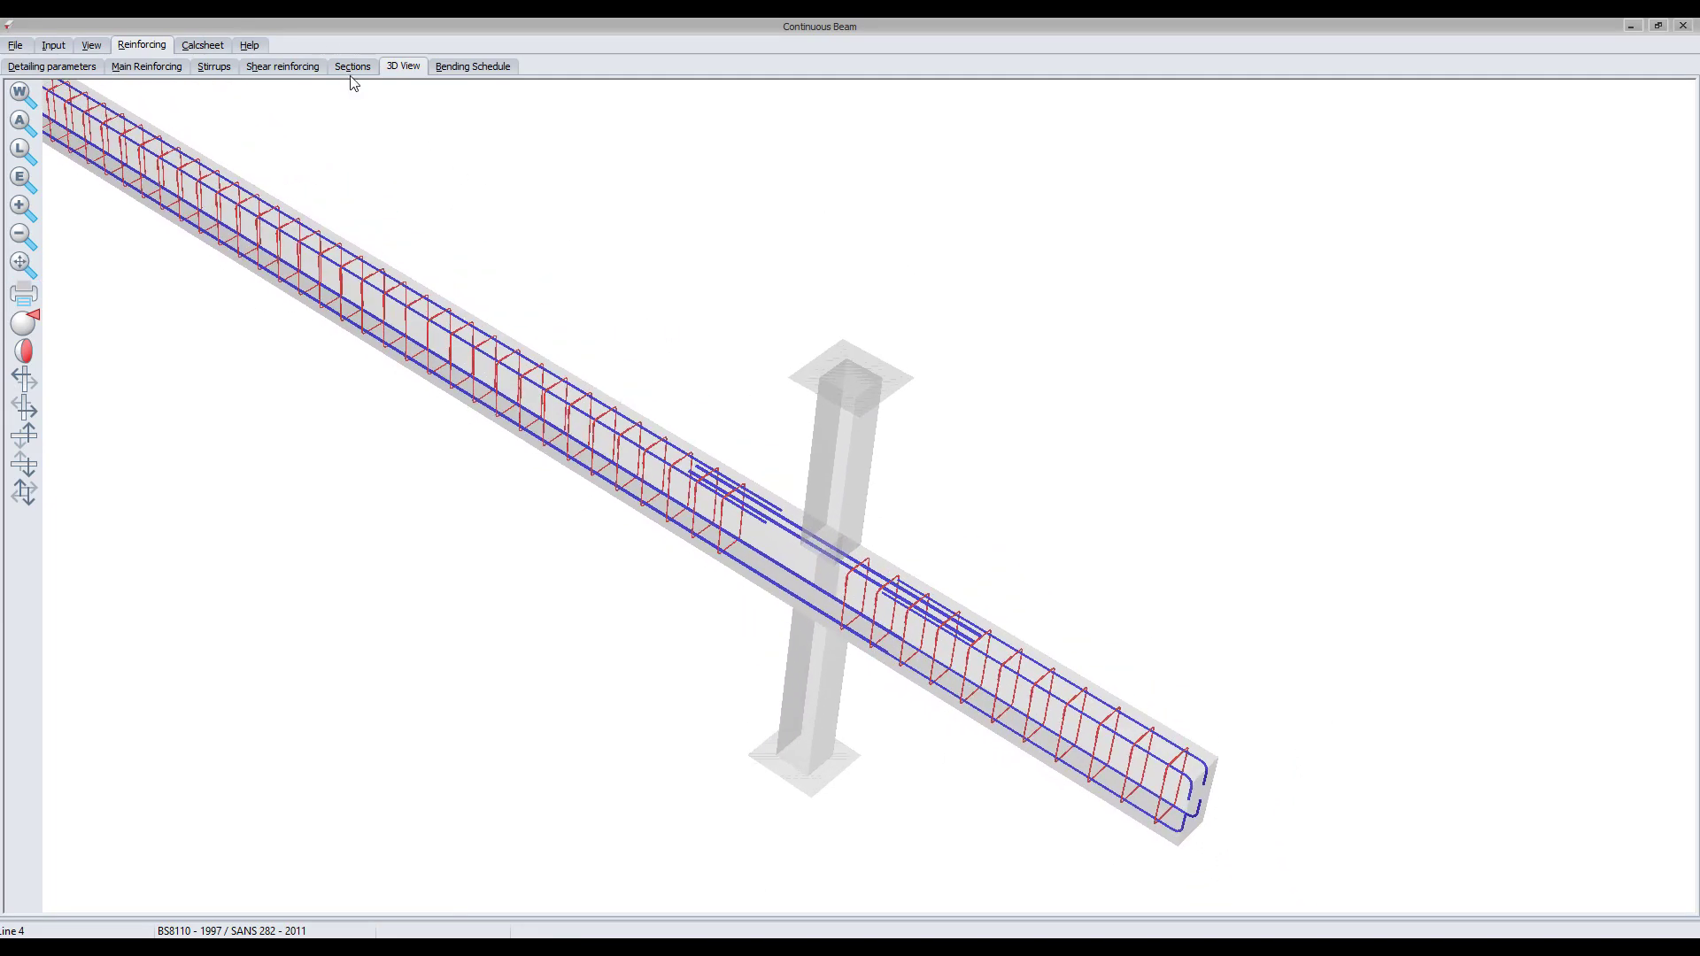
# Step: Show the bending schedule with spans 9000, 10000, 3000 and sections A-A to D-D
pyautogui.click(471, 65)
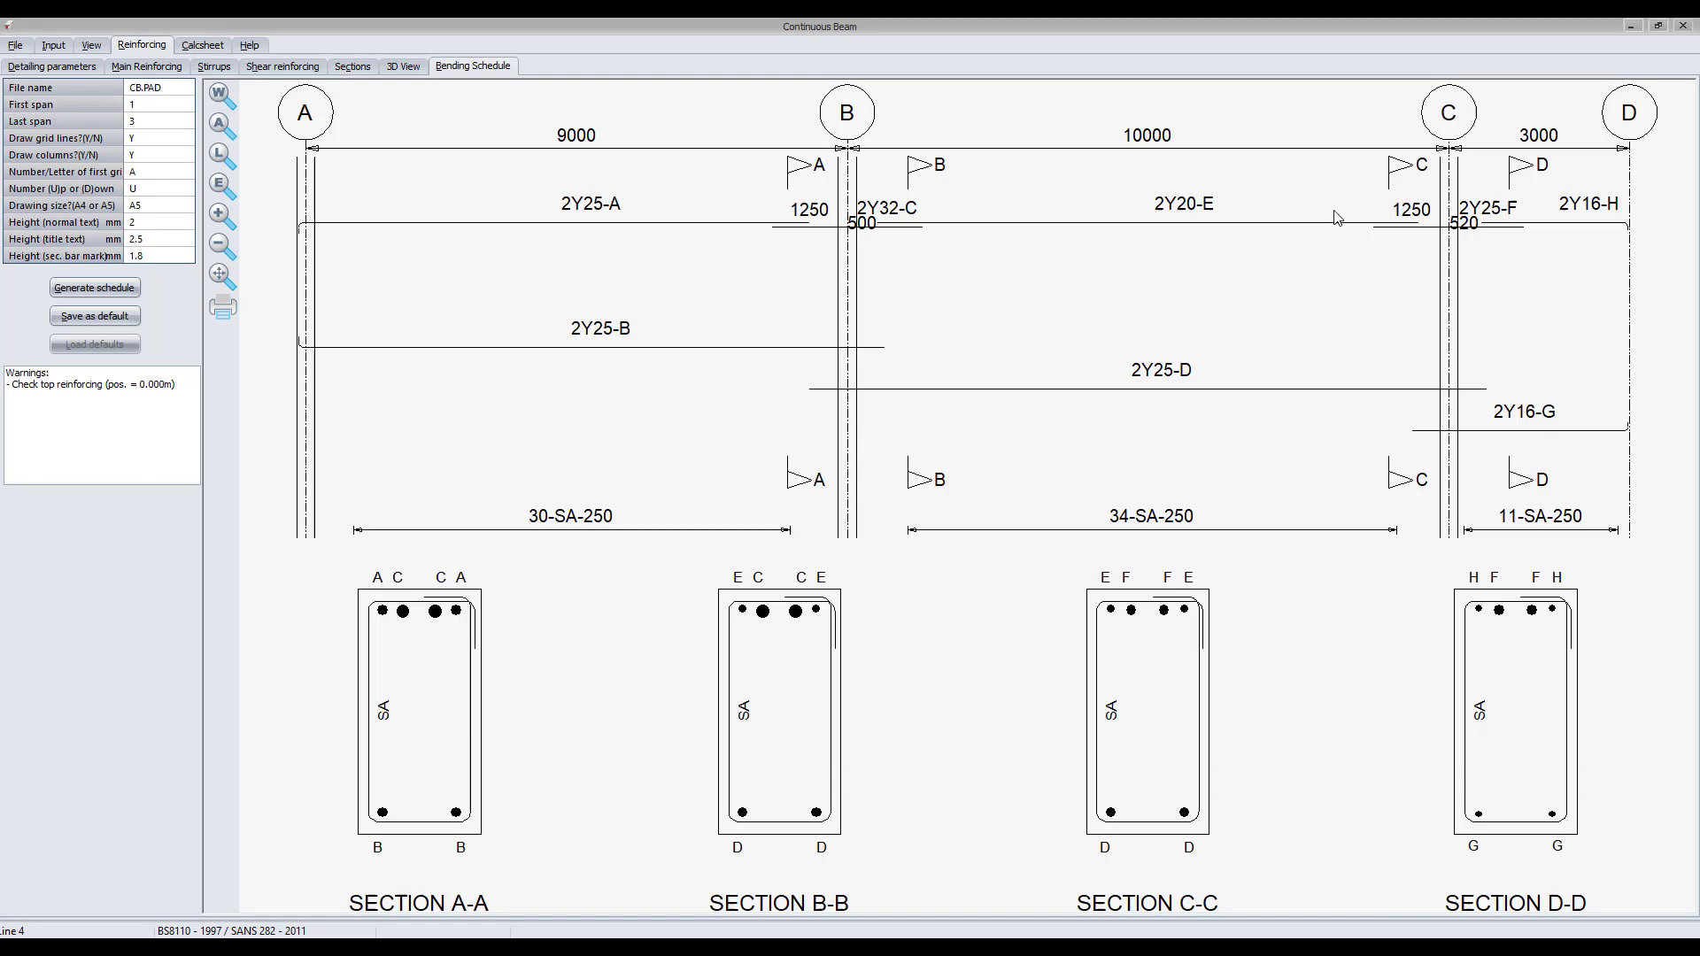
# Step: Save the design as Beam Detailing Final in the Part 1 folder
pyautogui.click(16, 44)
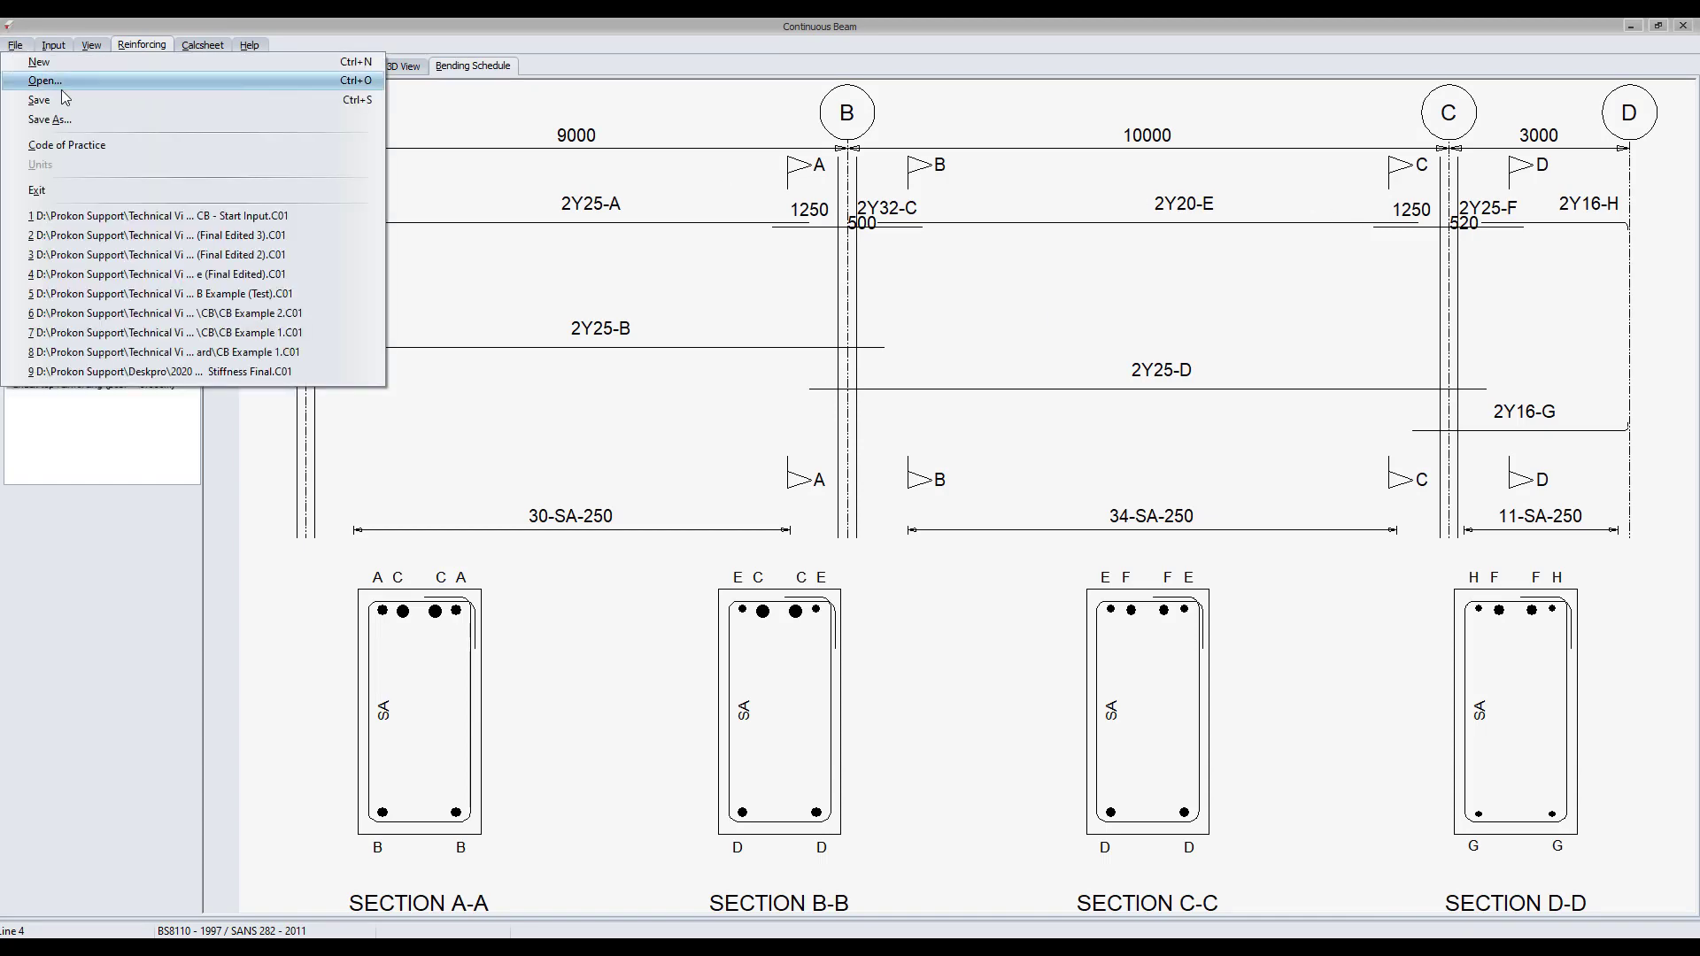
pyautogui.click(50, 119)
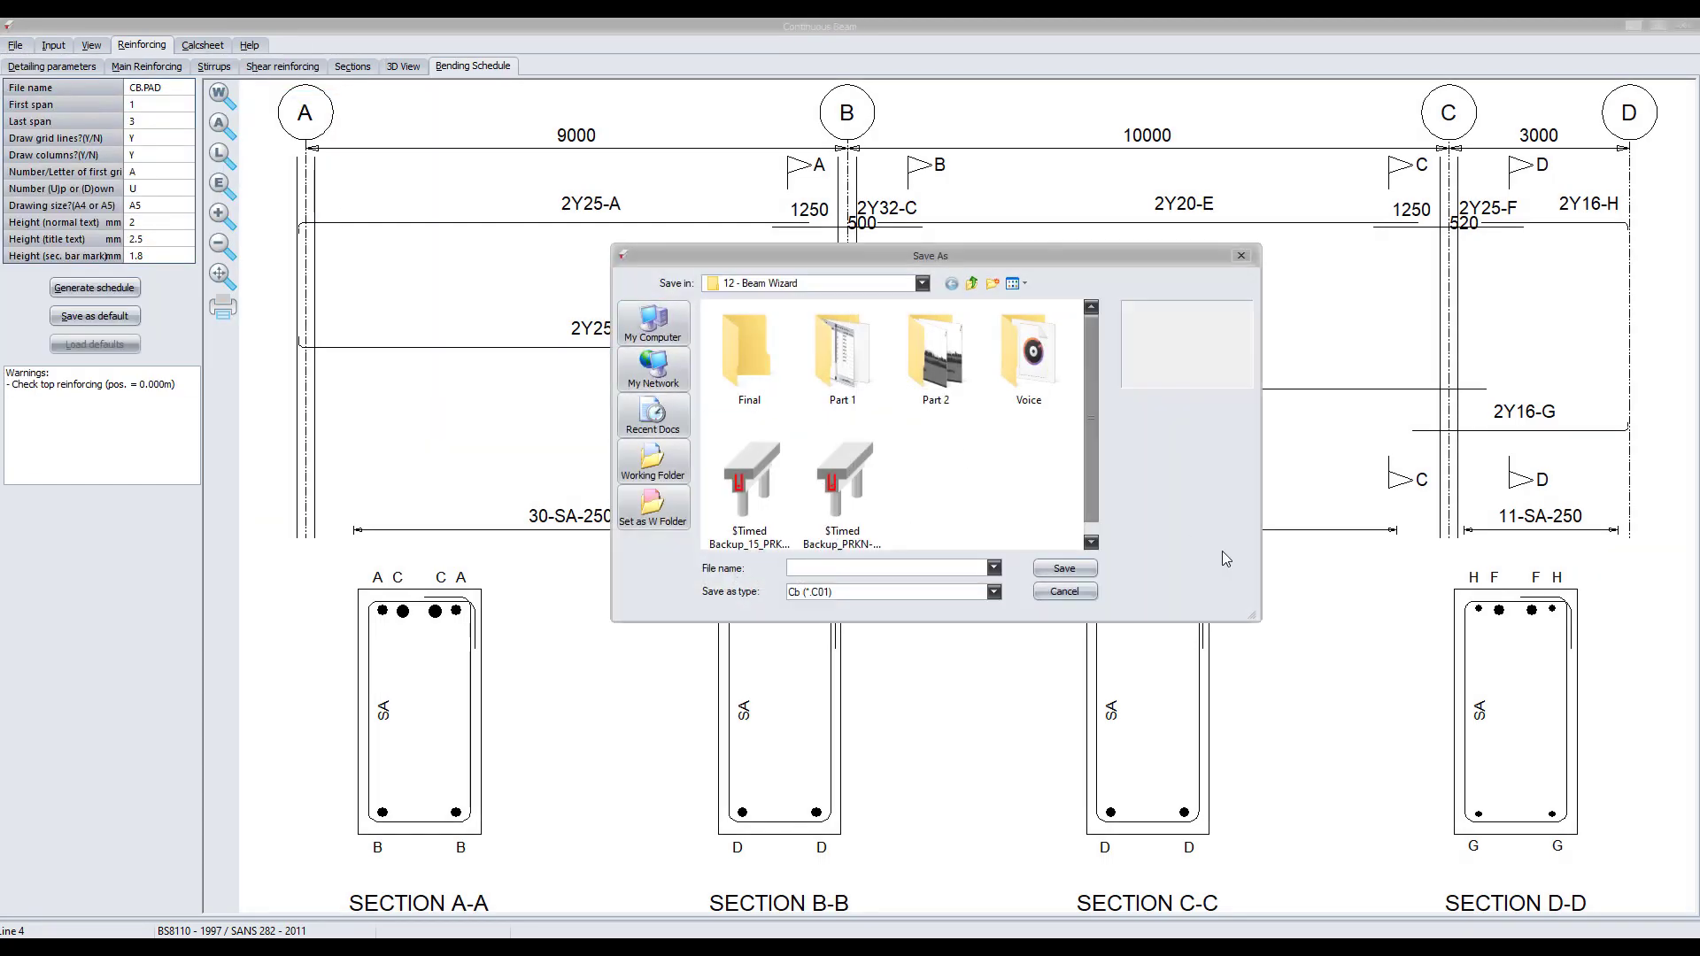
pyautogui.doubleClick(841, 352)
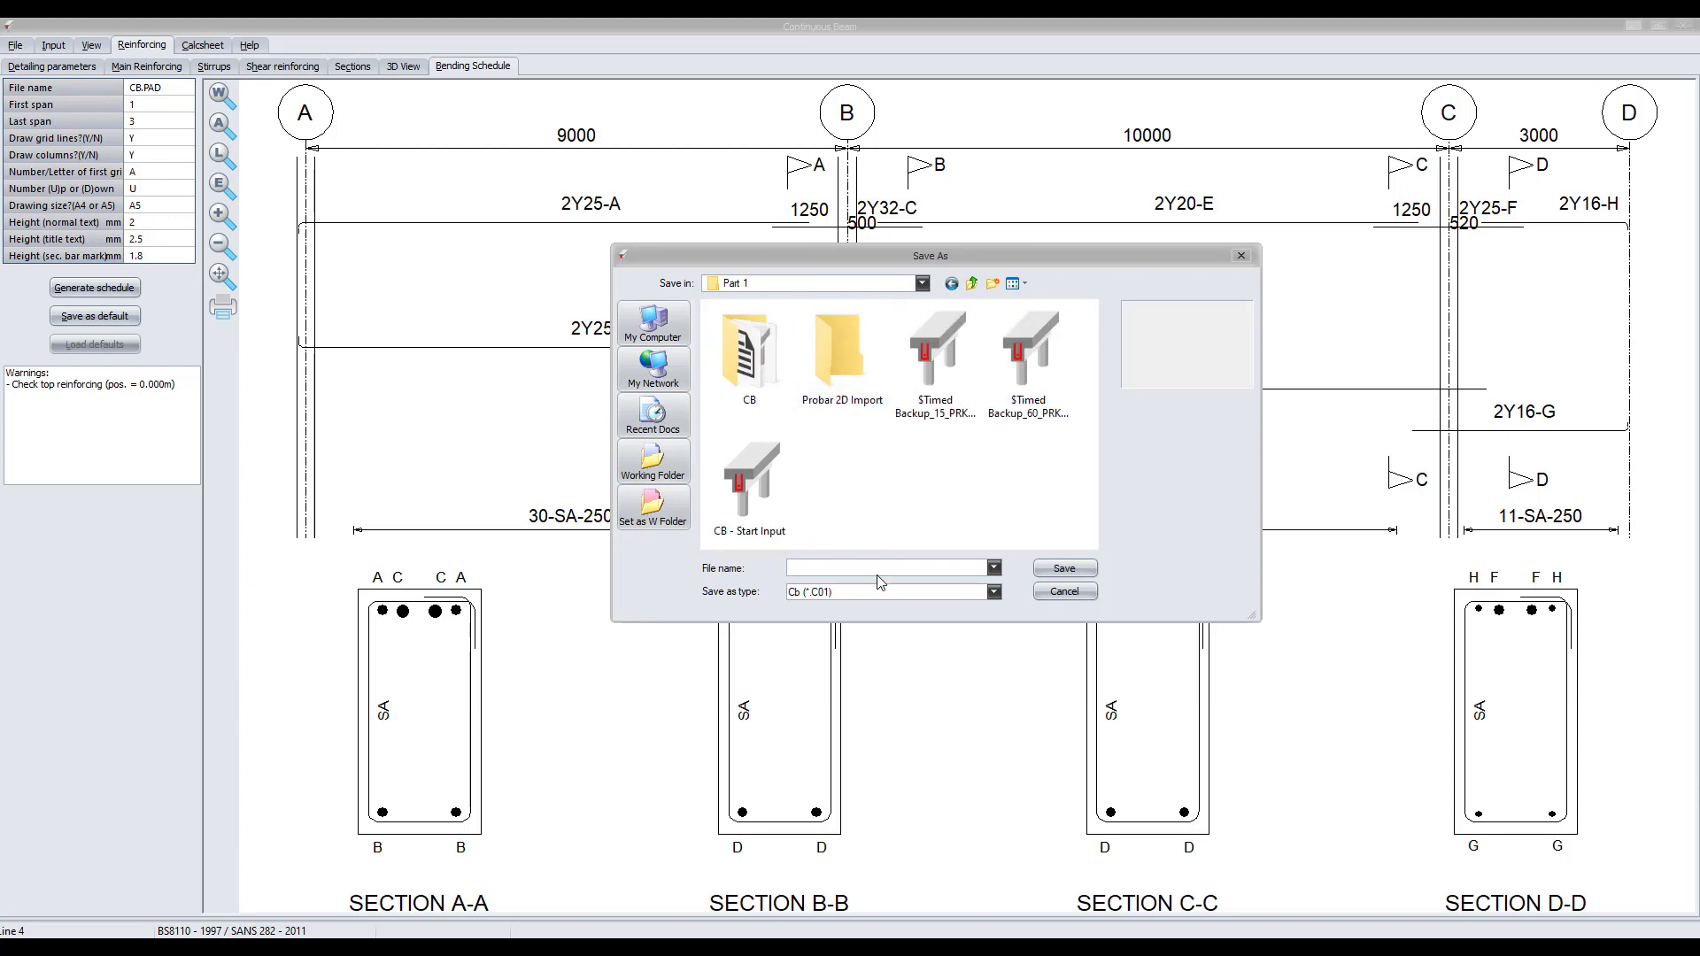
pyautogui.write('Beam Detailing-F')
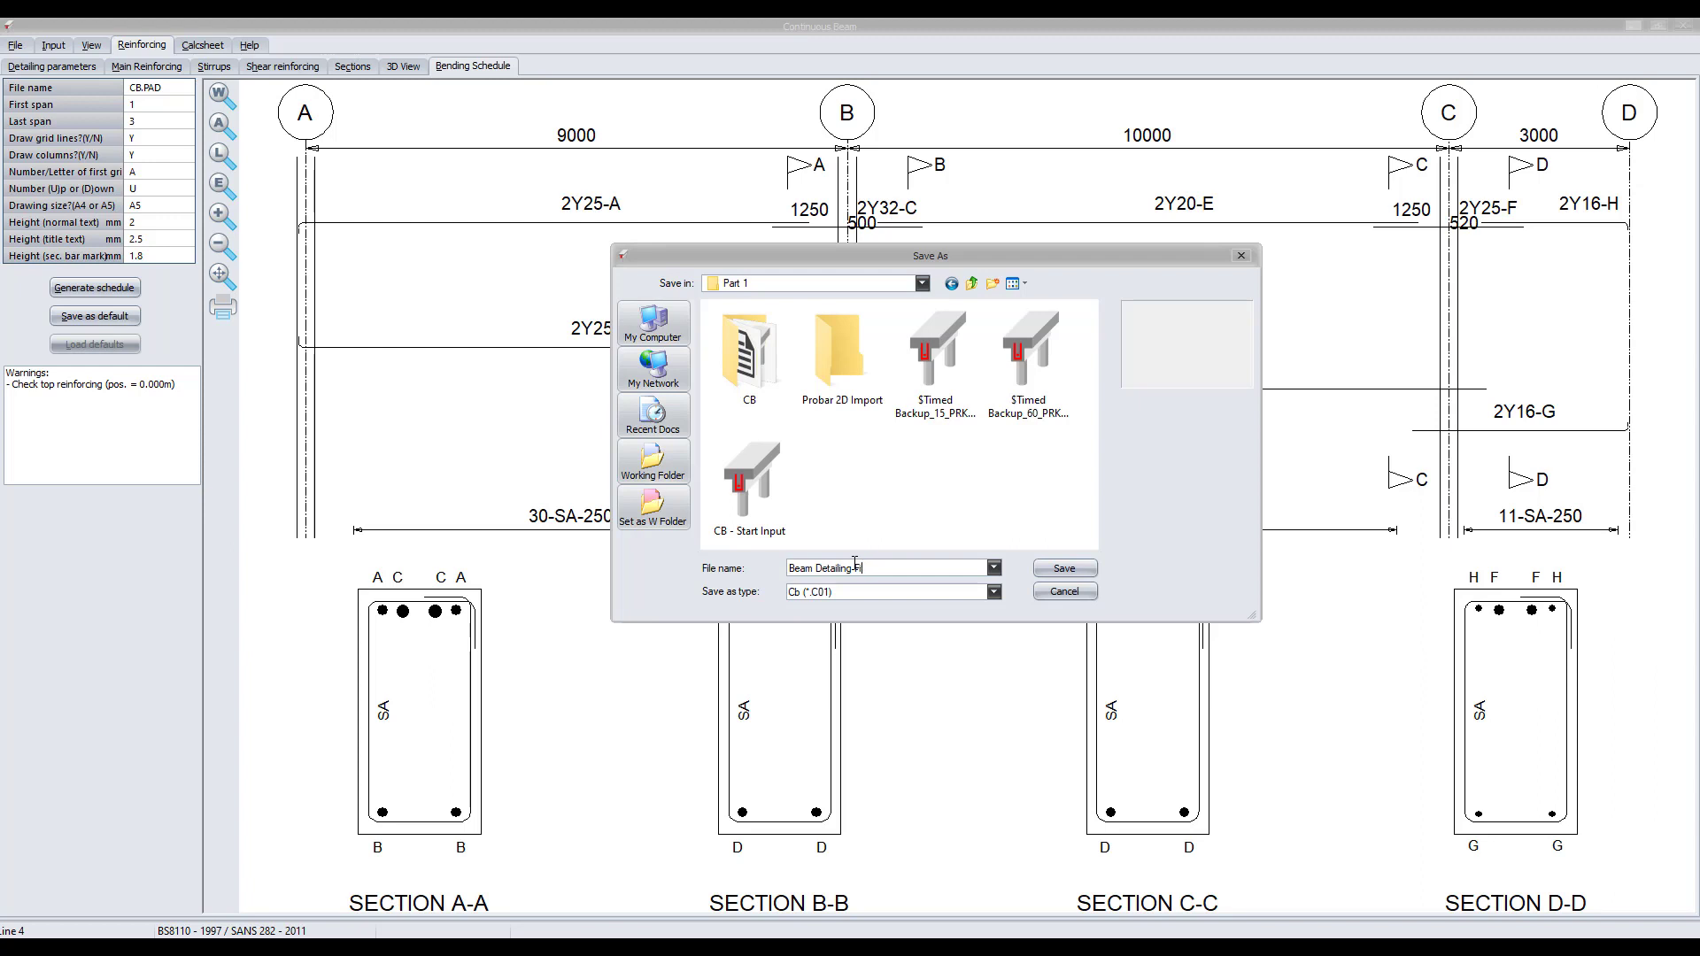
pyautogui.write('inal')
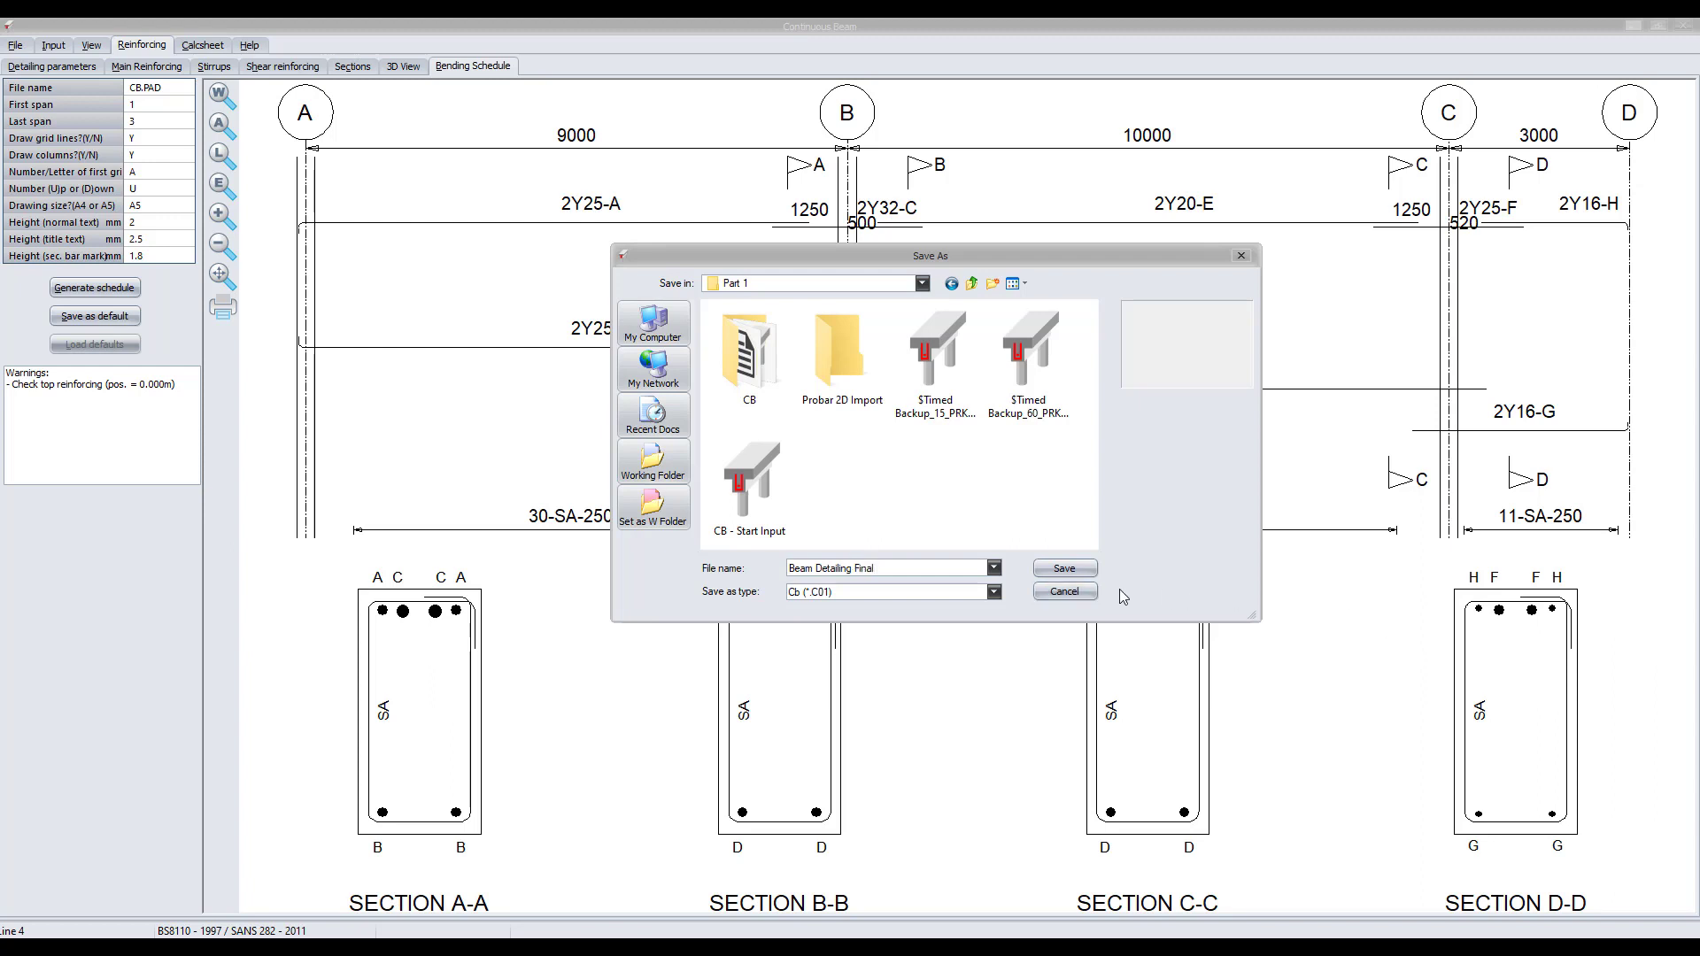
pyautogui.click(1062, 567)
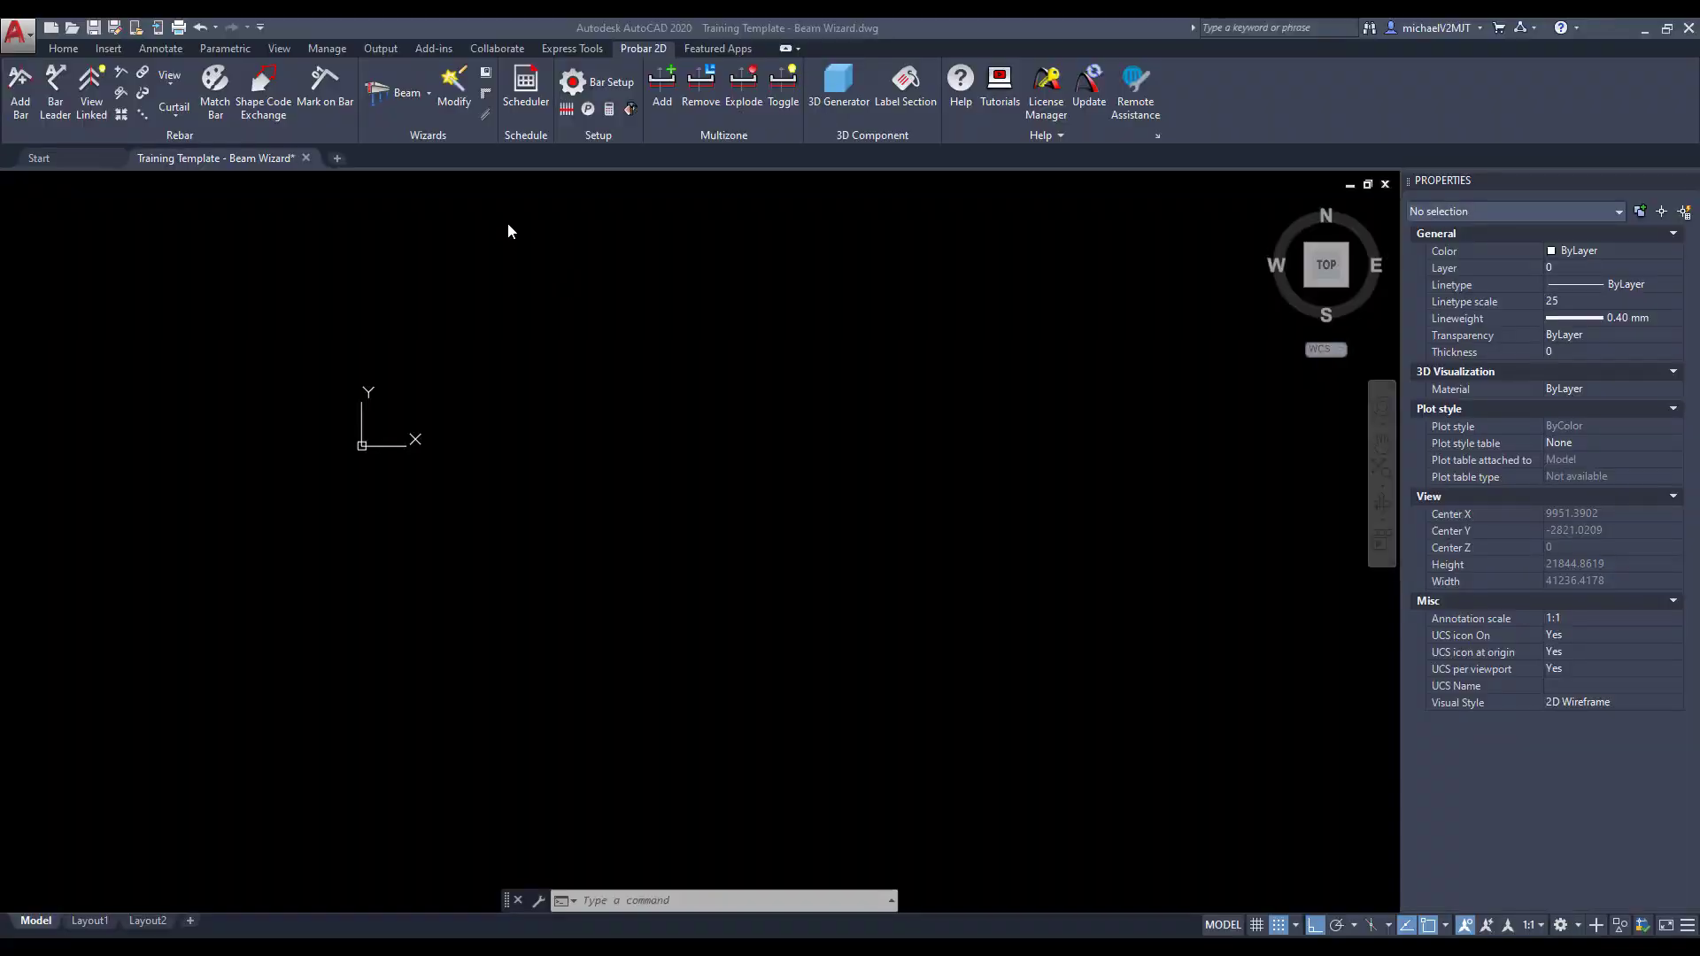
# Step: Load Beam Detailing Final into the ProBar 2D beam wizard and place the three-span elevation
pyautogui.click(407, 92)
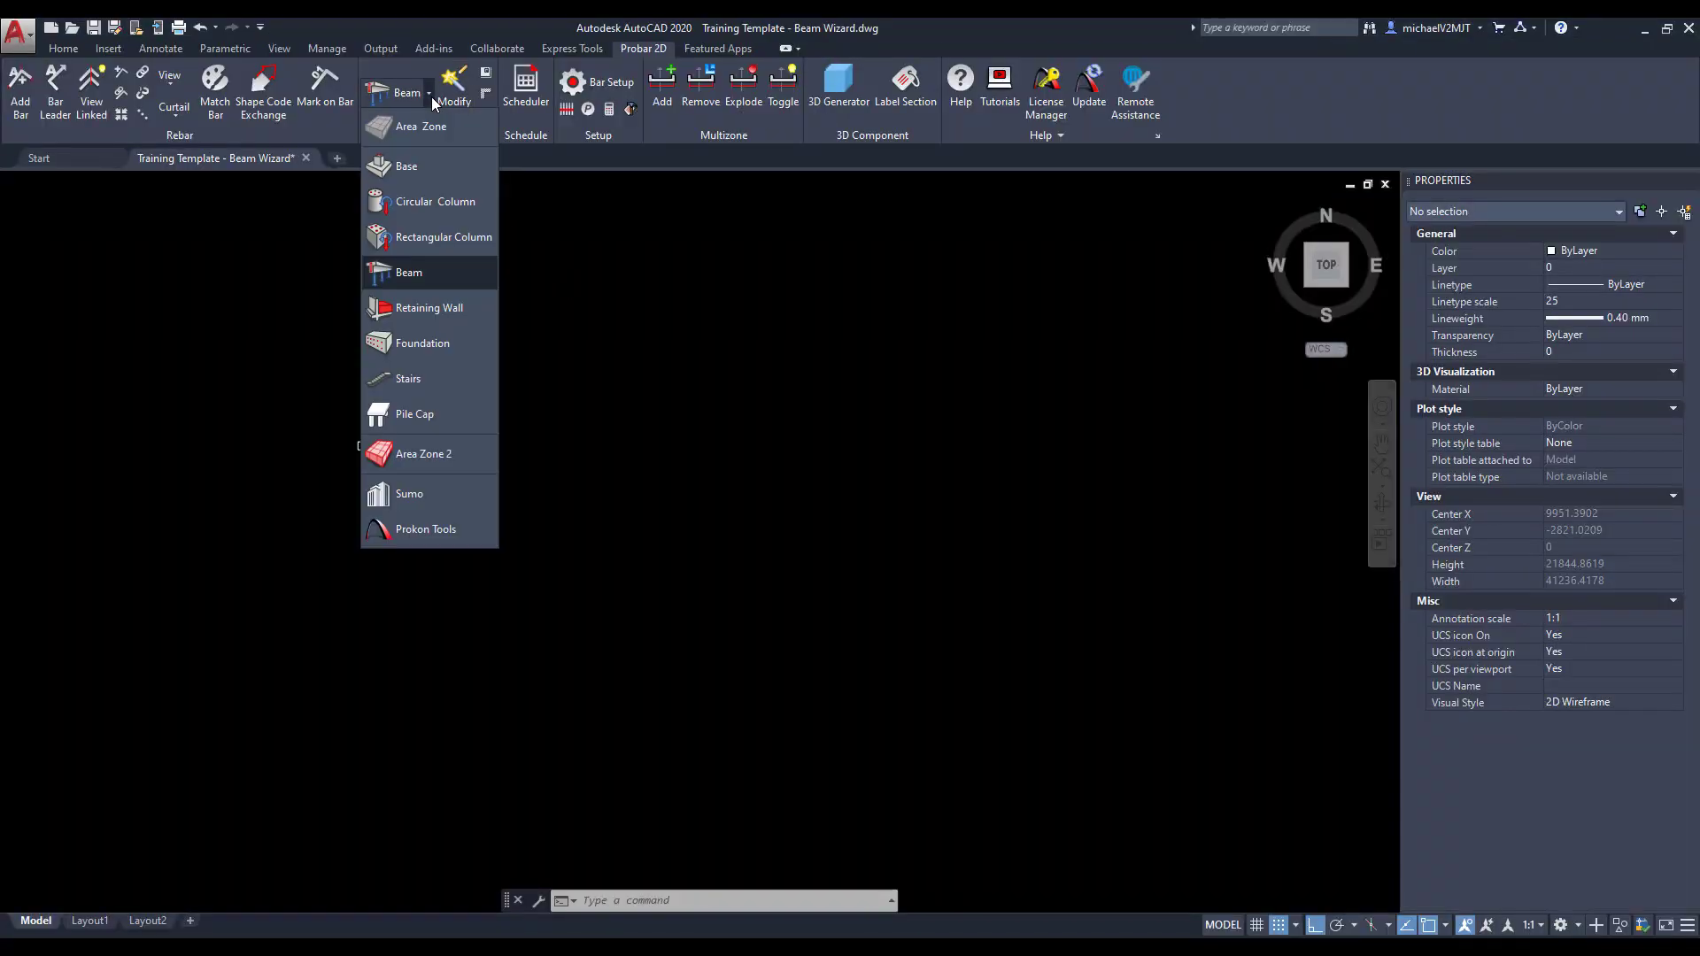
pyautogui.click(410, 273)
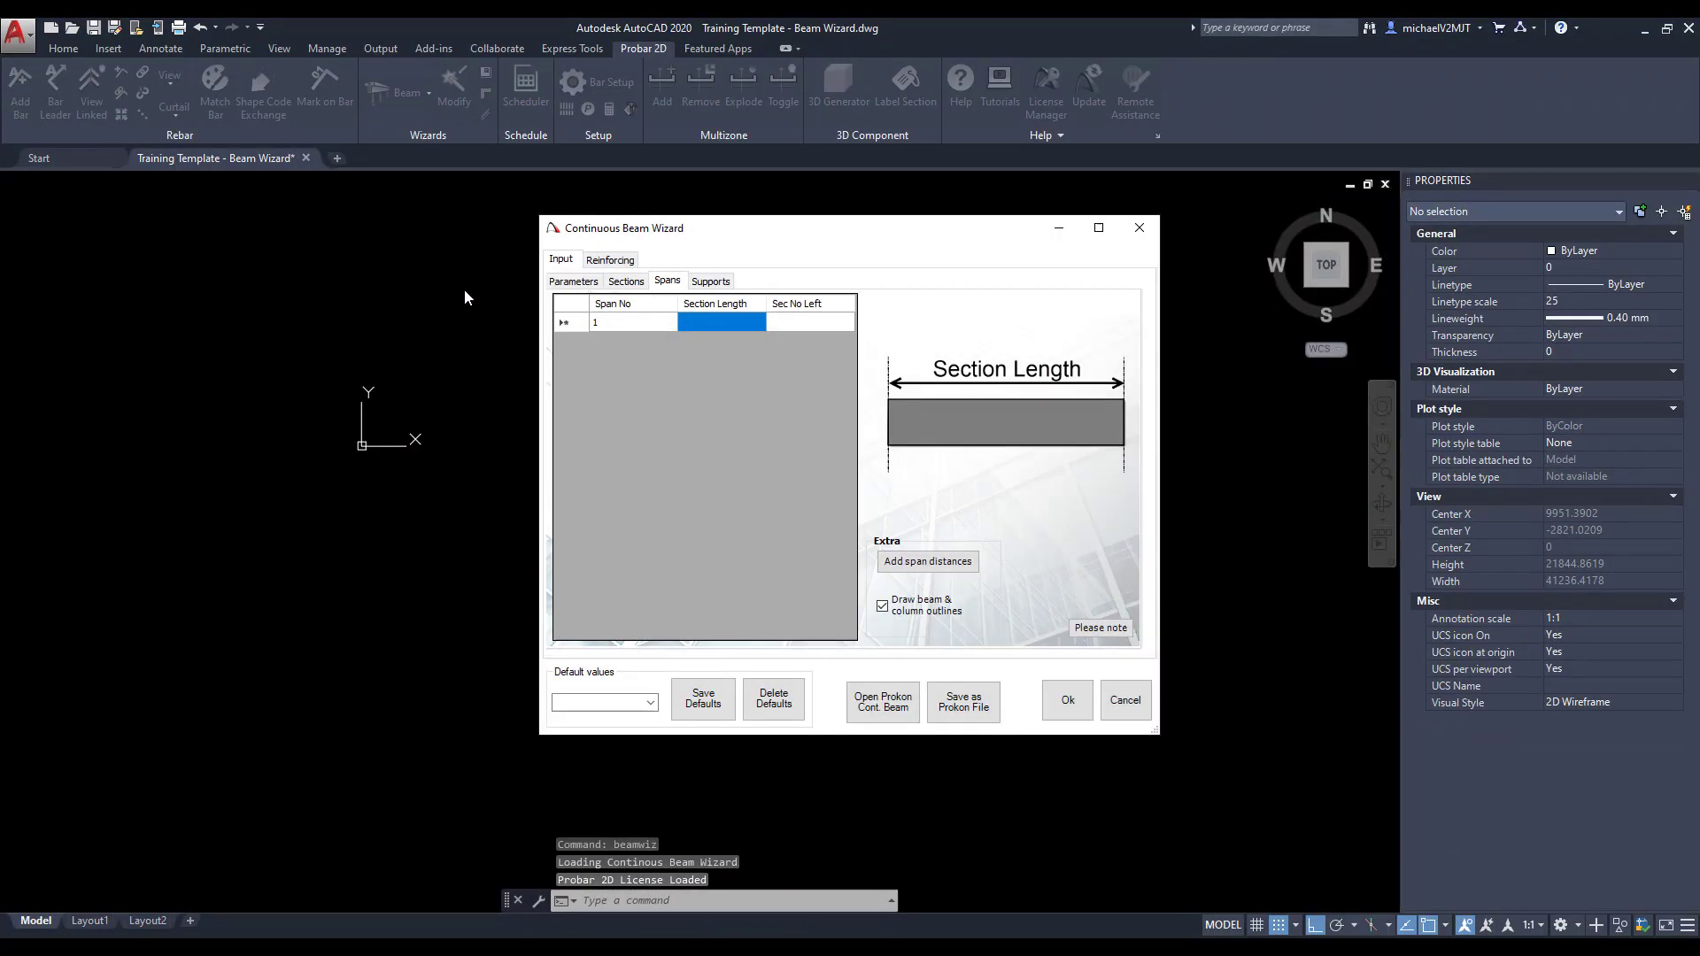
pyautogui.moveTo(828, 514)
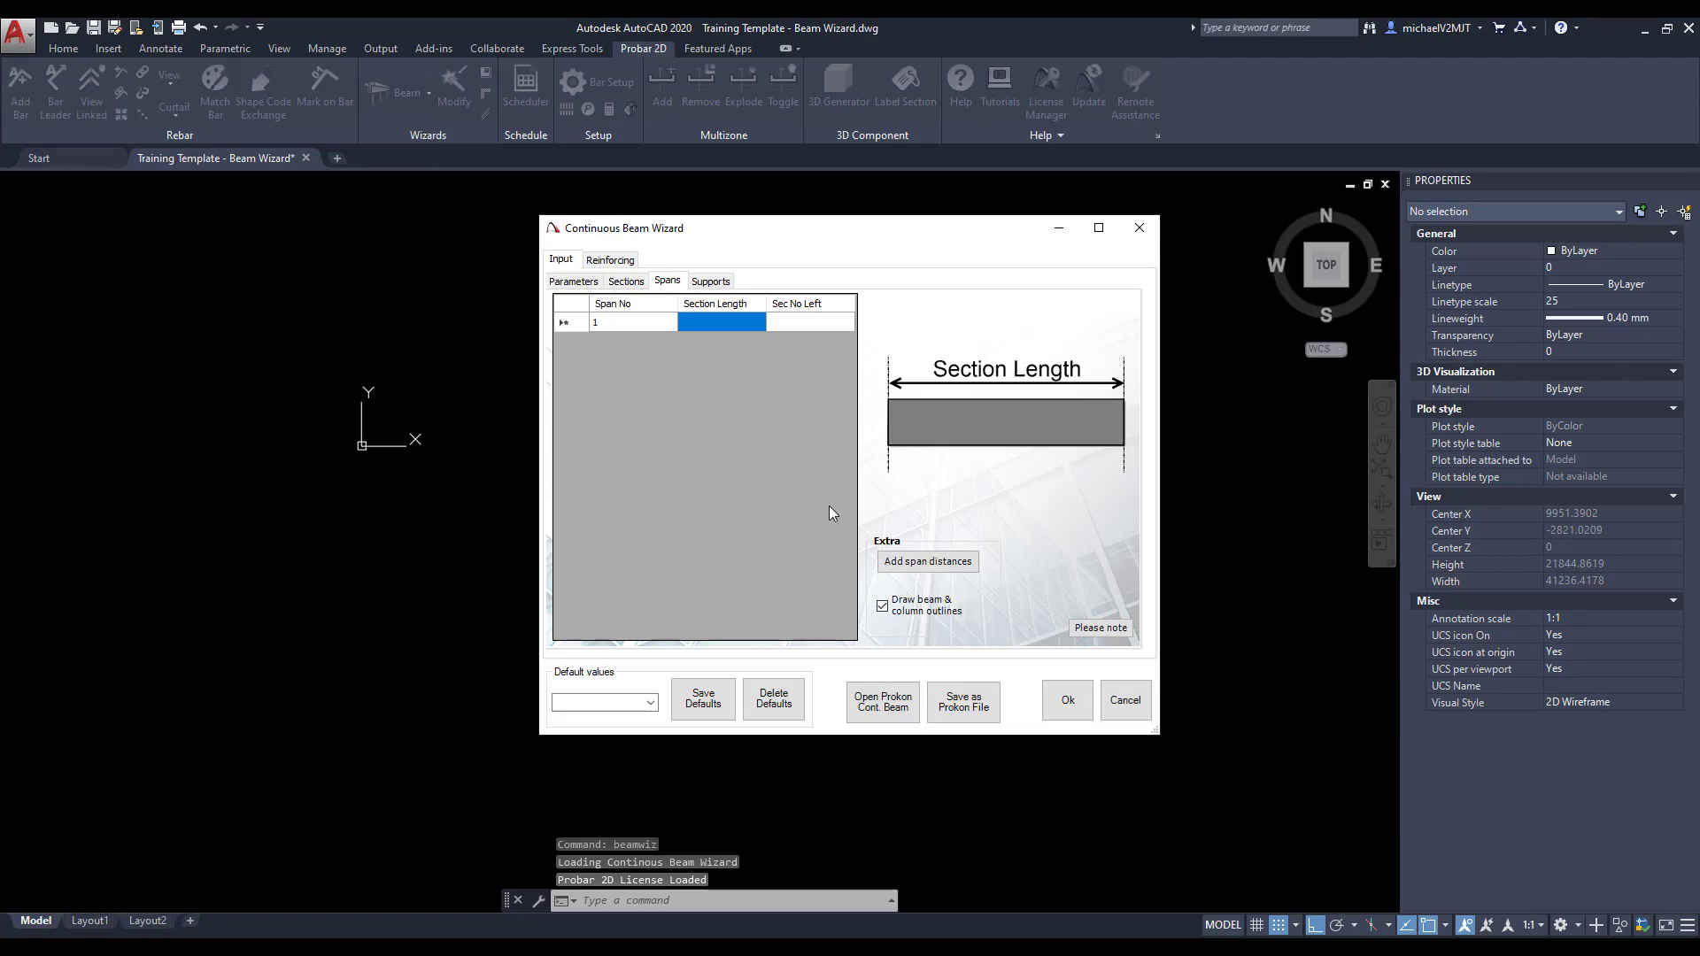
pyautogui.click(882, 701)
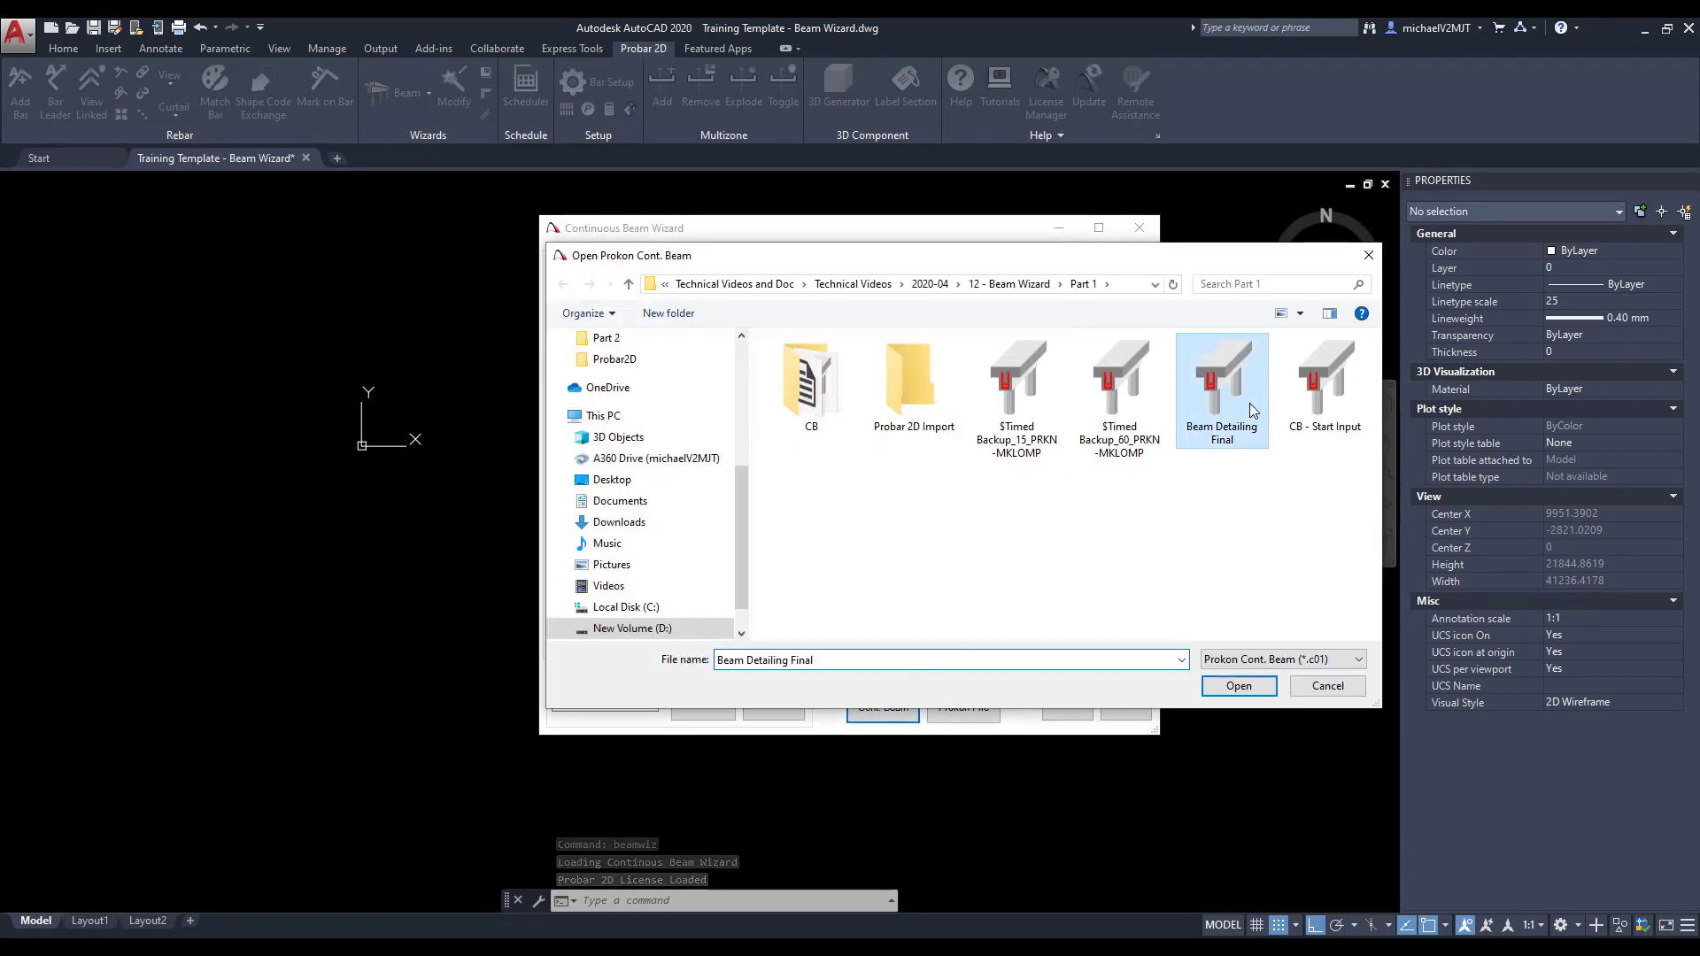
pyautogui.click(1238, 687)
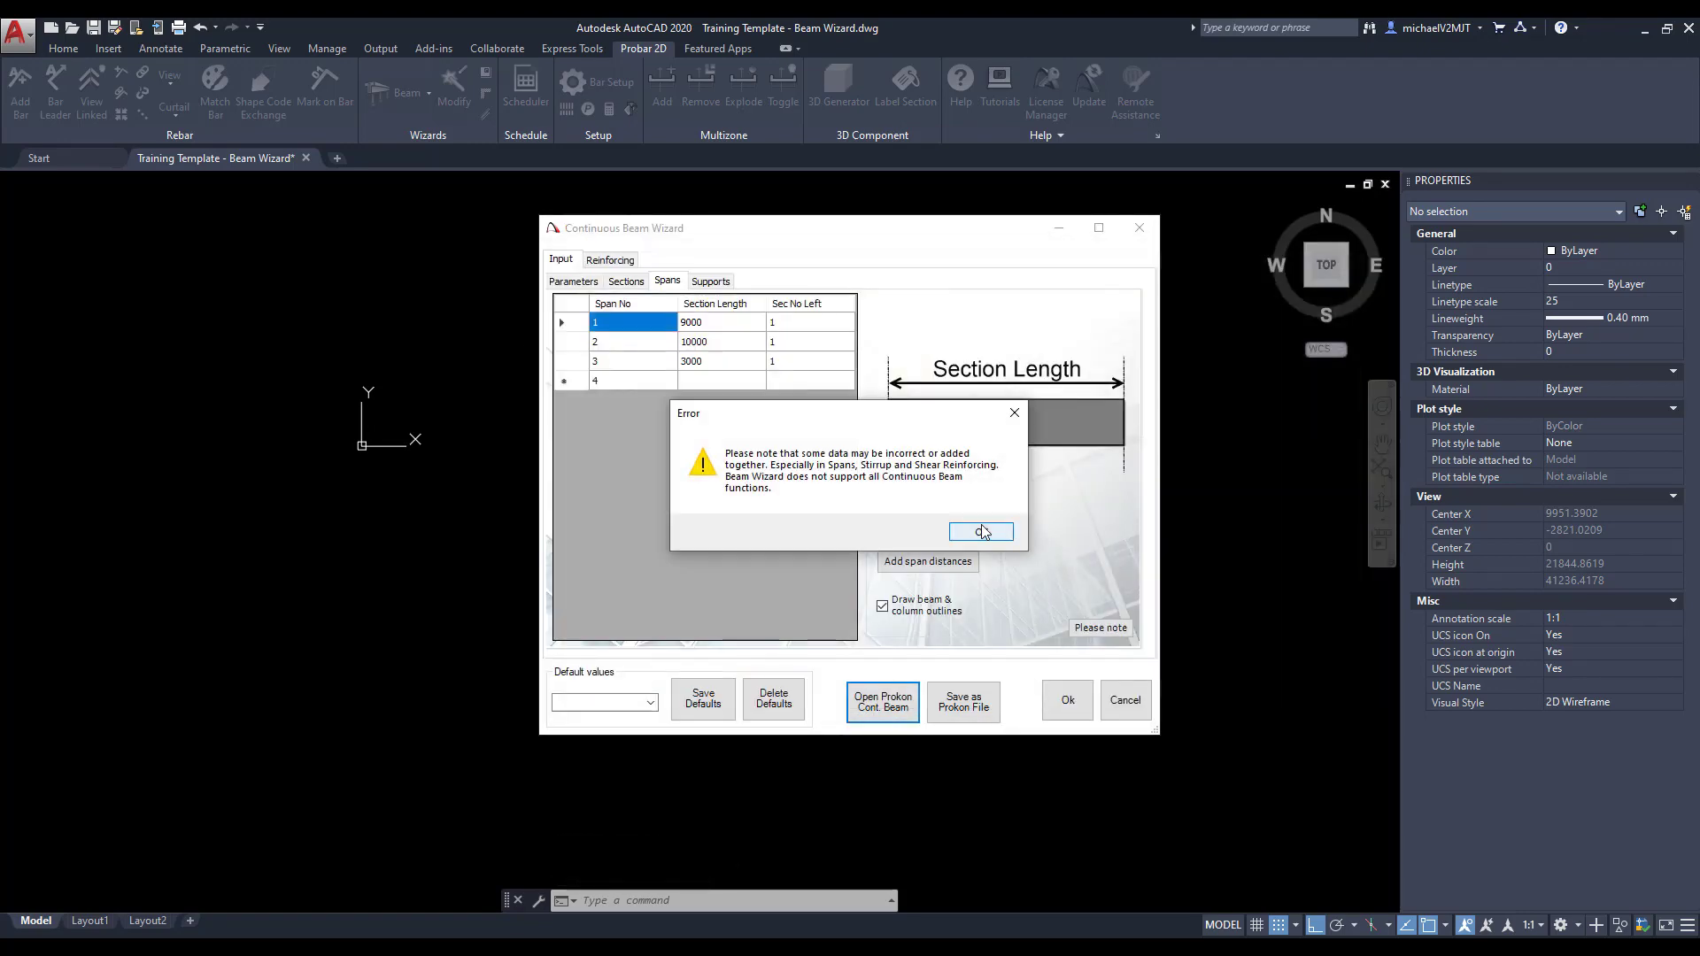
pyautogui.click(980, 532)
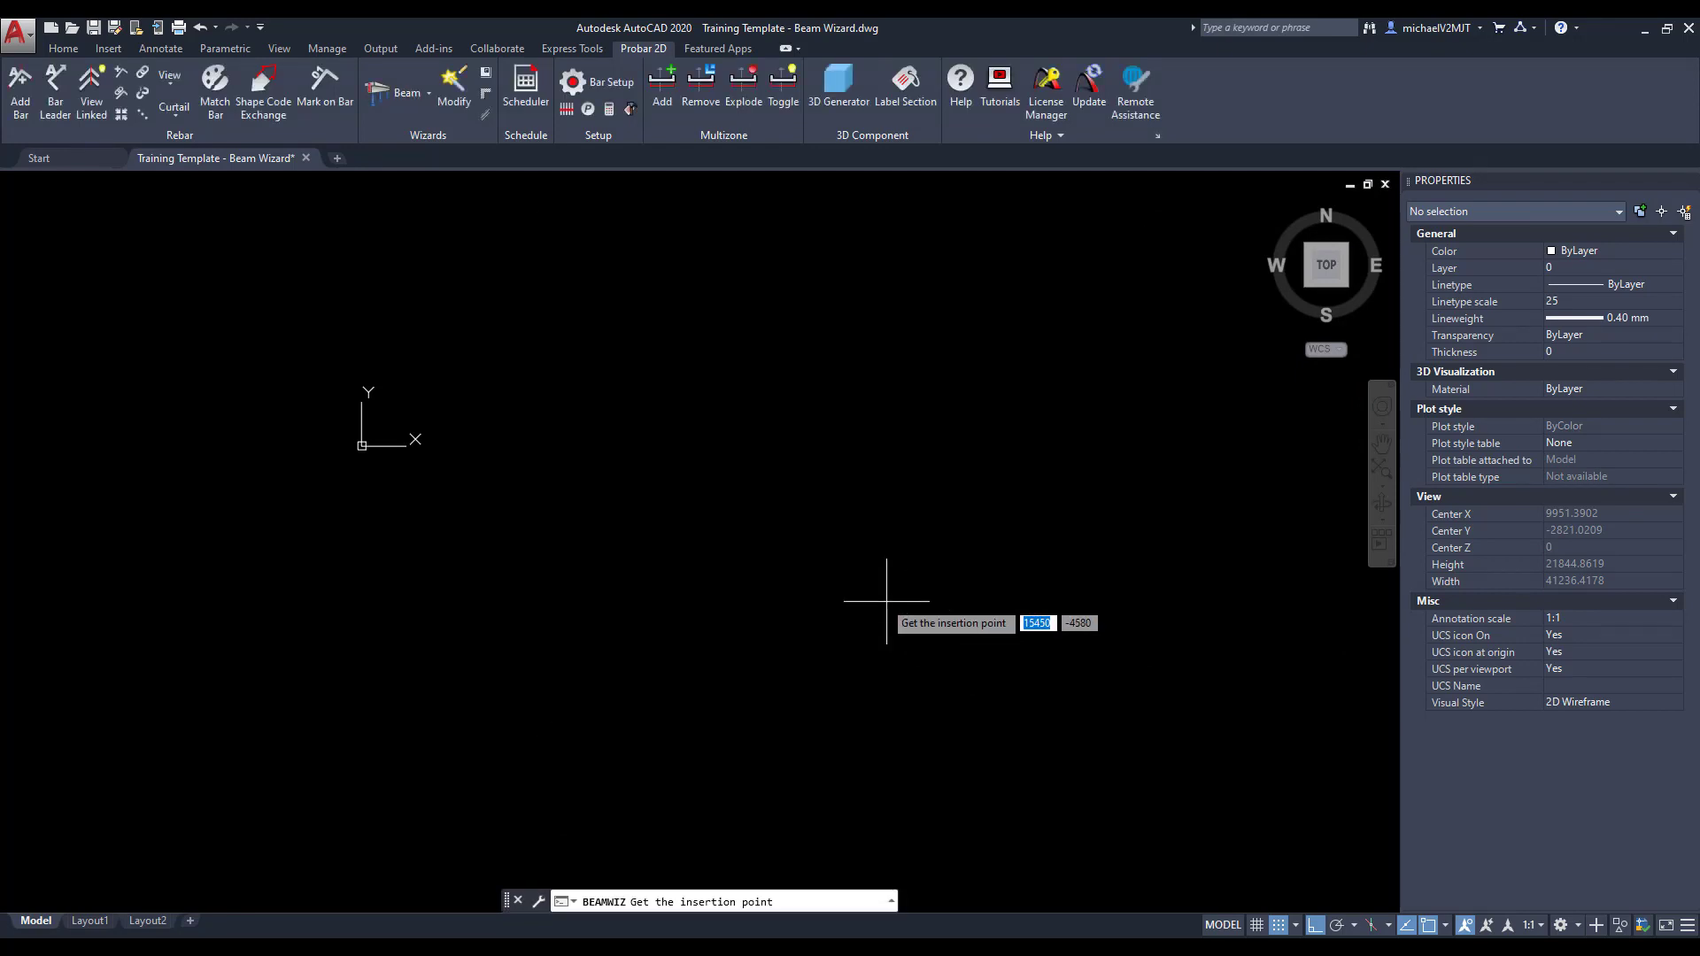
pyautogui.click(885, 572)
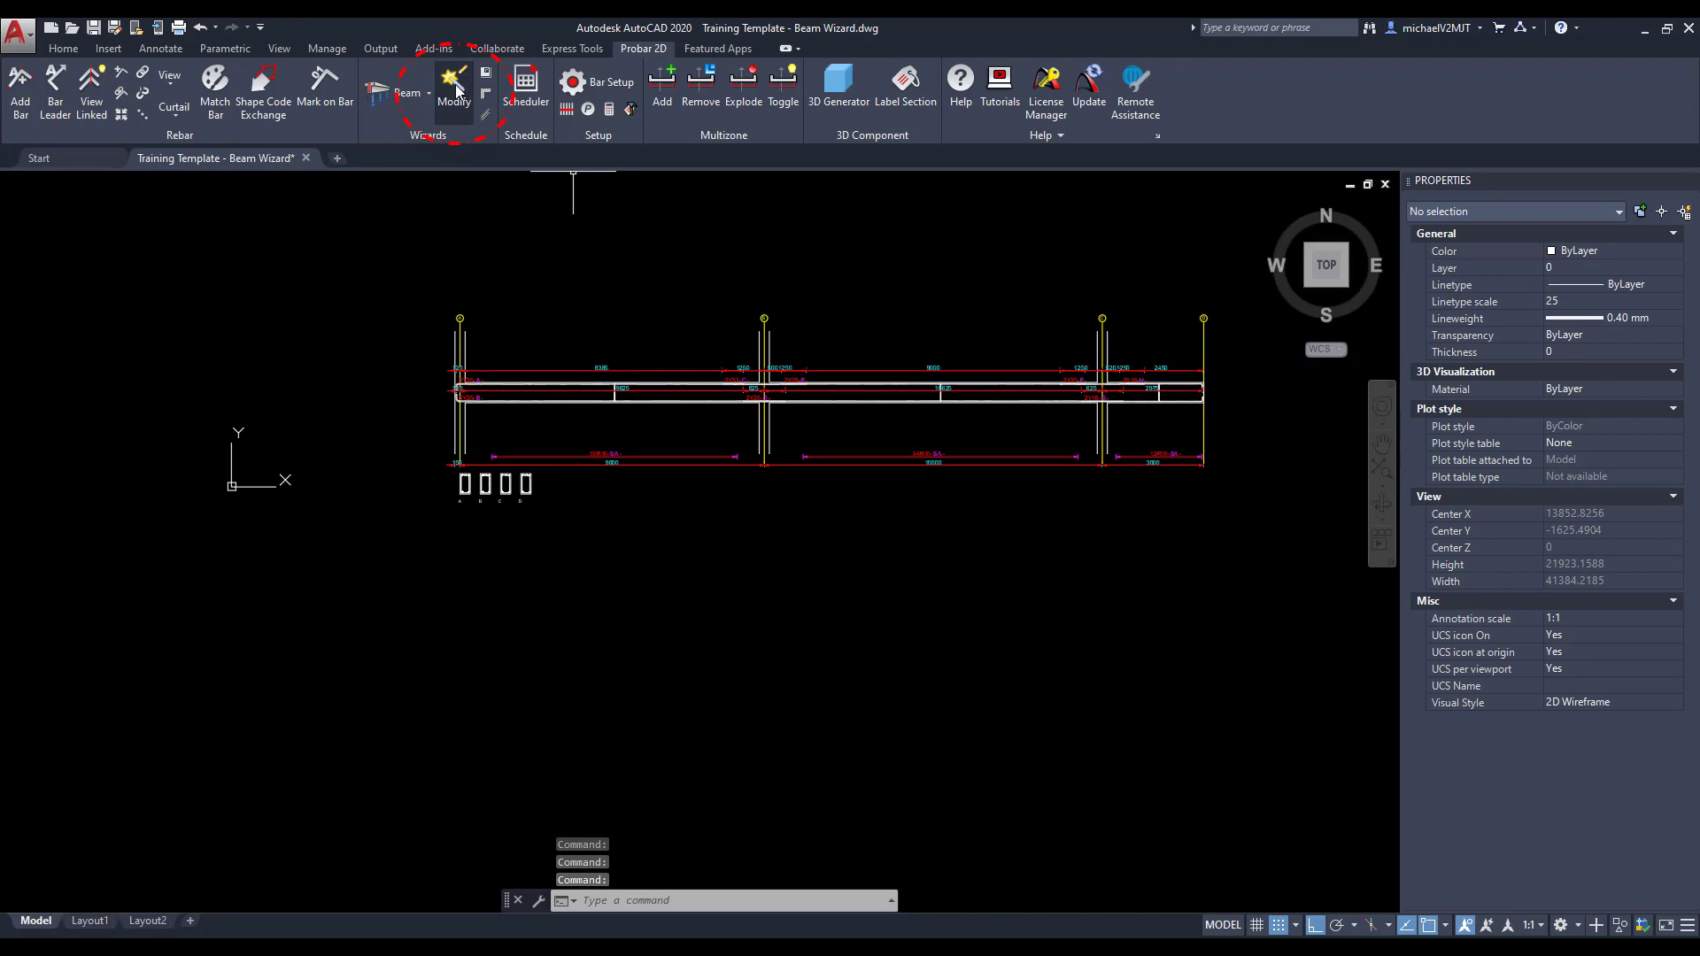
# Step: Change bar mark B to 2Y32 and apply the reinforcement changes to the beam drawing
pyautogui.click(452, 81)
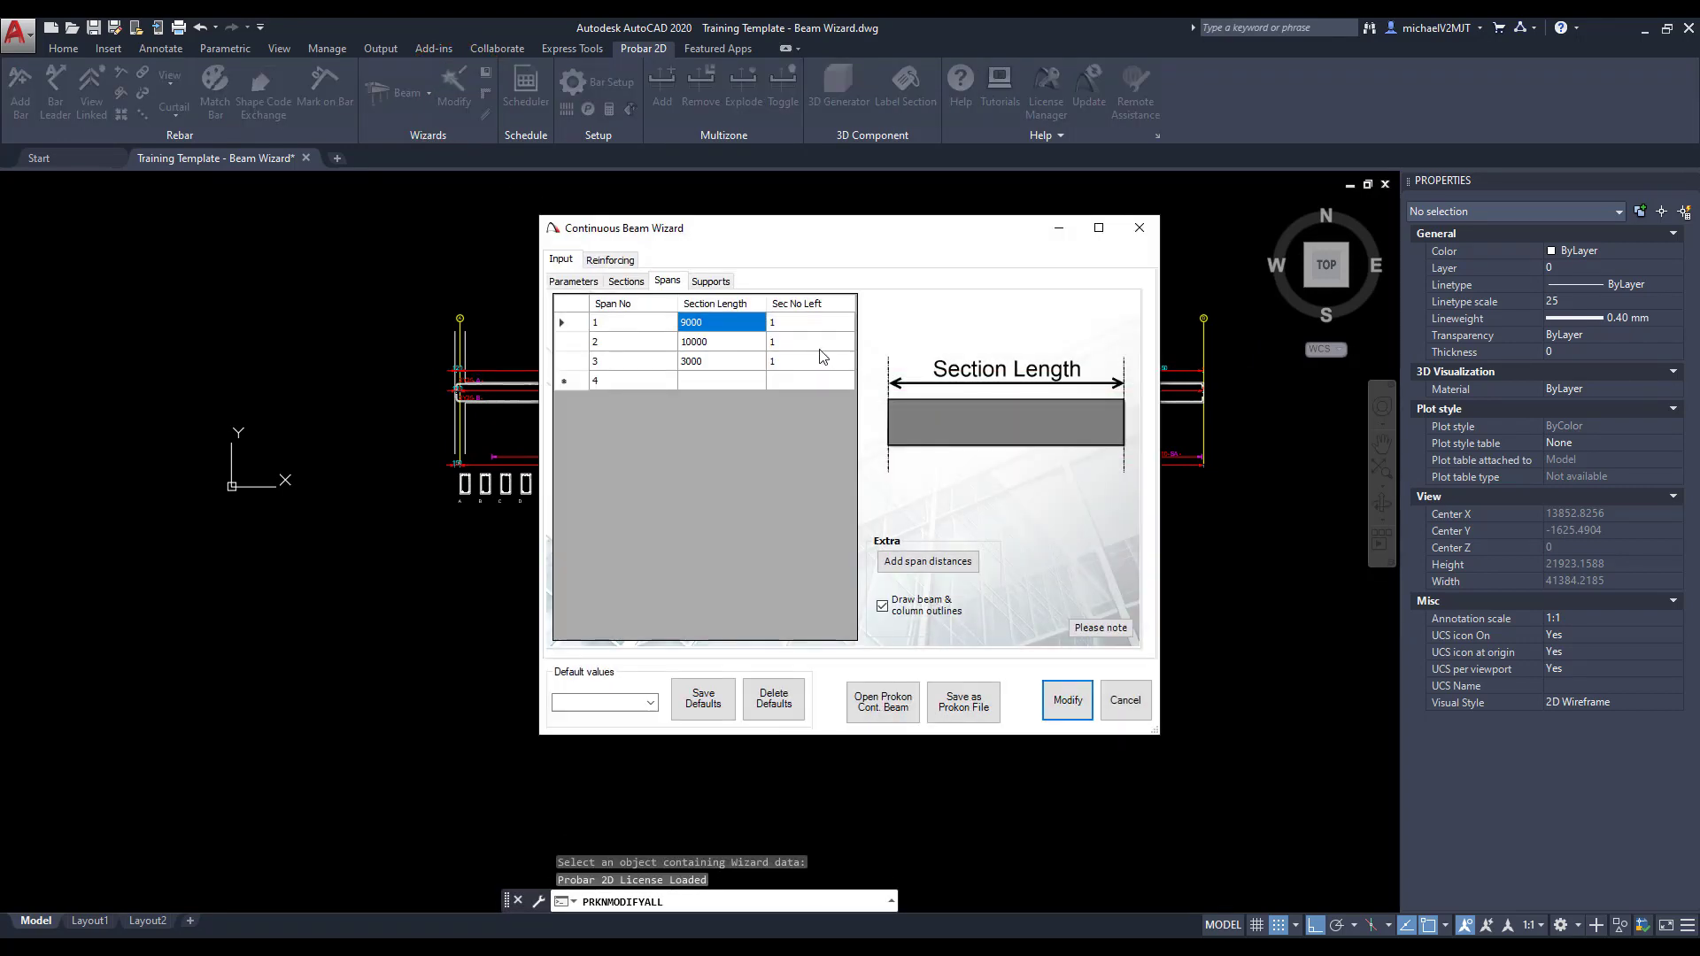
pyautogui.click(609, 259)
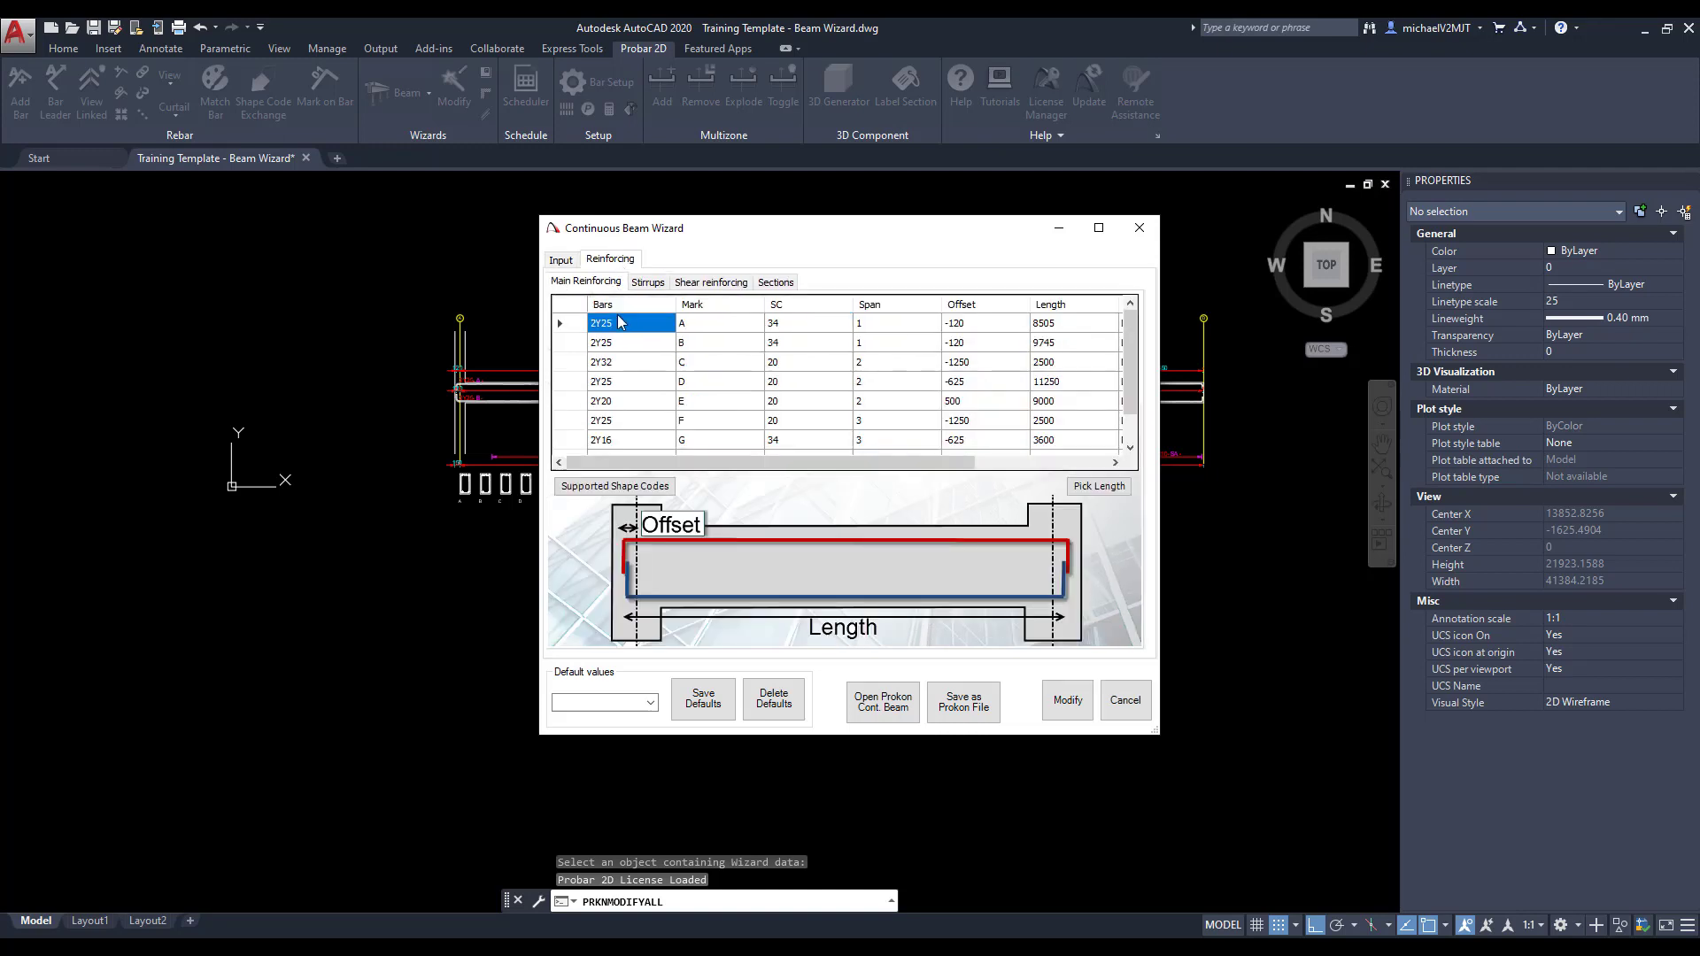
pyautogui.click(602, 341)
pyautogui.write('2')
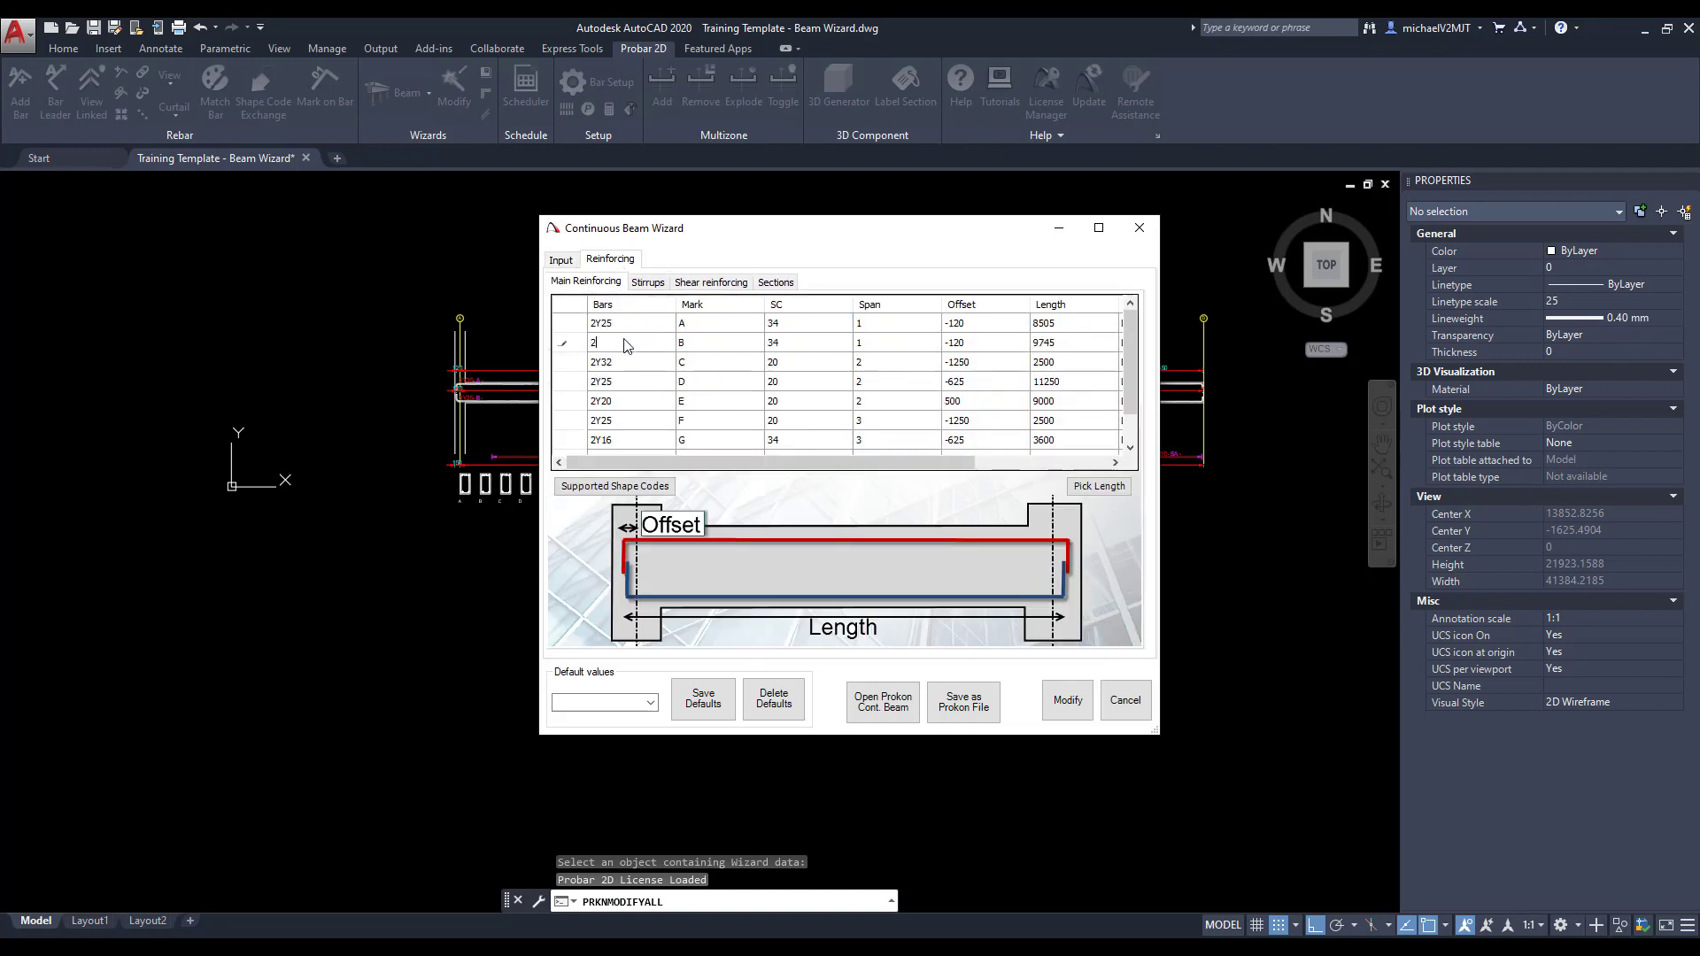
pyautogui.click(630, 381)
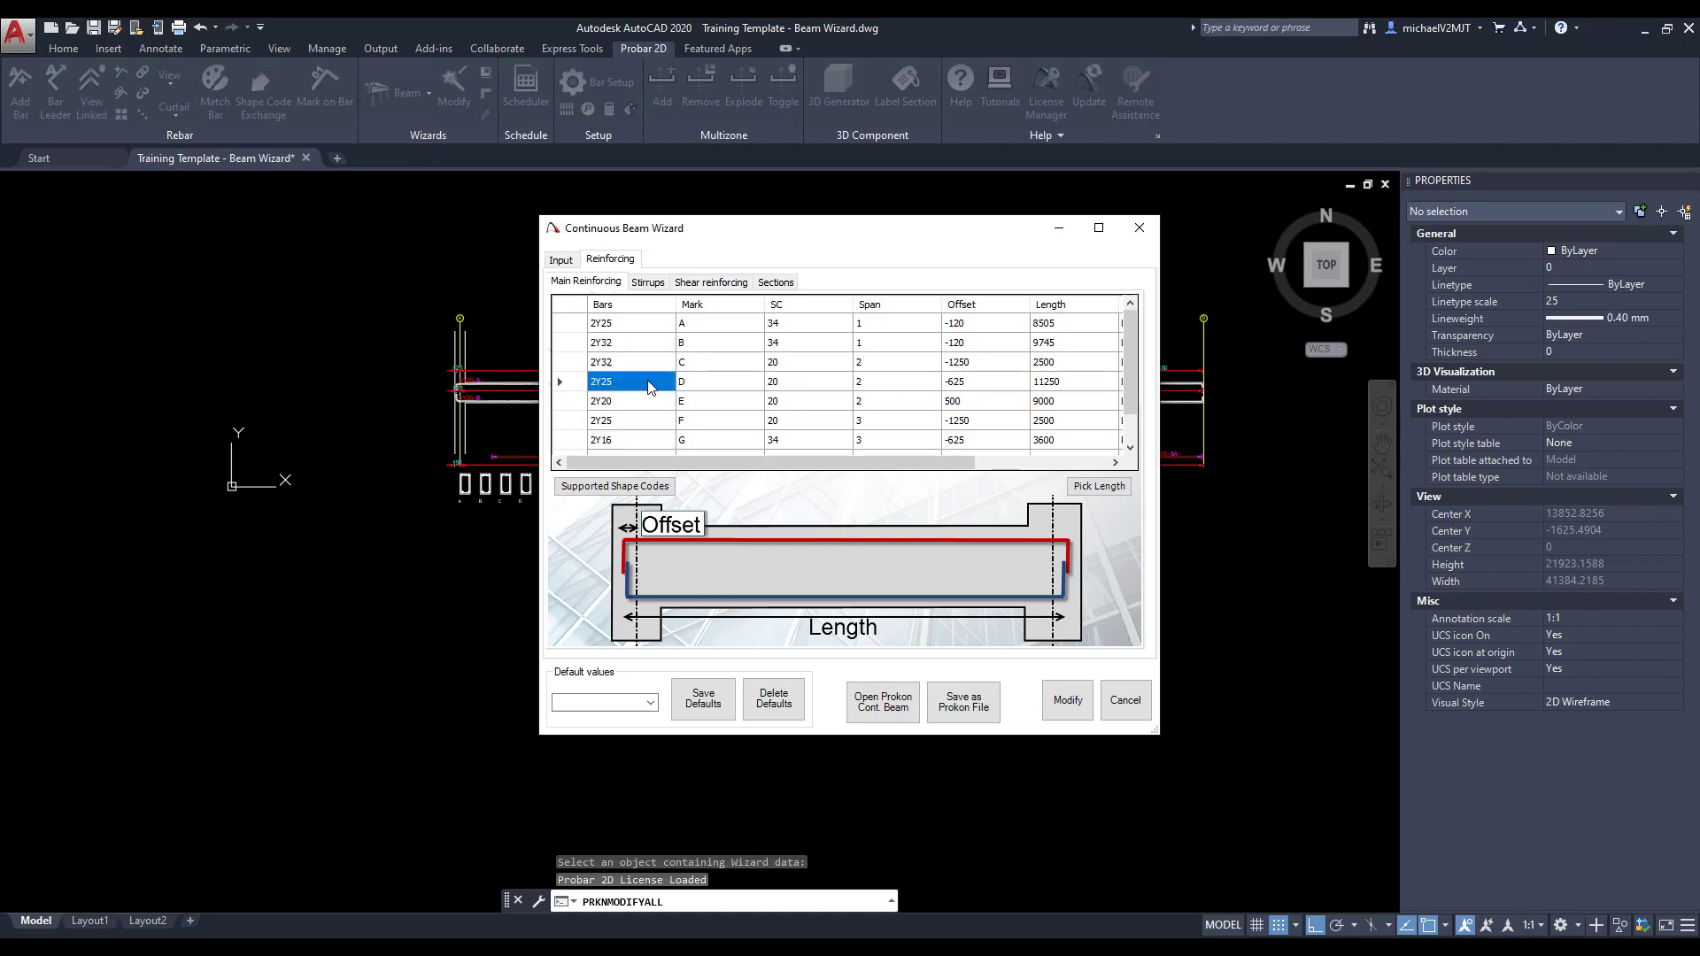
pyautogui.click(710, 284)
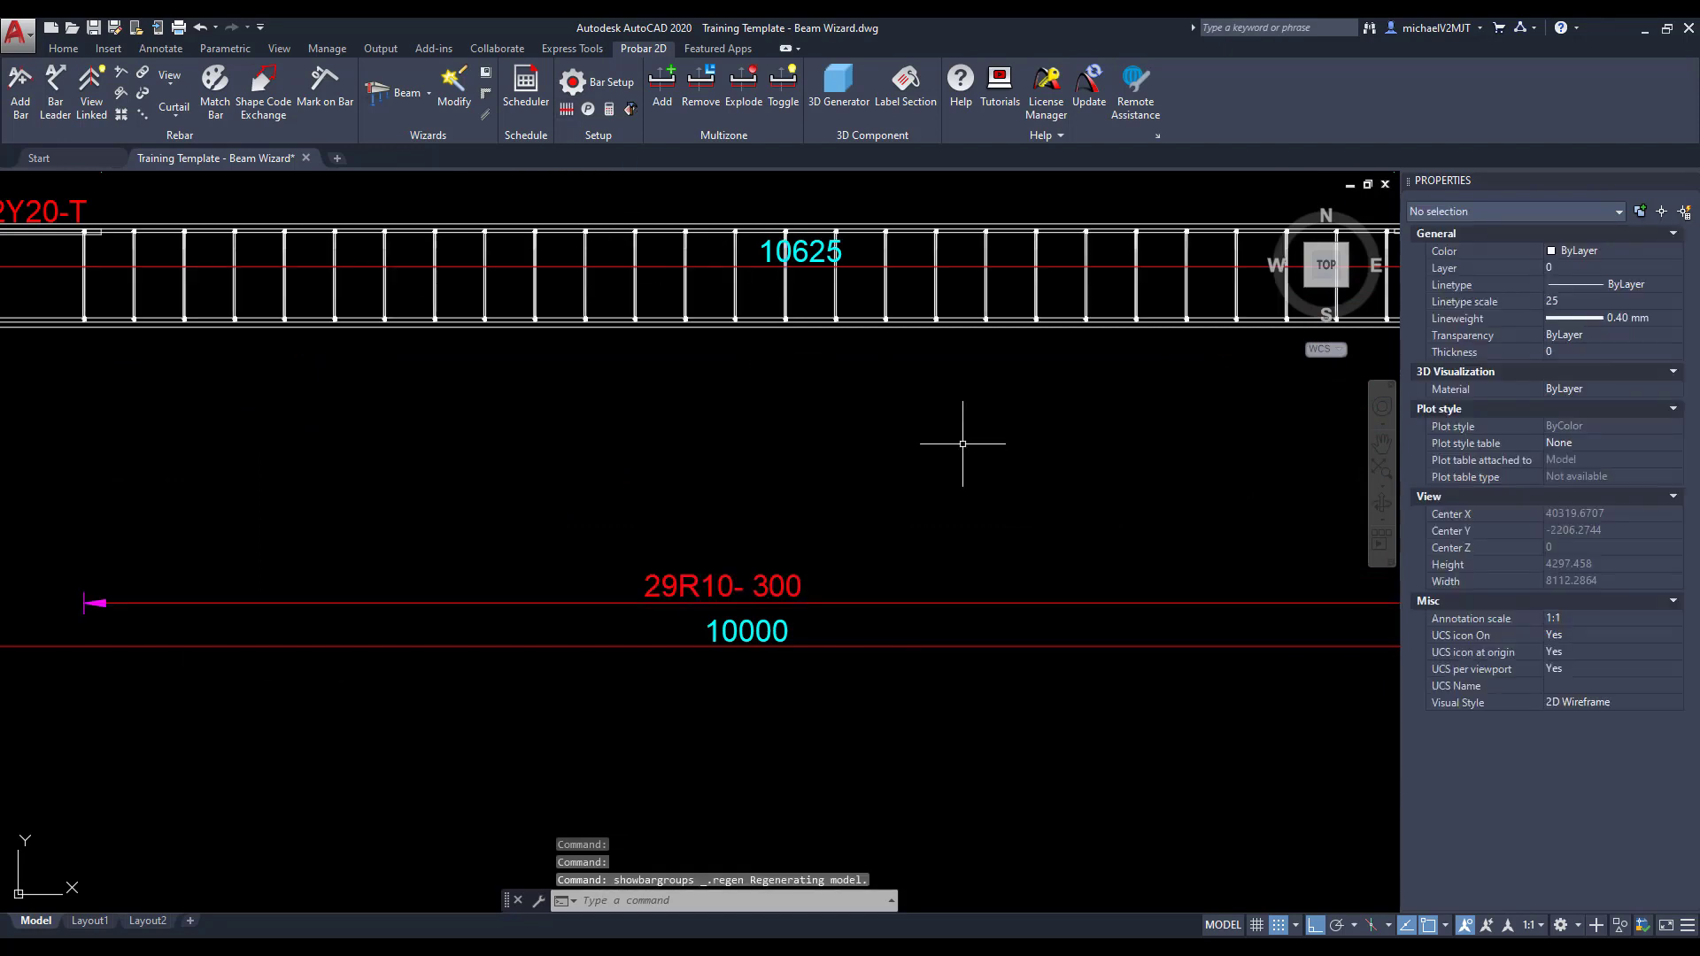
pyautogui.scroll(-3)
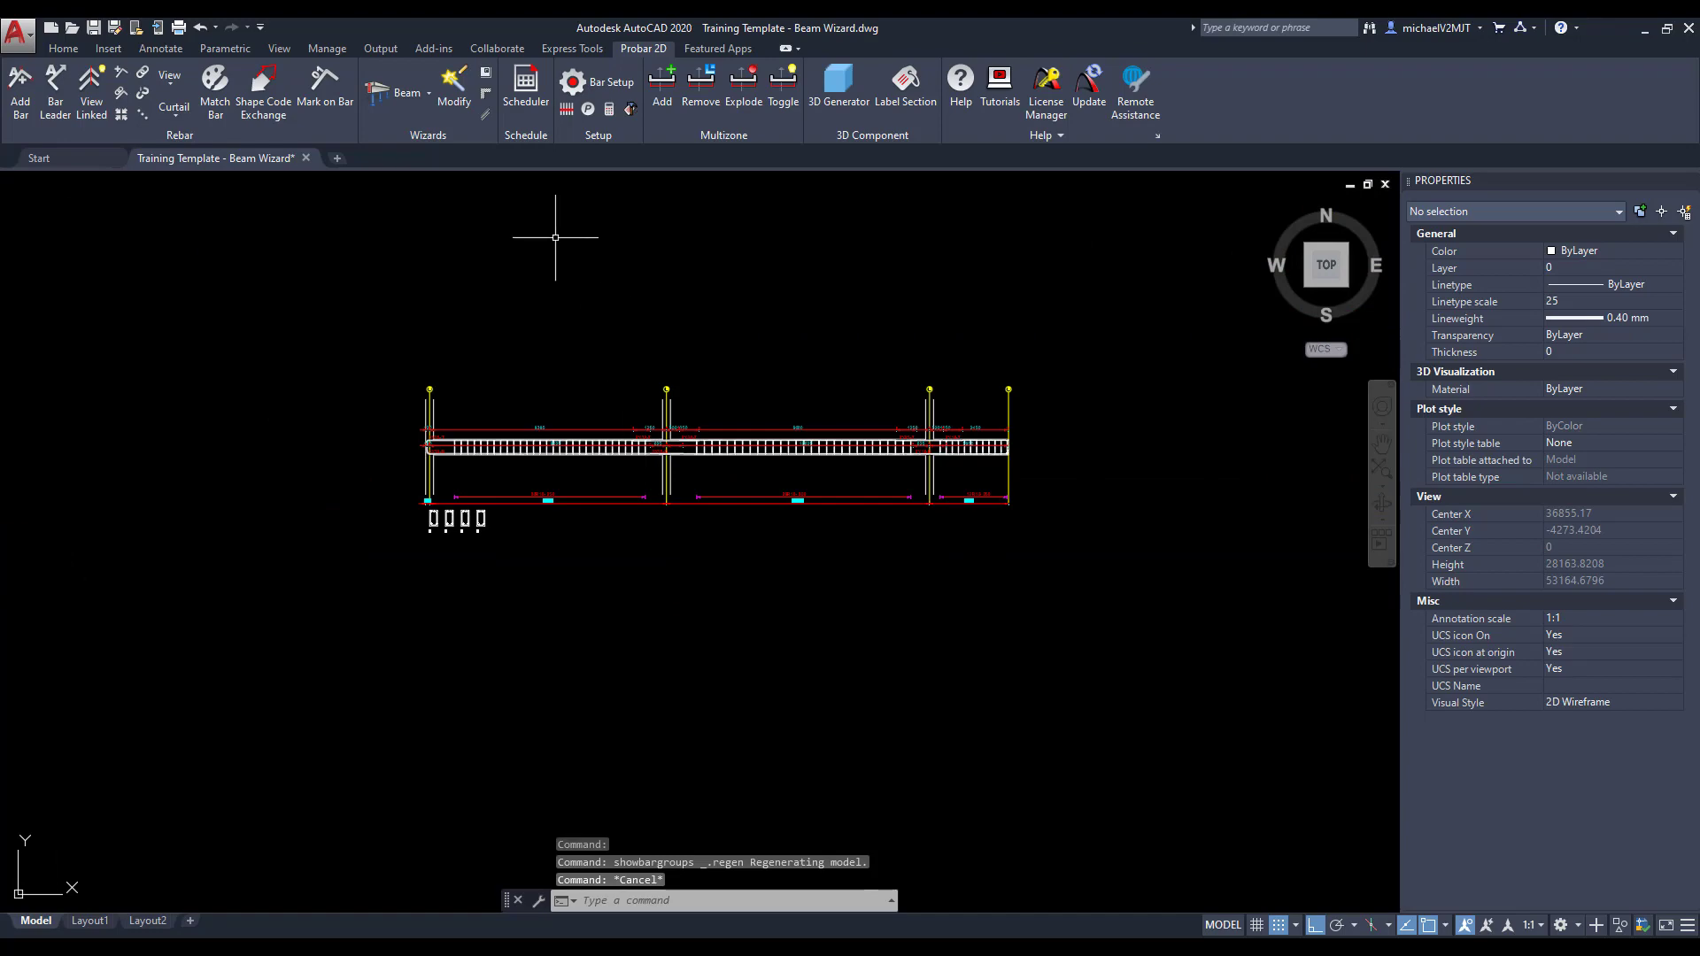
# Step: Bring up the beam's bar schedule in the scheduler and choose Publish
pyautogui.click(524, 87)
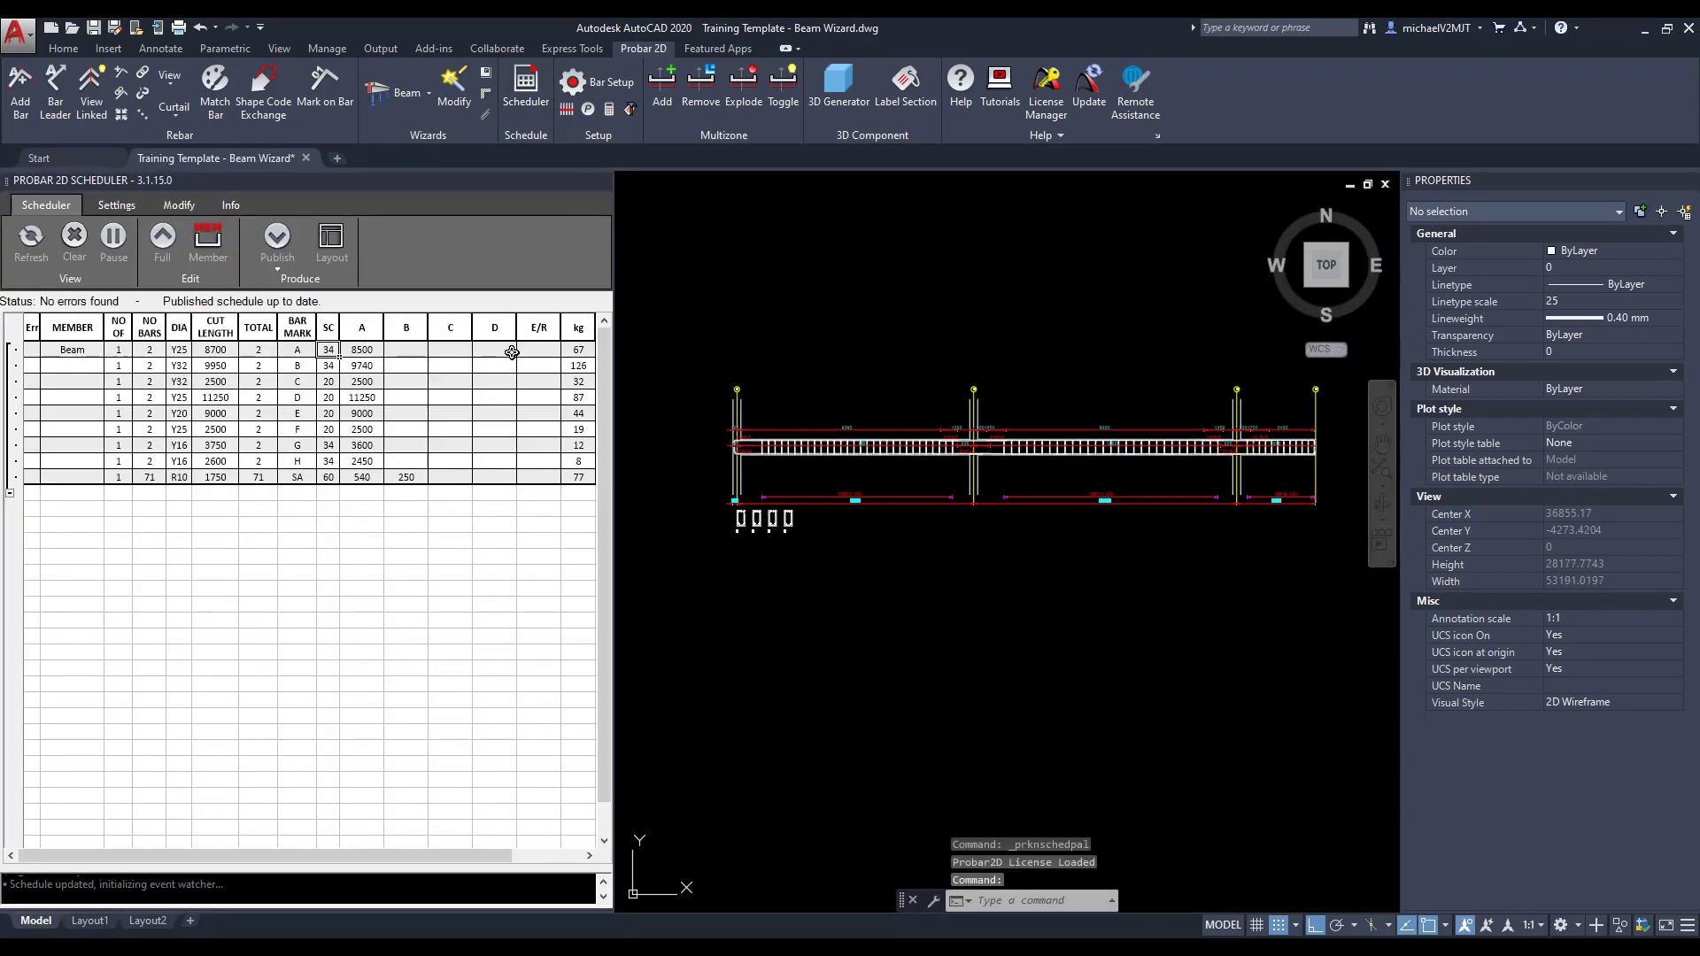
pyautogui.click(276, 236)
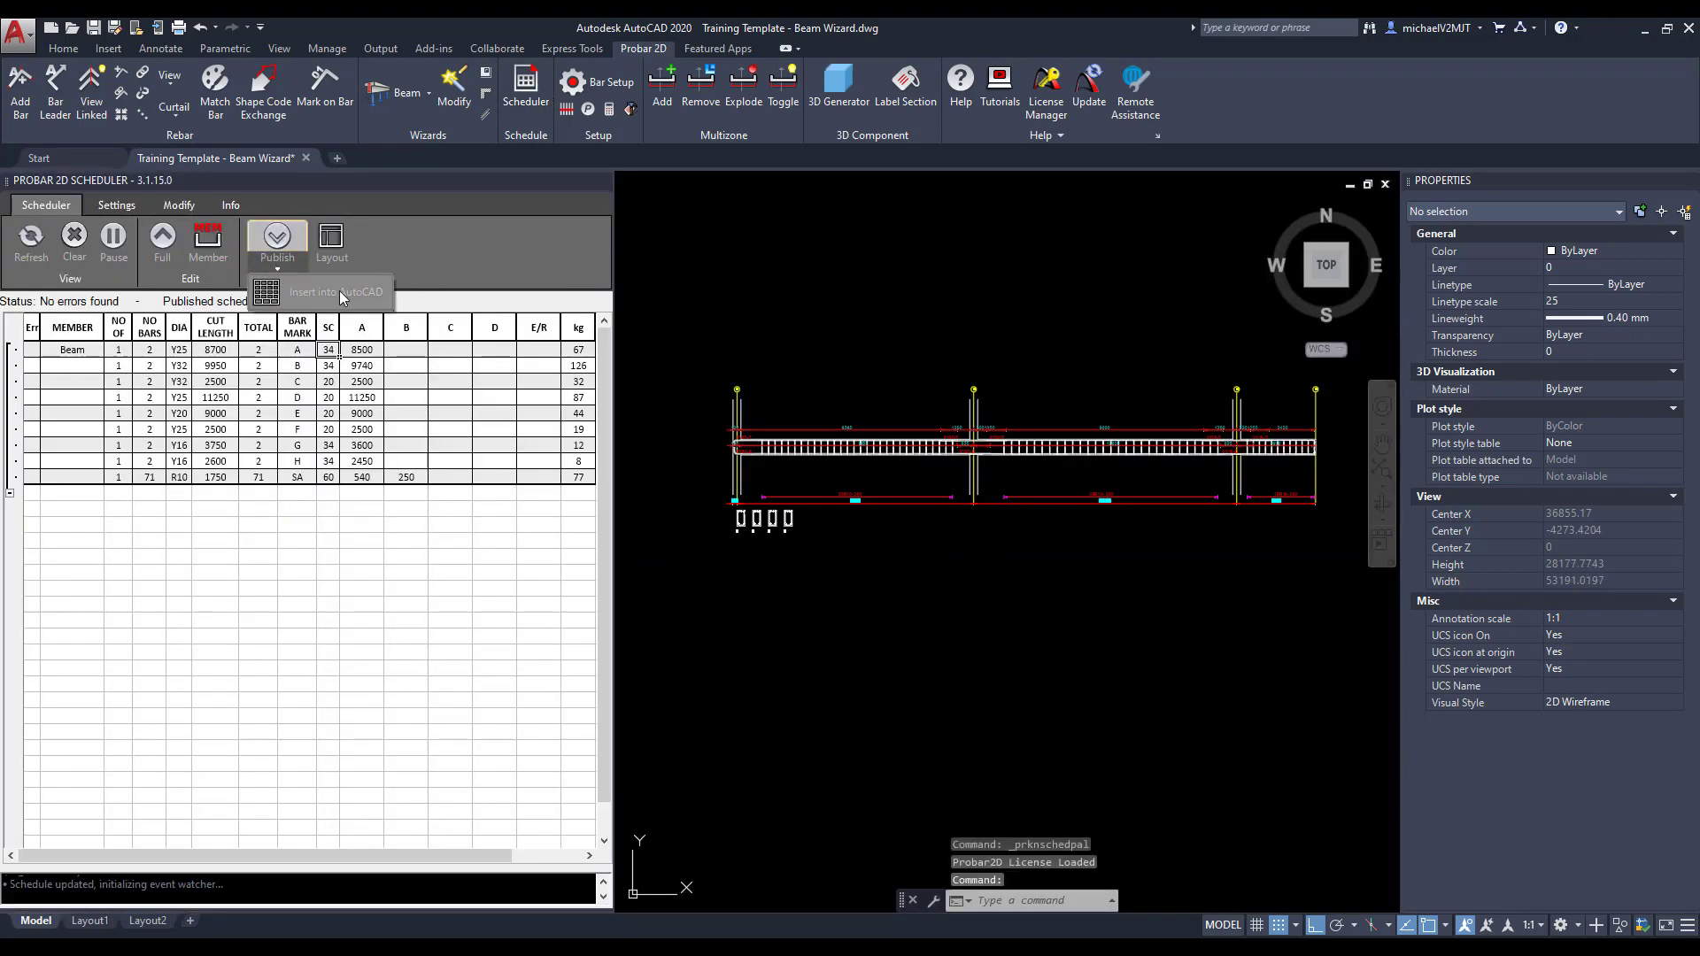